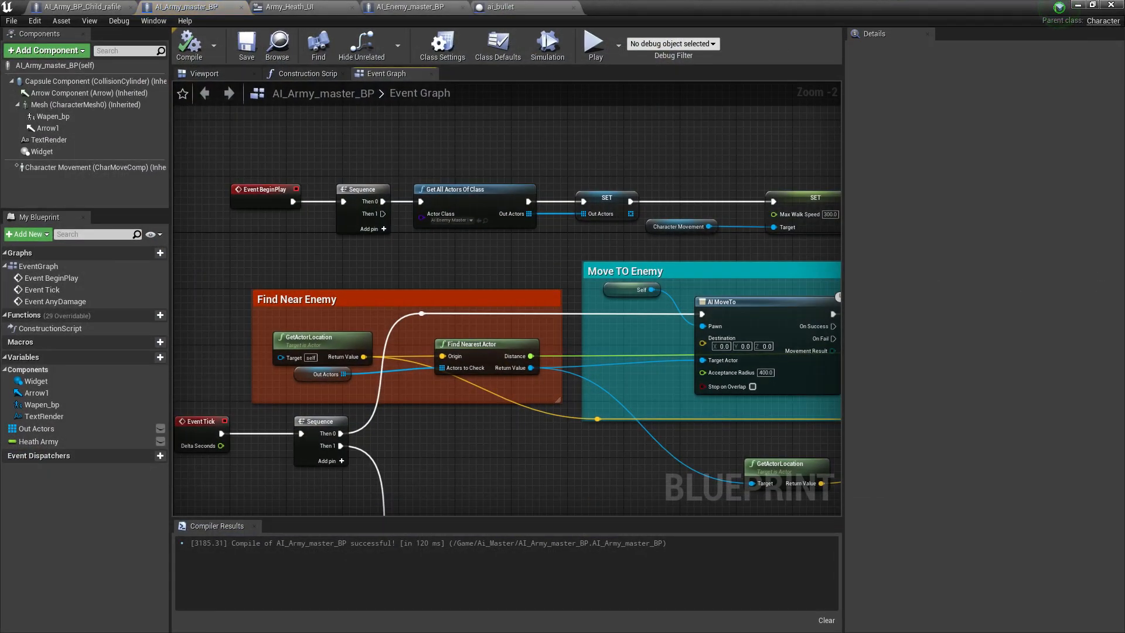
- Inspect the rifle and sniper soldiers placed in the level
scroll(down, 3)
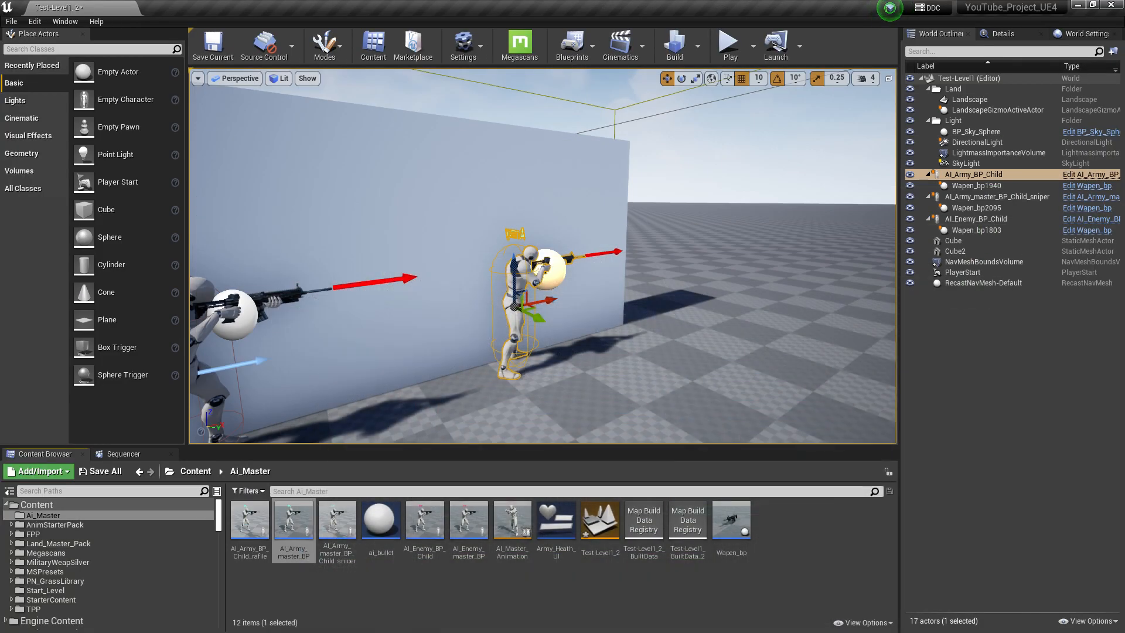
click(13, 621)
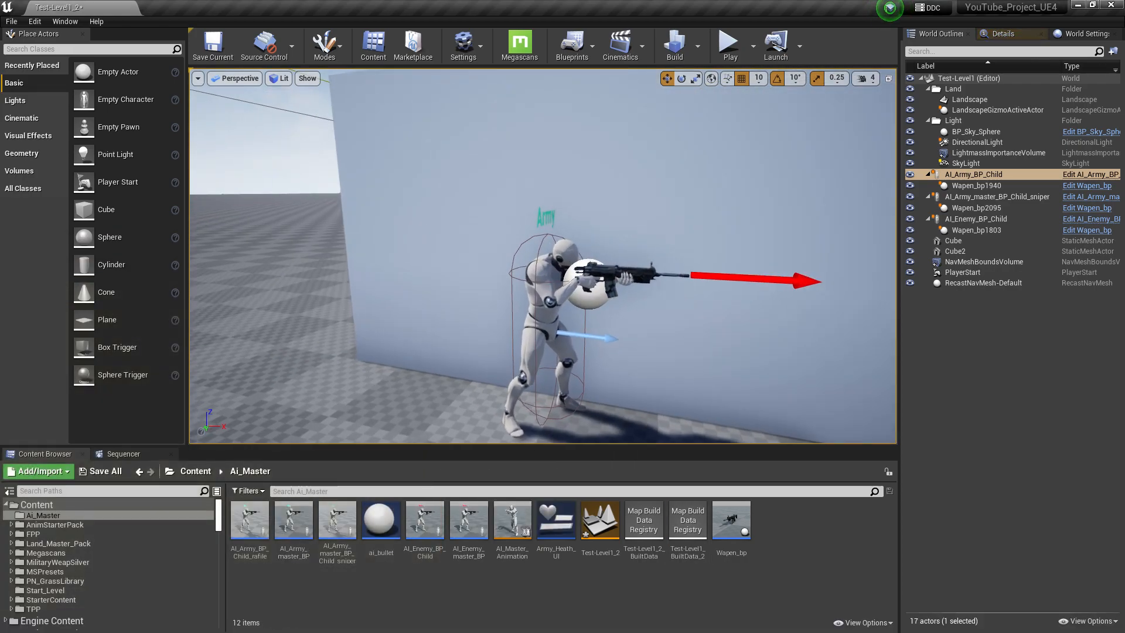
click(996, 196)
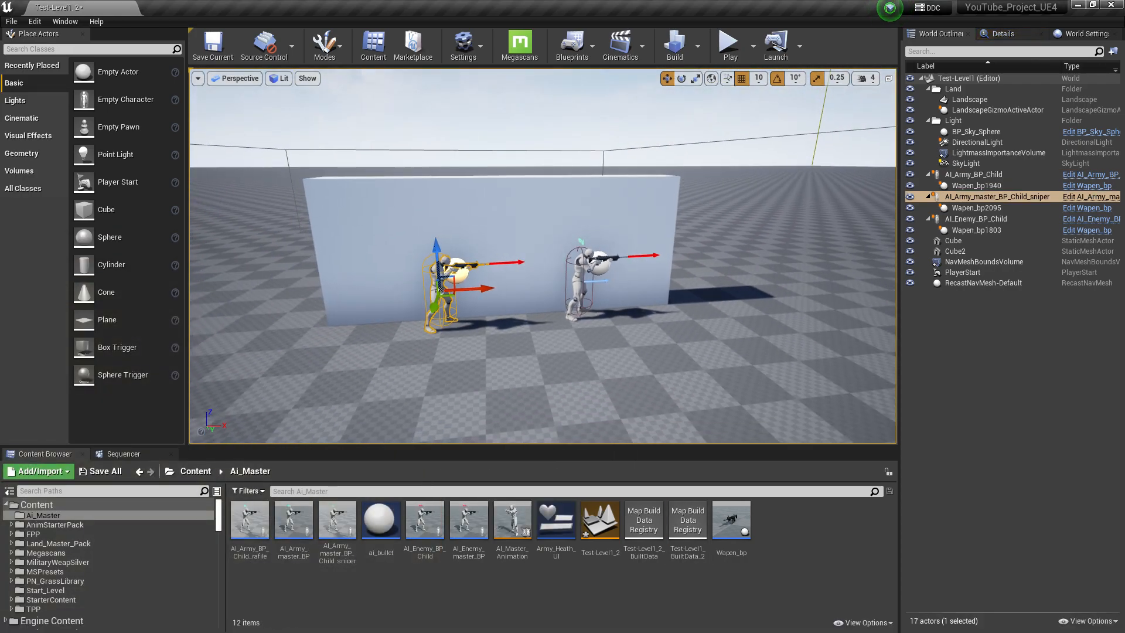
mouse_move(293, 518)
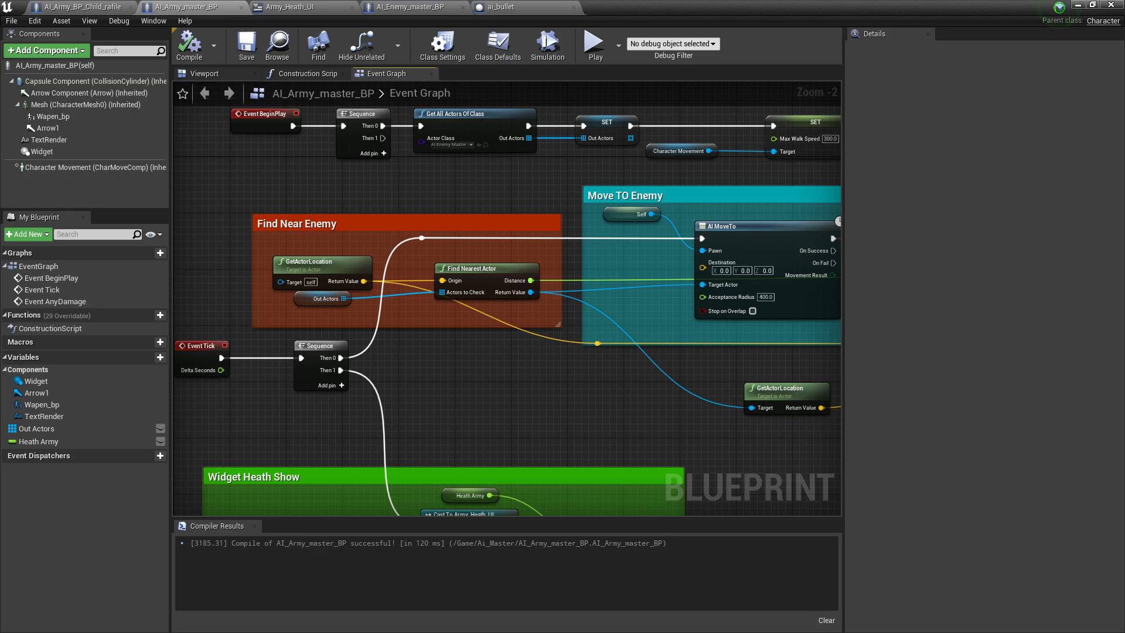
- Look over the AI_Army_BP_Child_rafile blueprint, then return to the level editor
scroll(down, 3)
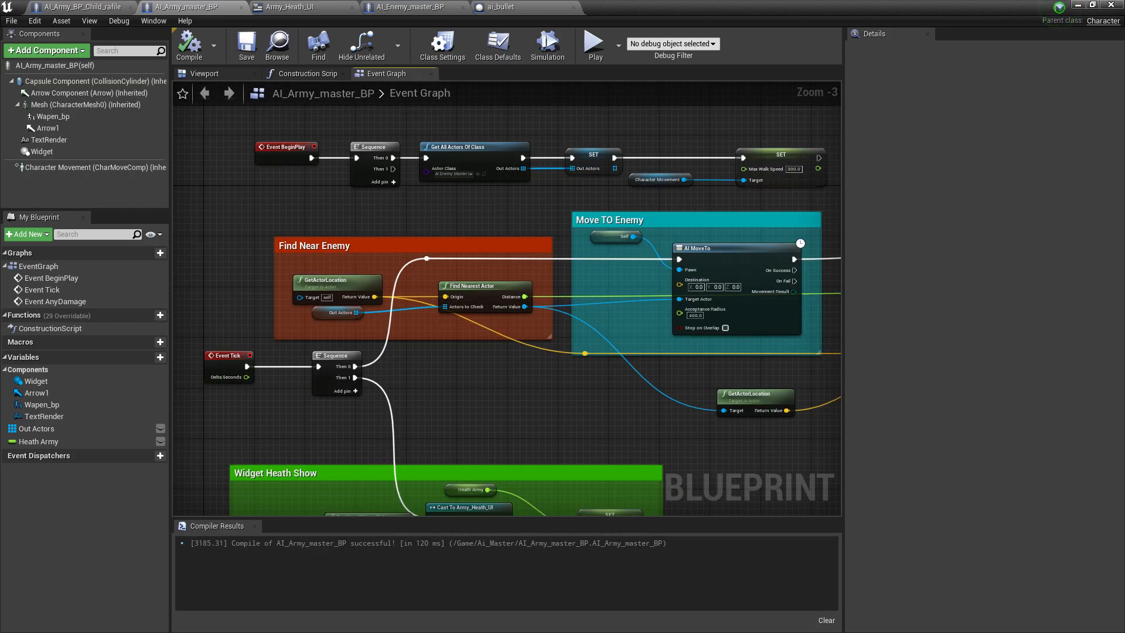
click(79, 6)
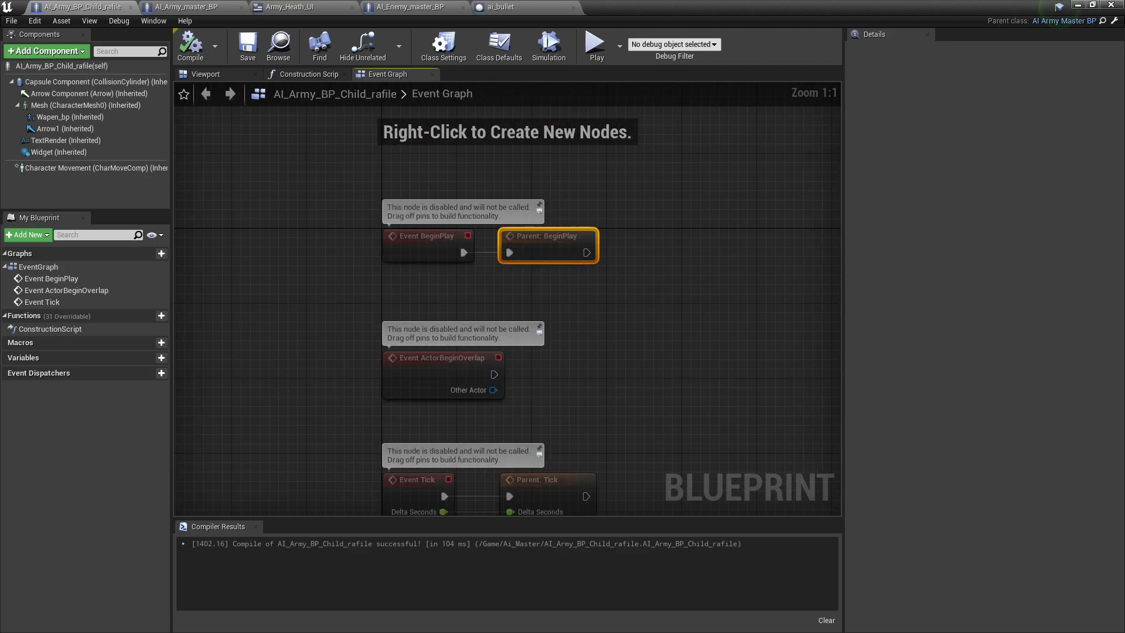
scroll(down, 3)
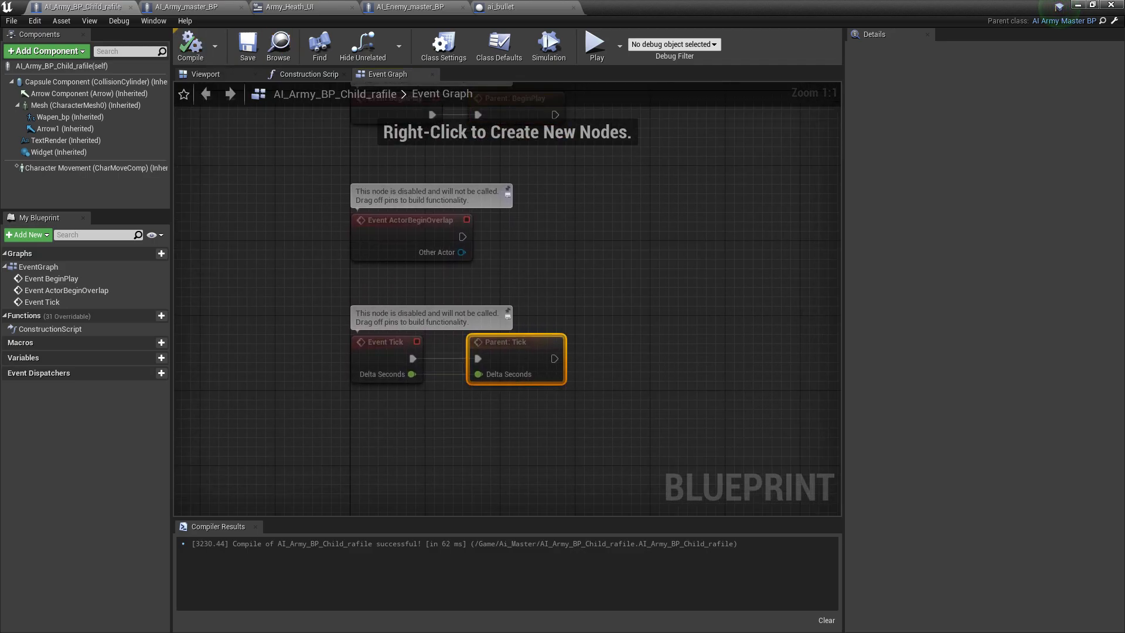
click(185, 6)
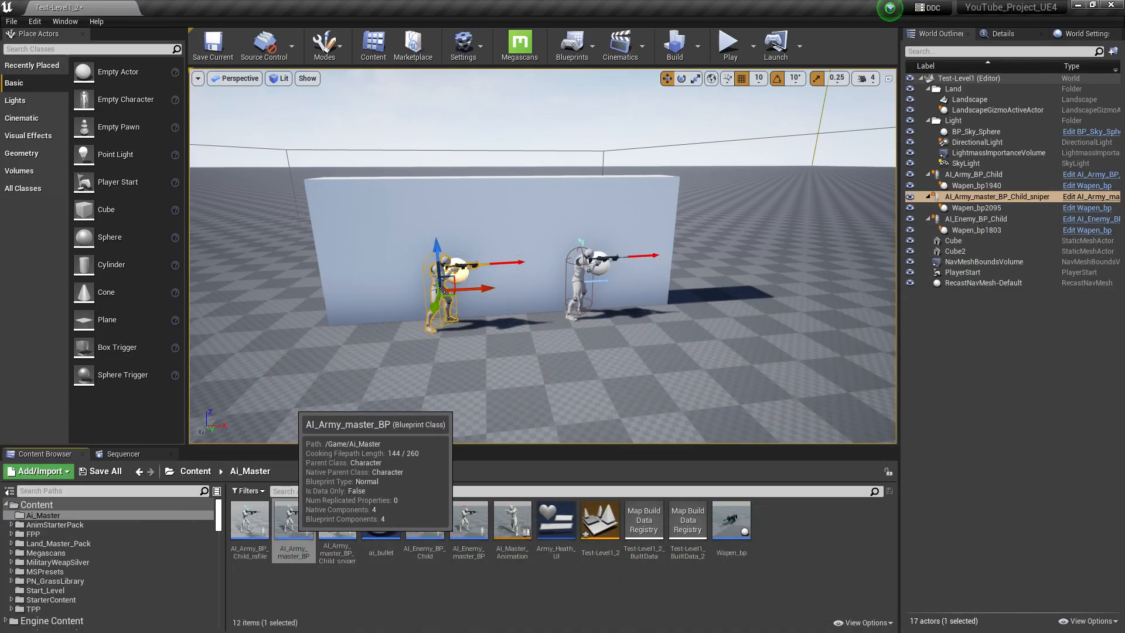
- Open the rifle child of AI_Army_master_BP from its actions, then go back to the level
click(292, 518)
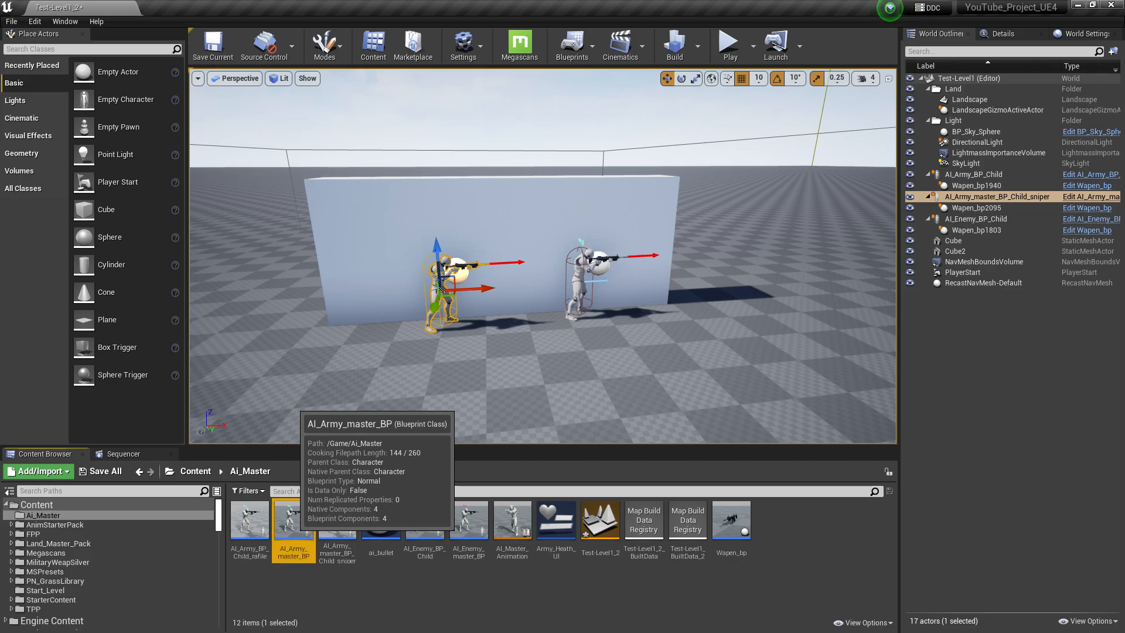
right_click(293, 518)
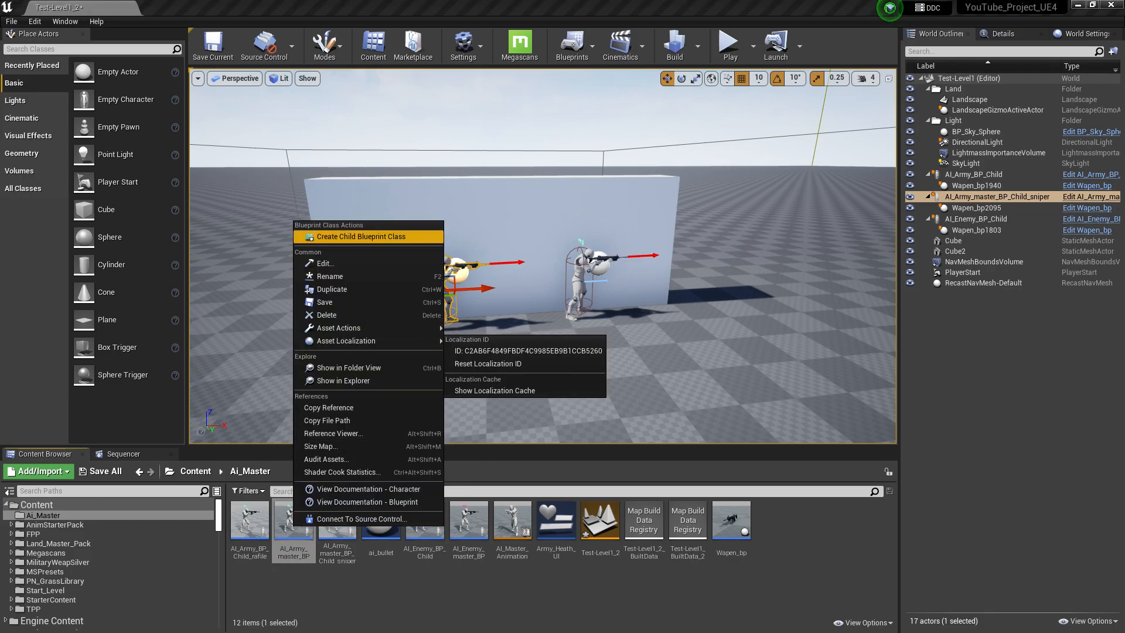
mouse_move(348, 341)
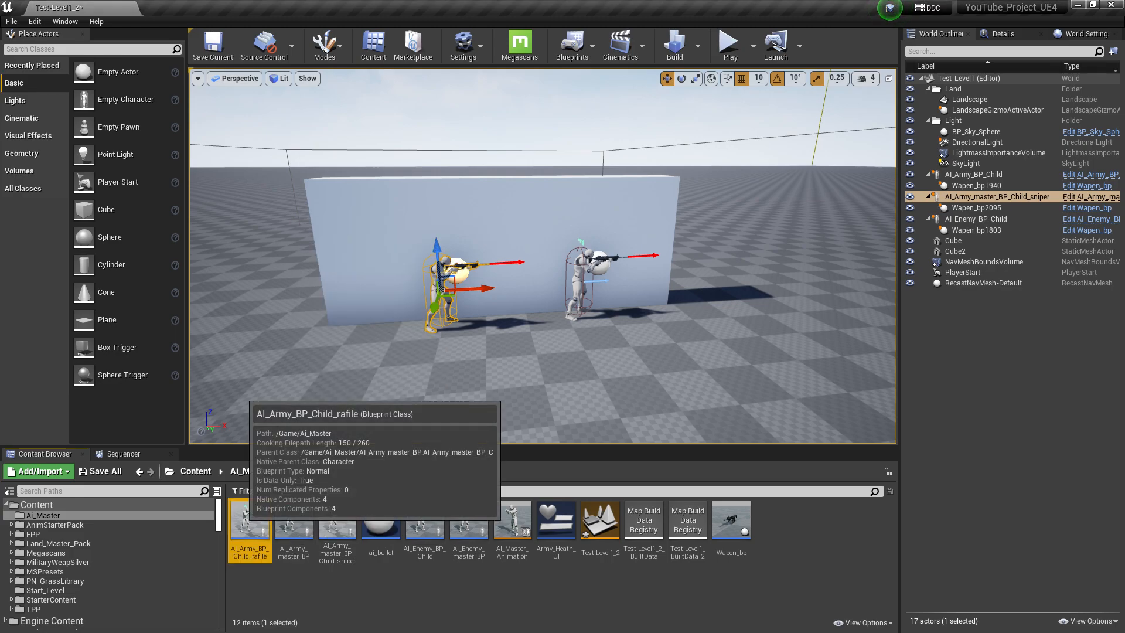
double_click(249, 531)
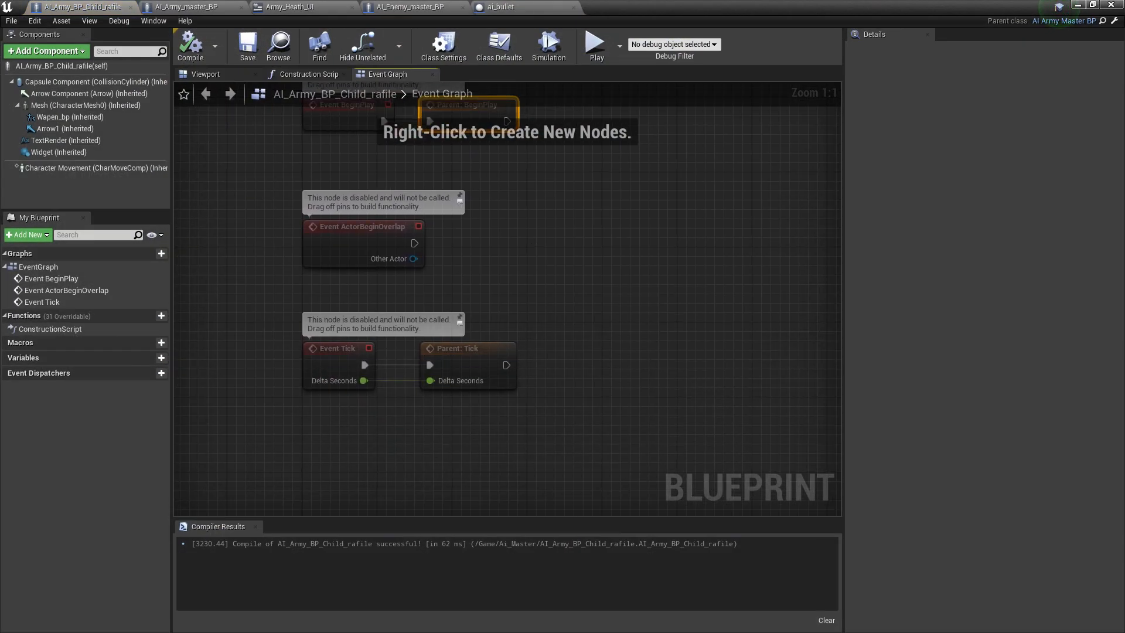
click(188, 7)
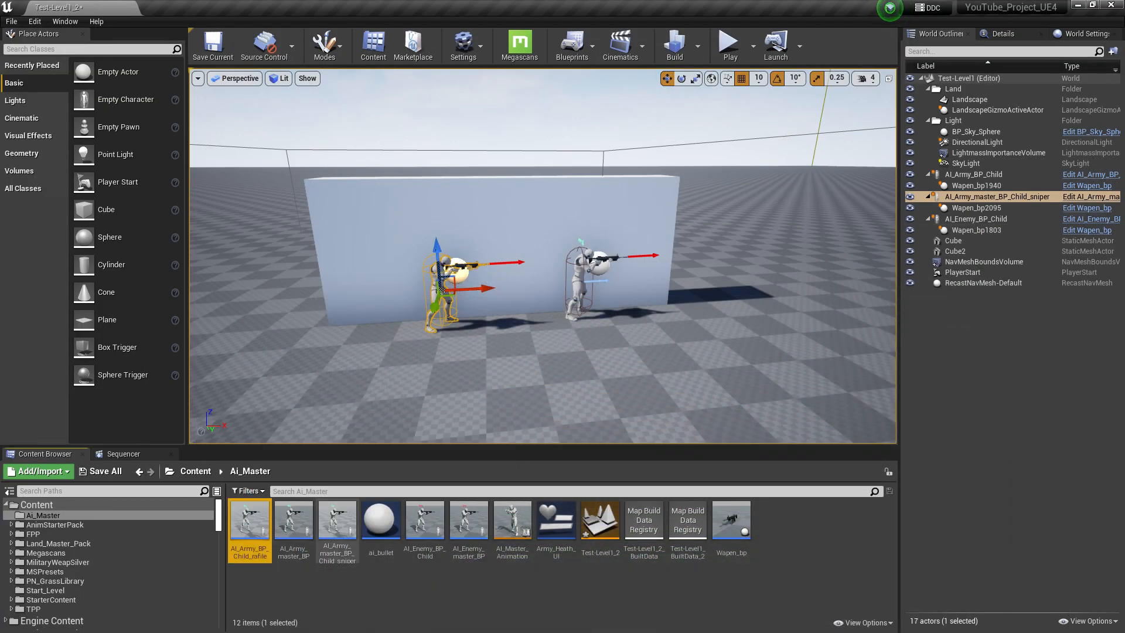
mouse_move(249, 518)
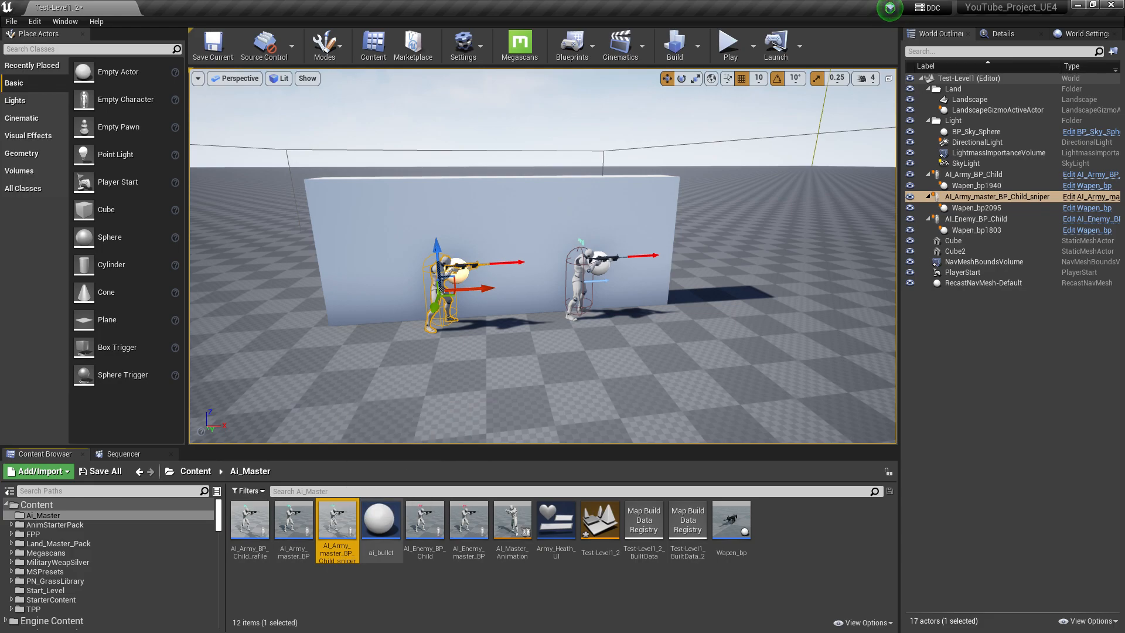
- Check the sniper child's Widget, Wapen_bp and Class Defaults, then compile it
double_click(336, 518)
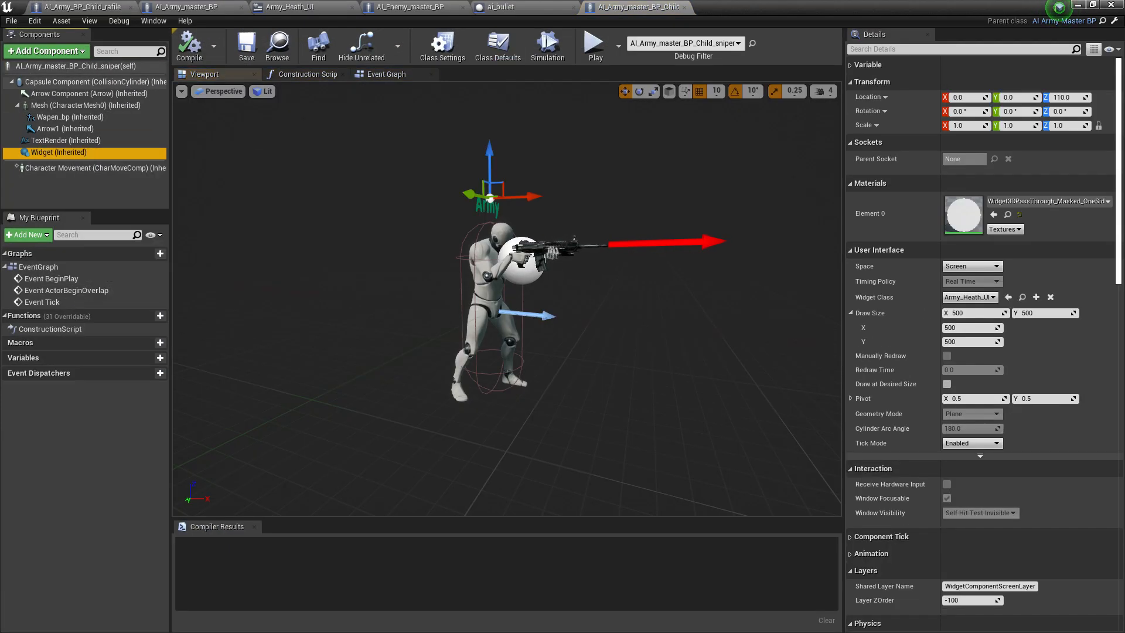
click(70, 117)
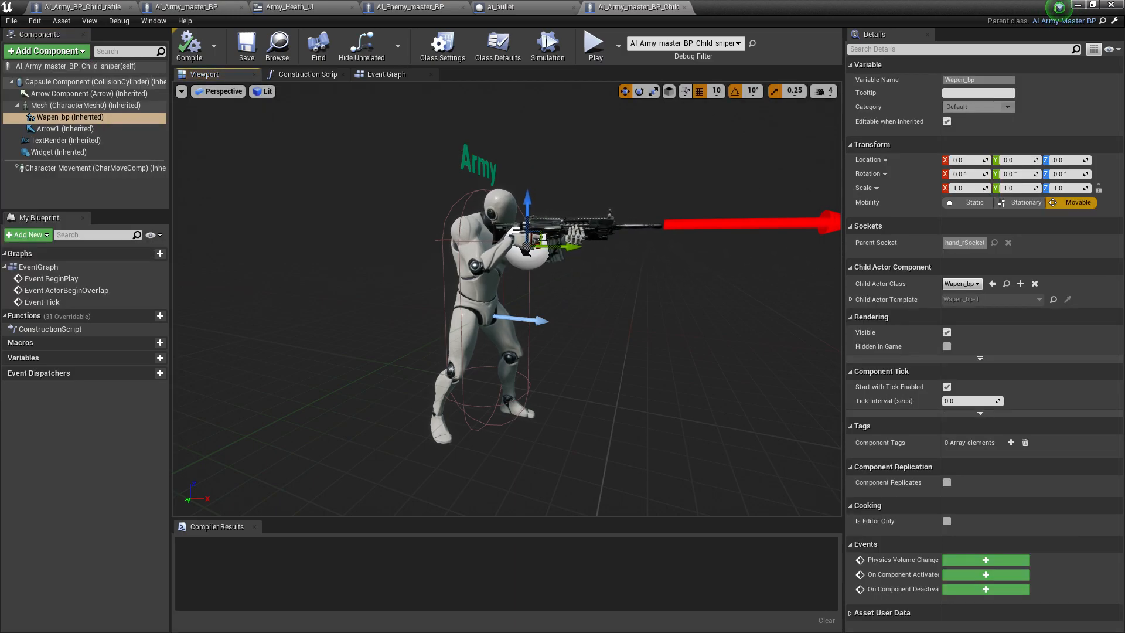
click(497, 45)
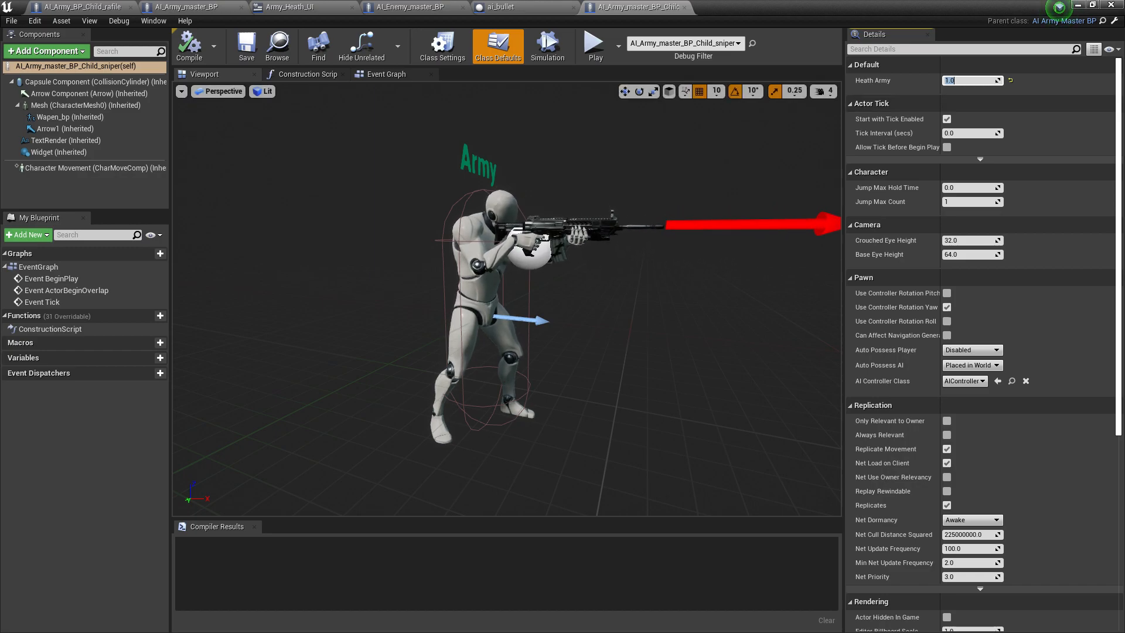
click(188, 46)
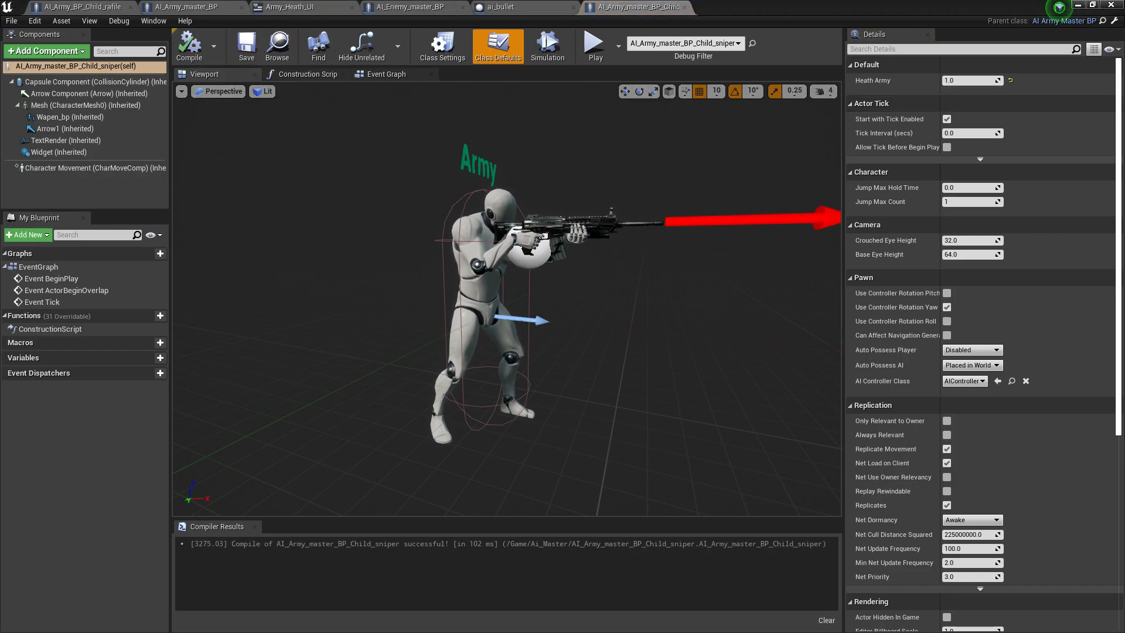
click(291, 7)
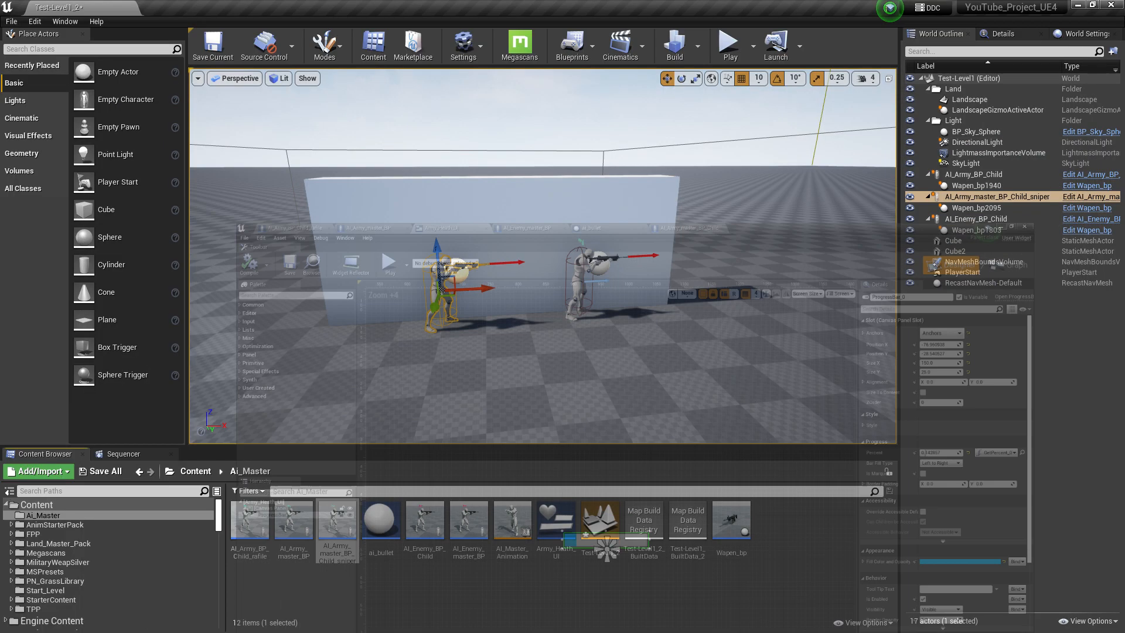
- Play-test the soldiers firing at each other, then reopen the sniper blueprint
click(726, 42)
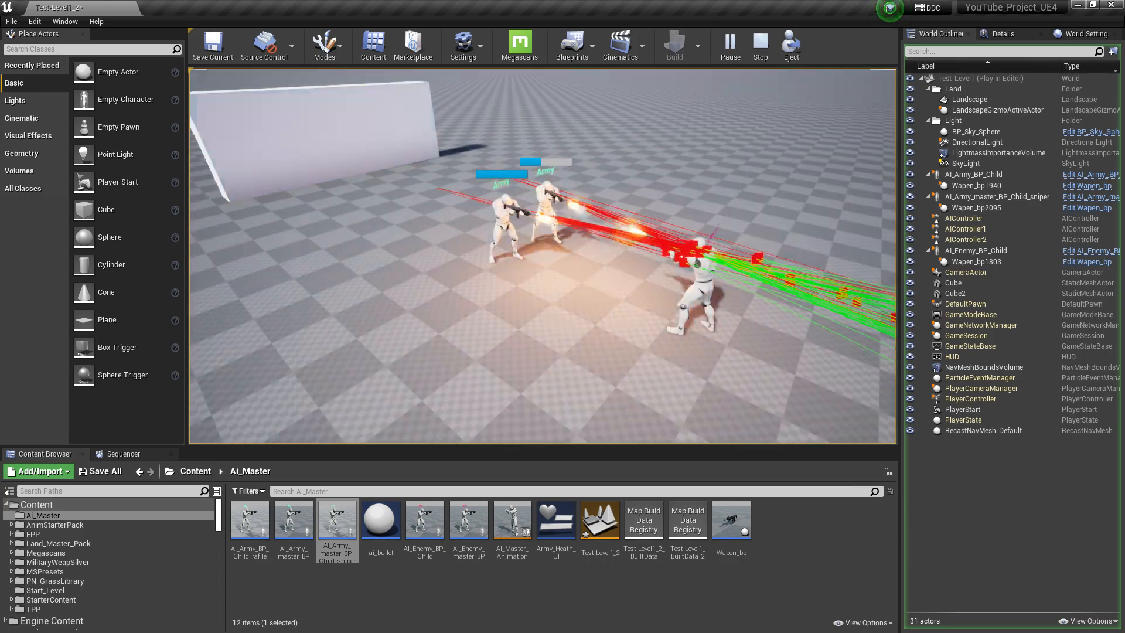
click(760, 44)
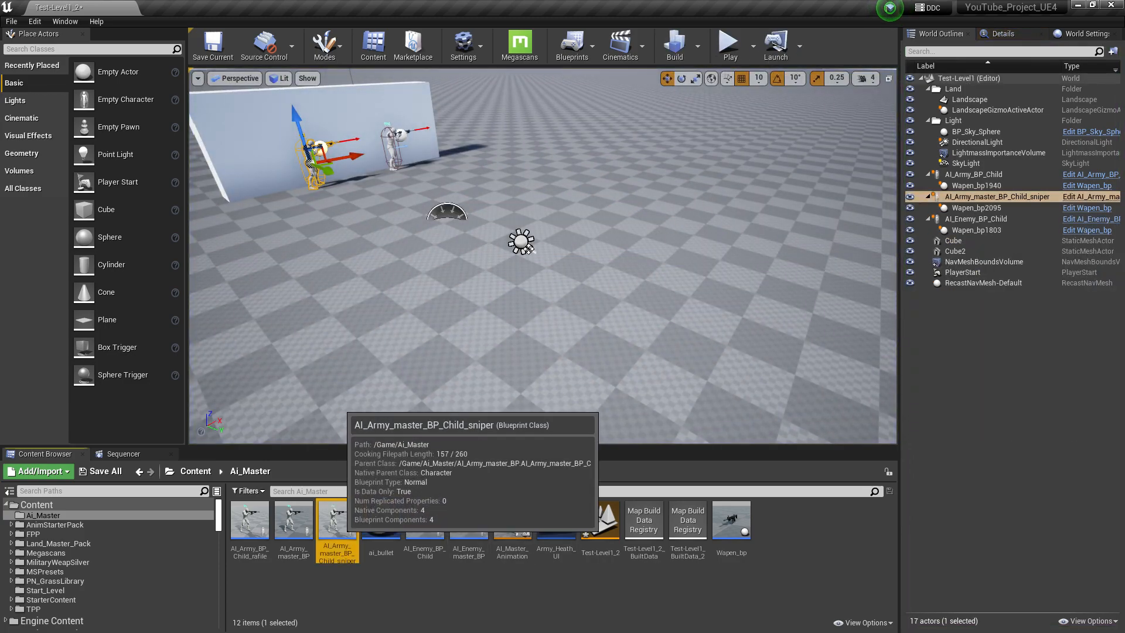
double_click(336, 518)
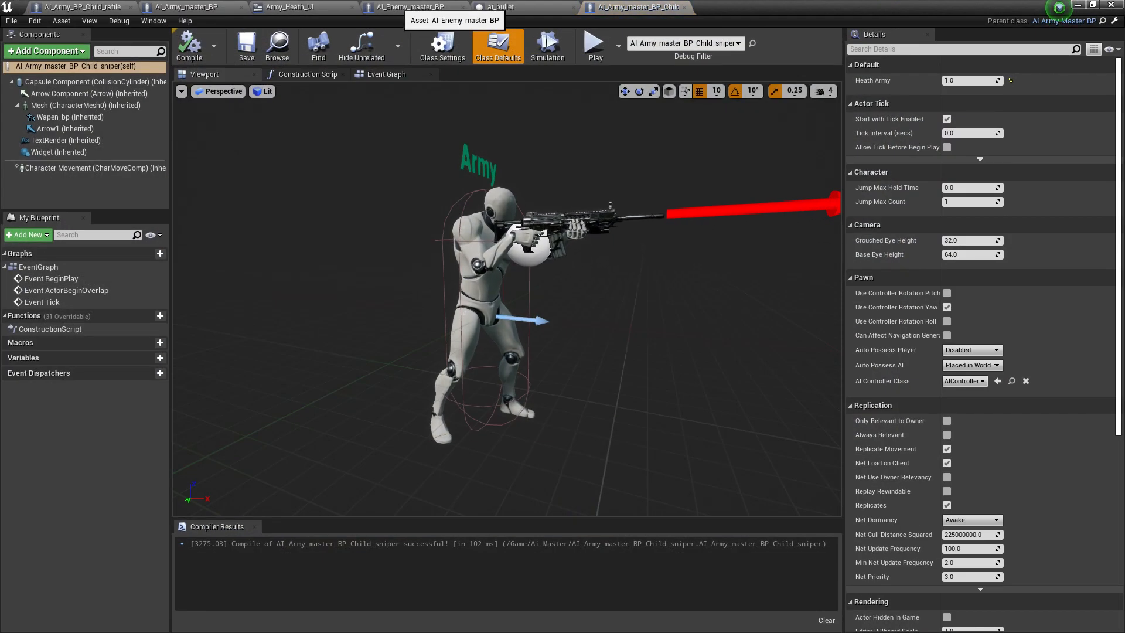
- Open the Army_Heath_UI widget's graph to view its GetPercent_0 binding
click(294, 6)
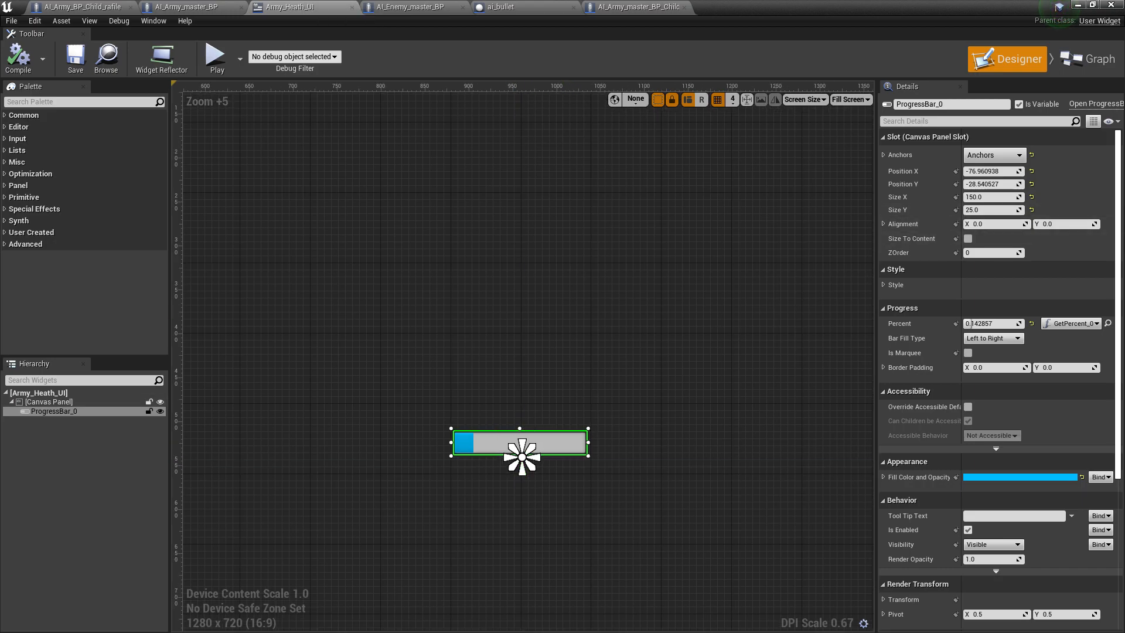
click(1085, 45)
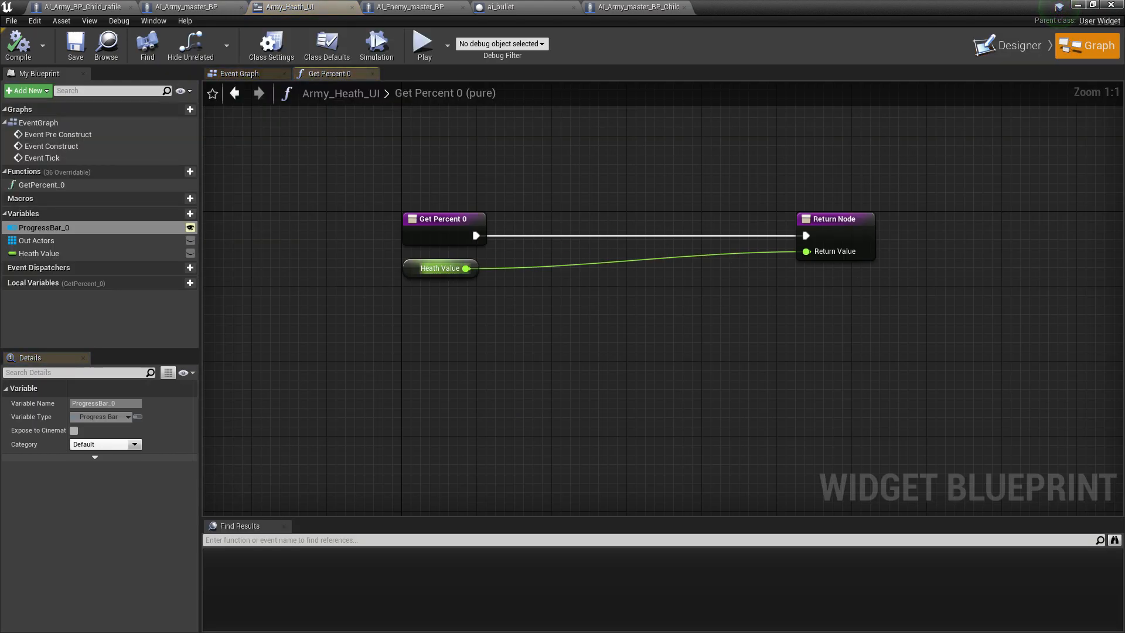
mouse_move(38, 253)
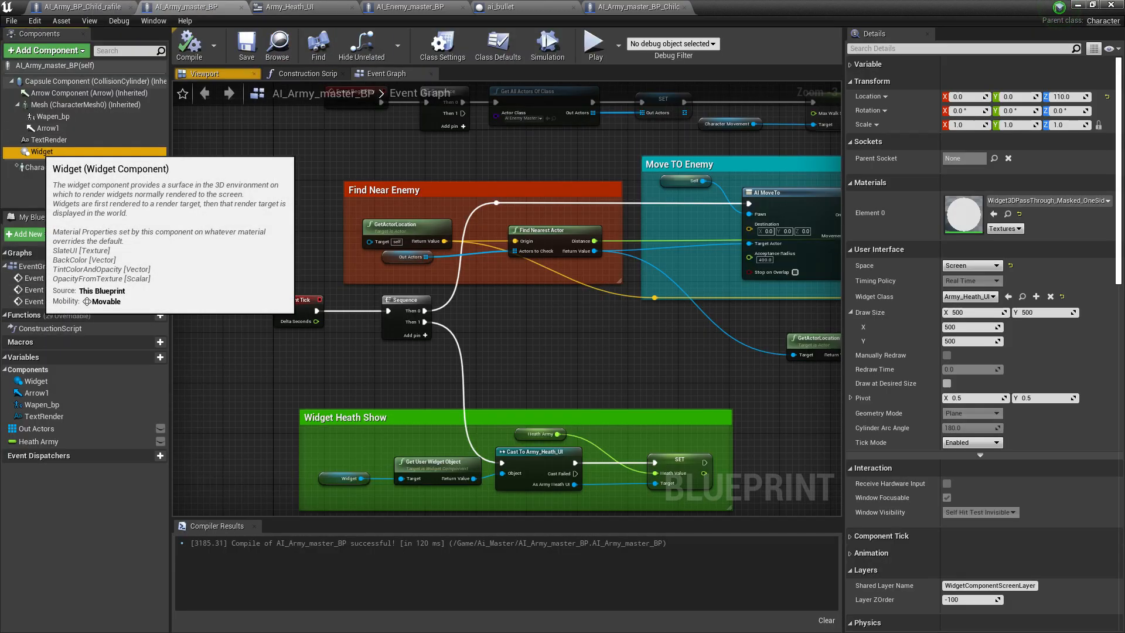
mouse_move(41, 50)
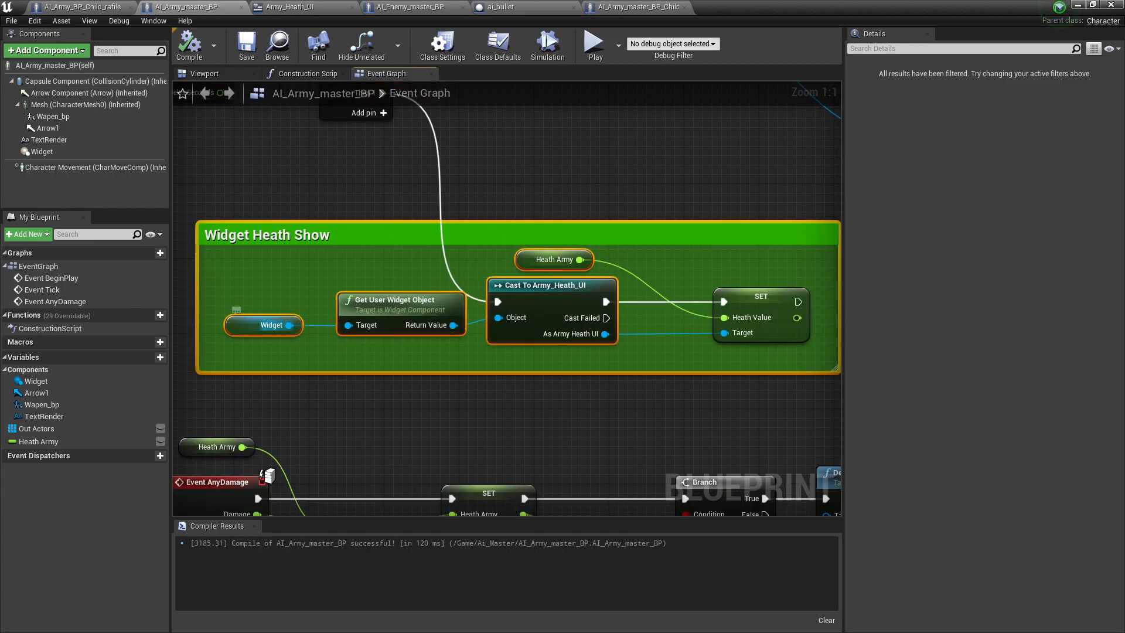
mouse_move(402, 299)
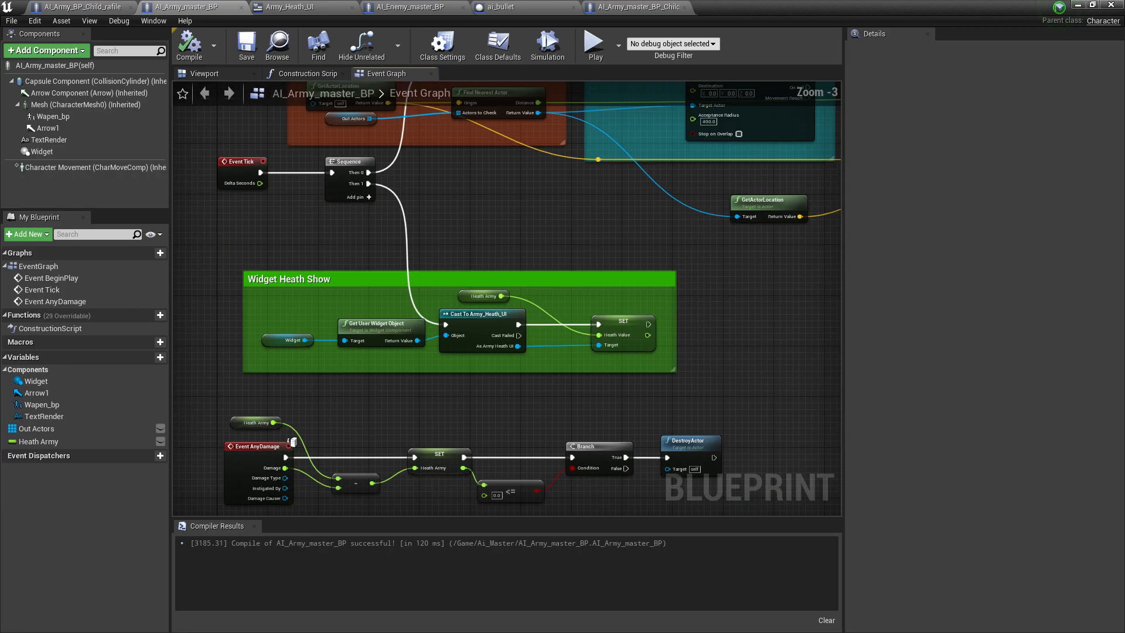
- Review the AnyDamage, DestroyActor and LineTraceByChannel nodes, then recompile AI_Army_master_BP
scroll(down, 3)
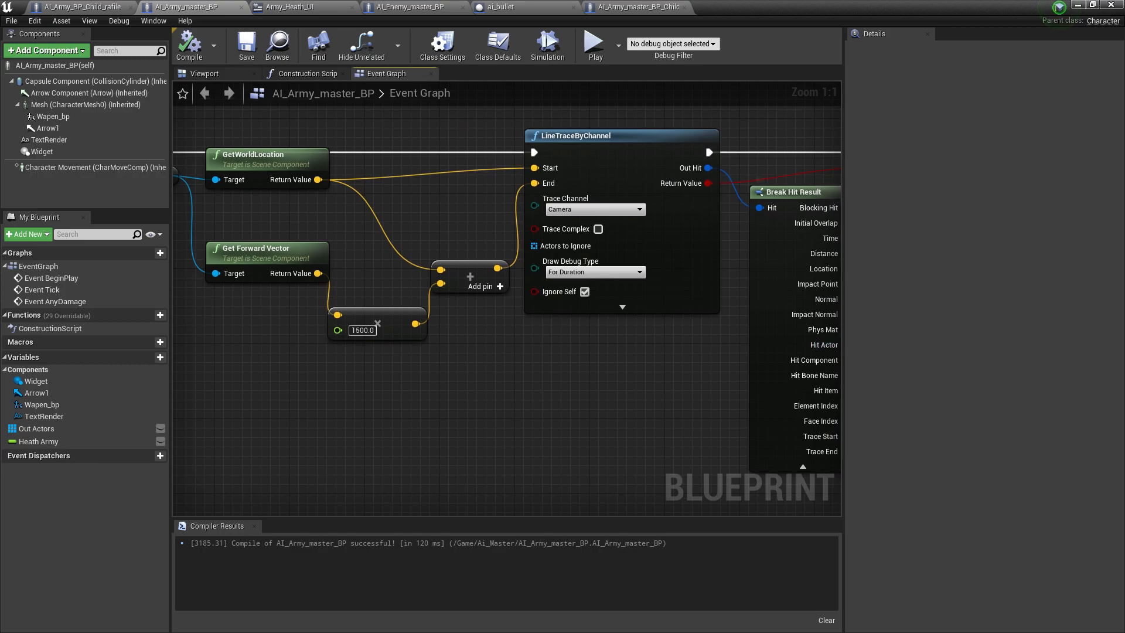
scroll(down, 3)
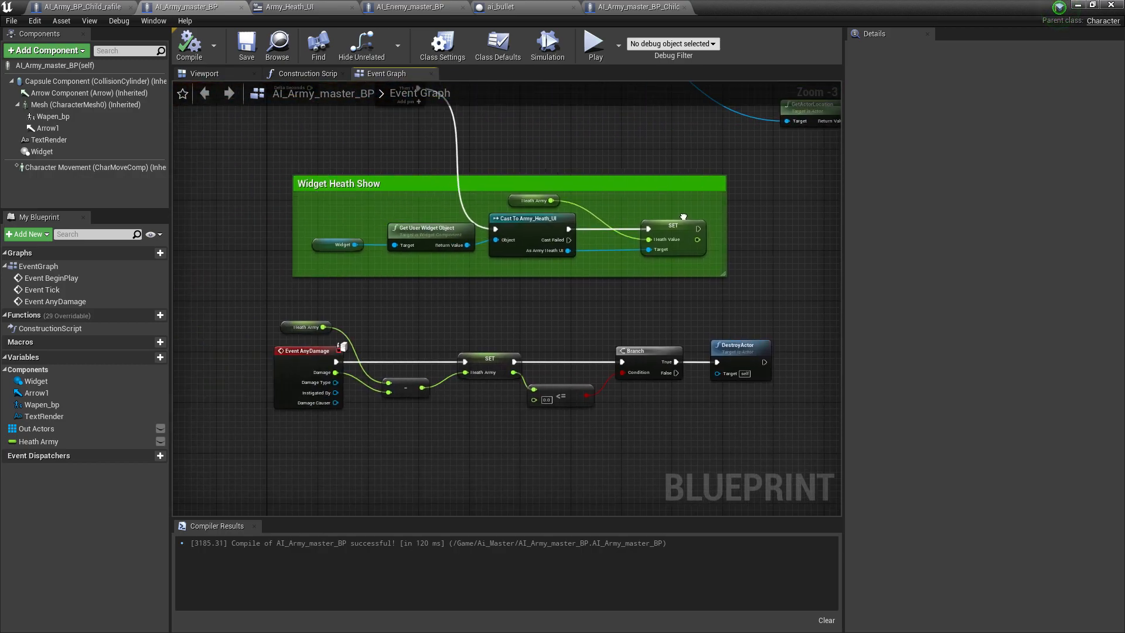
scroll(up, 3)
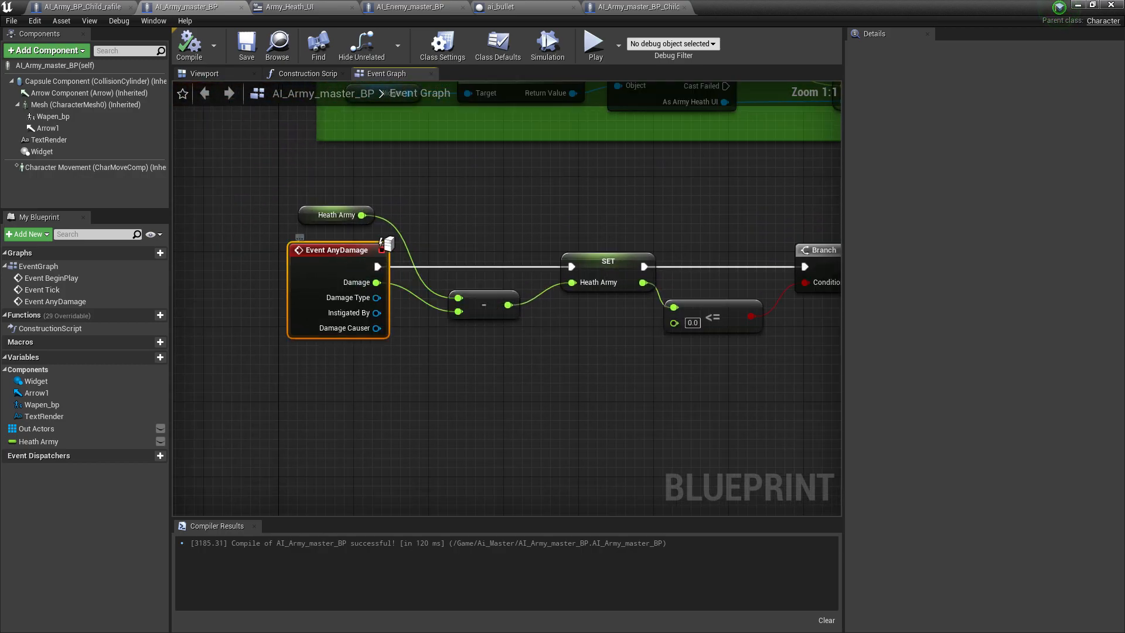
mouse_move(338, 249)
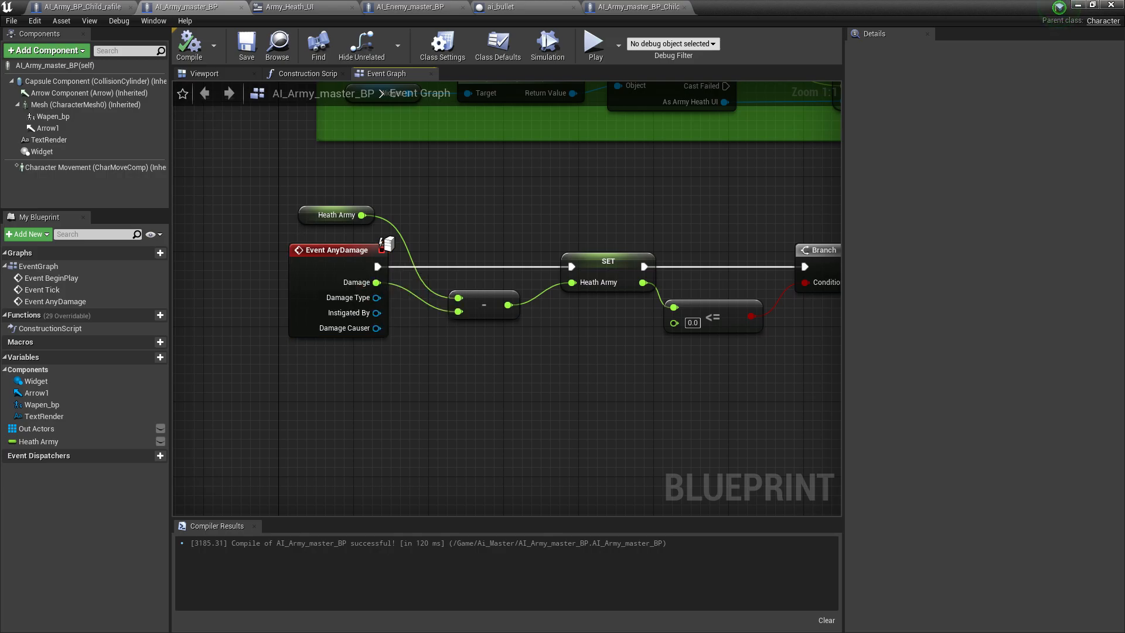
mouse_move(337, 250)
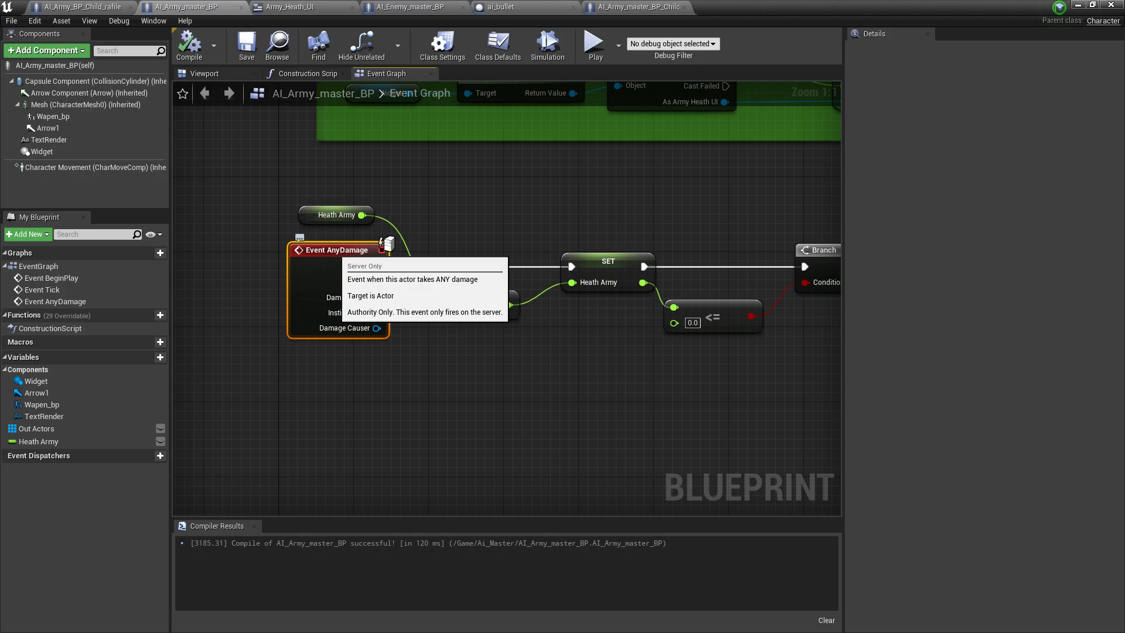
click(335, 215)
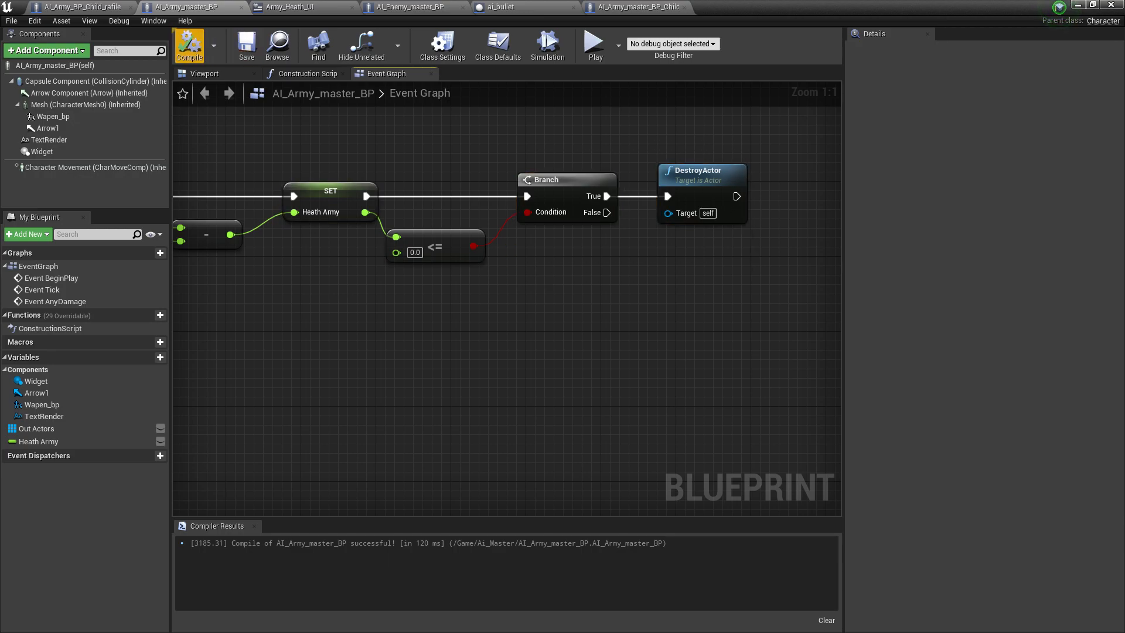
scroll(down, 3)
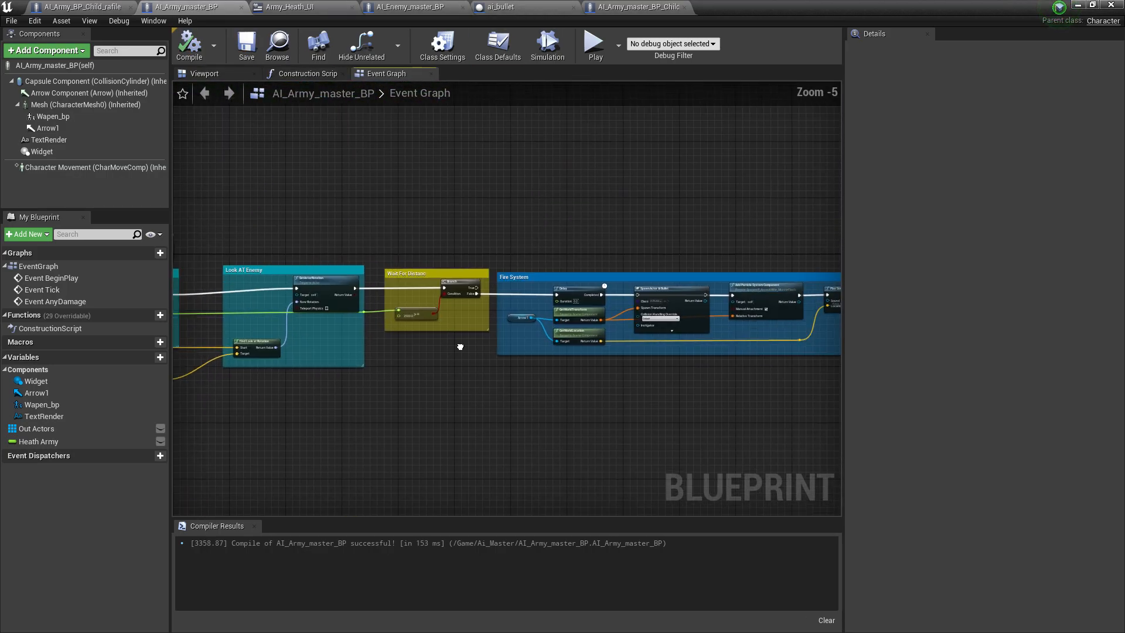
scroll(up, 3)
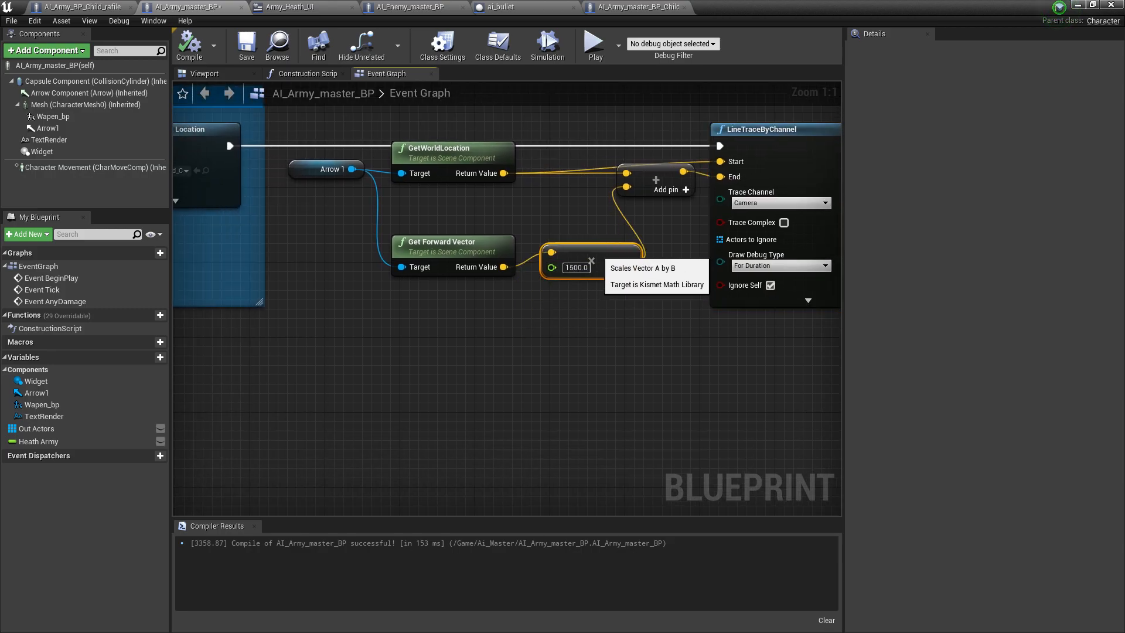
- Wrap the line-trace damage nodes in a comment titled 'Apply Damge System'
right_click(550, 253)
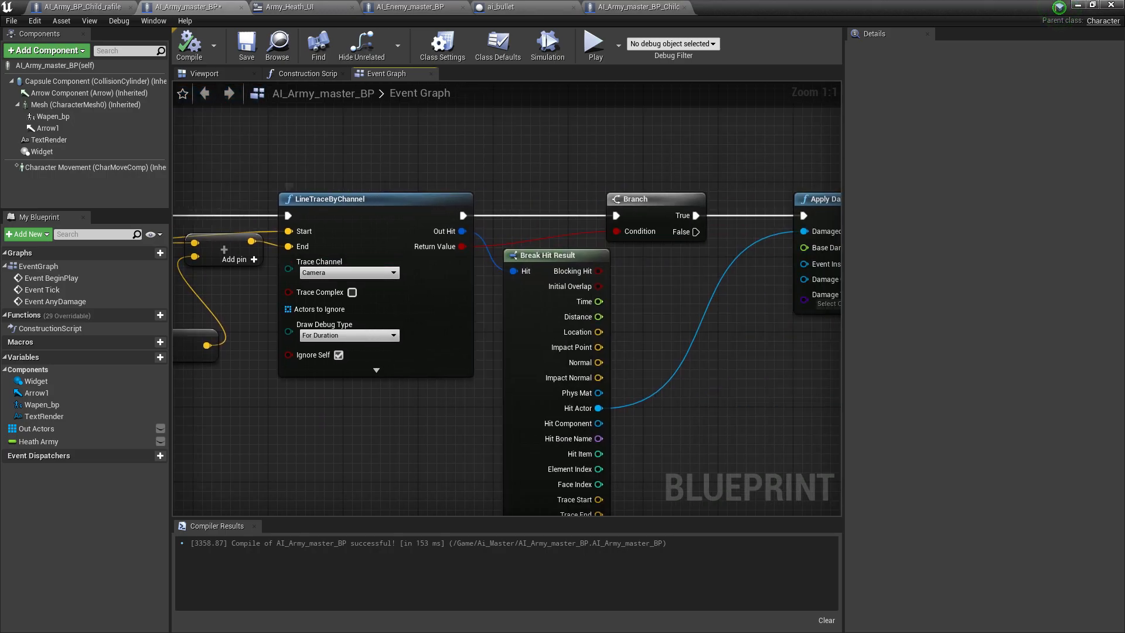
scroll(down, 3)
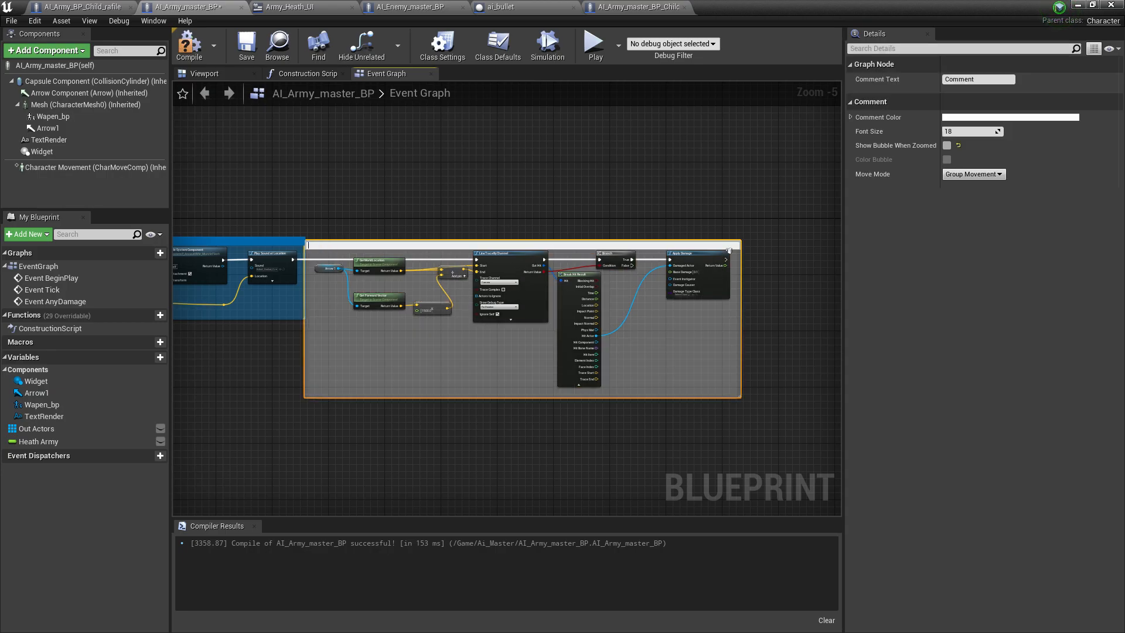
text(APPY)
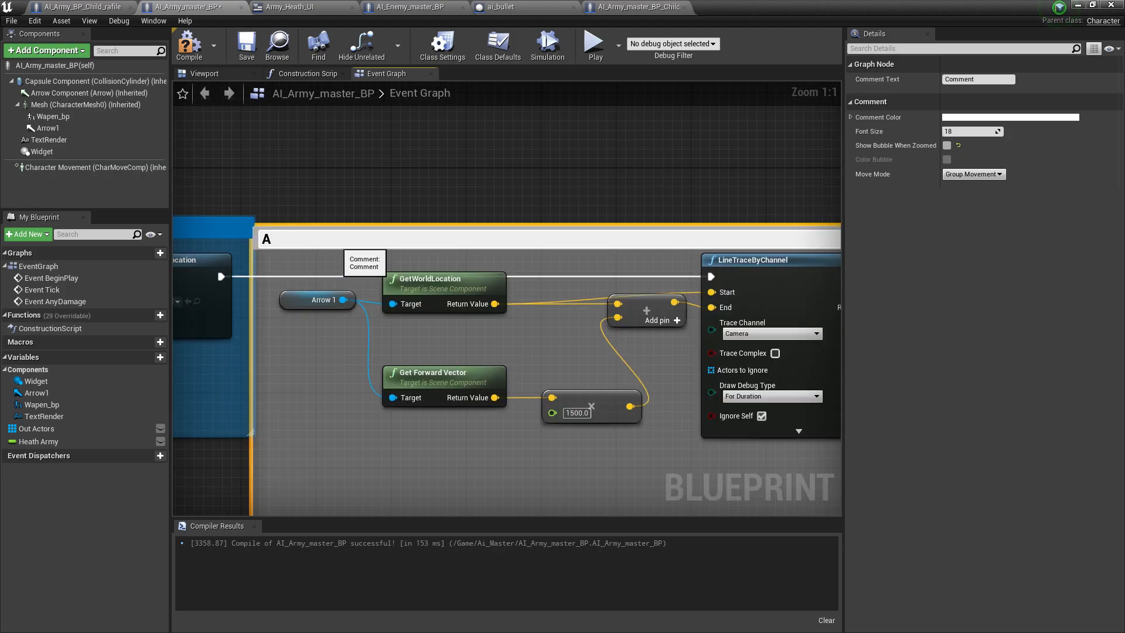
text(pp;y)
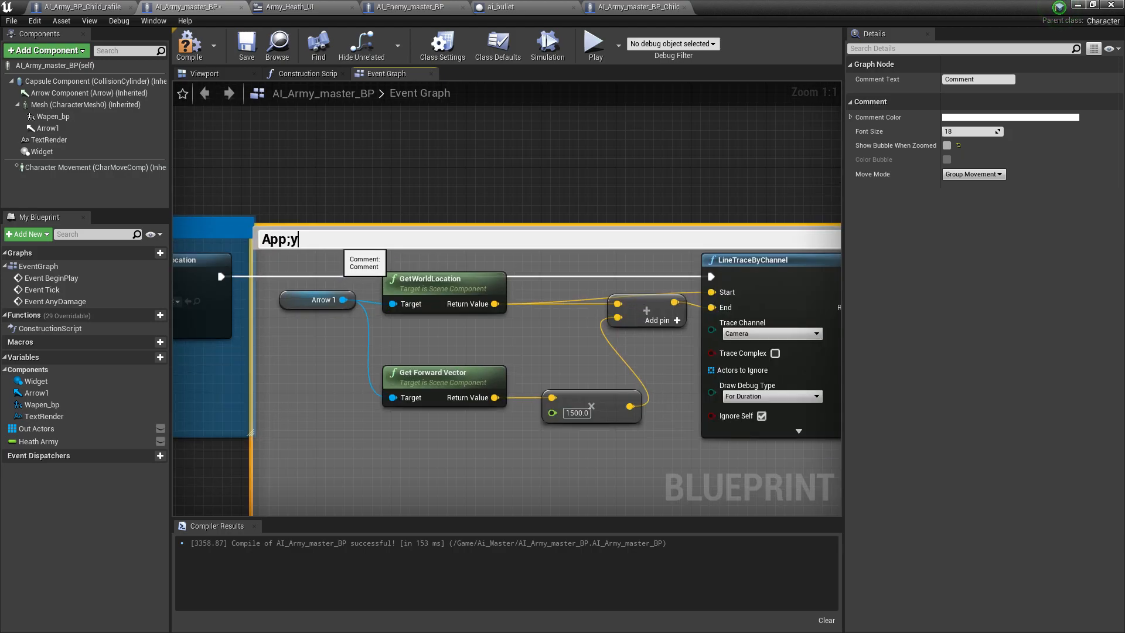
text(Apply)
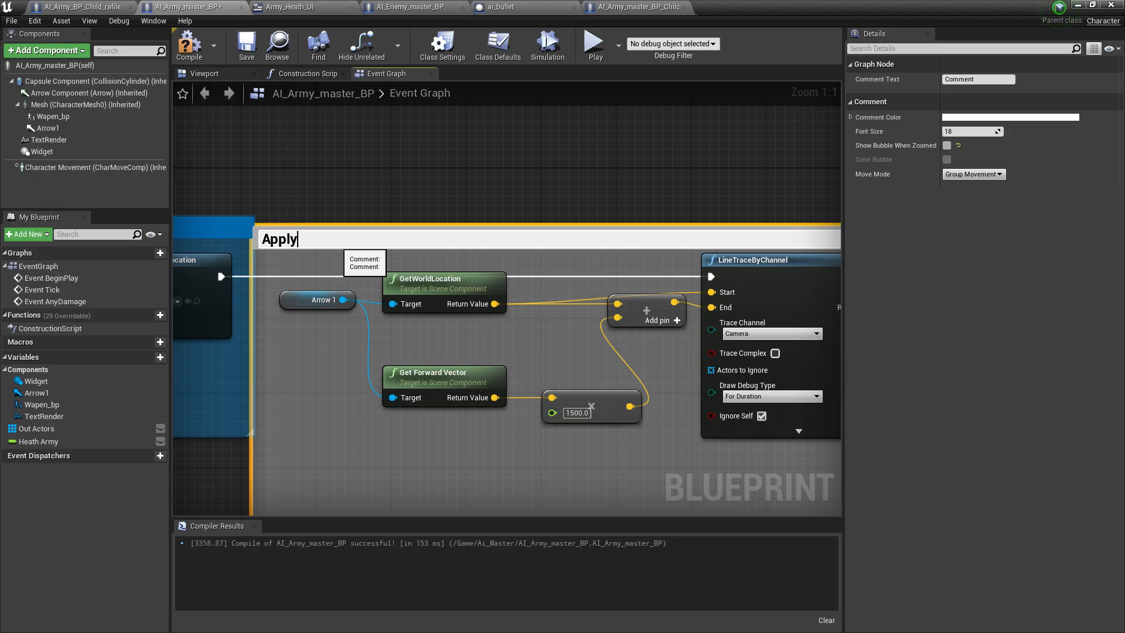
text(Damge System)
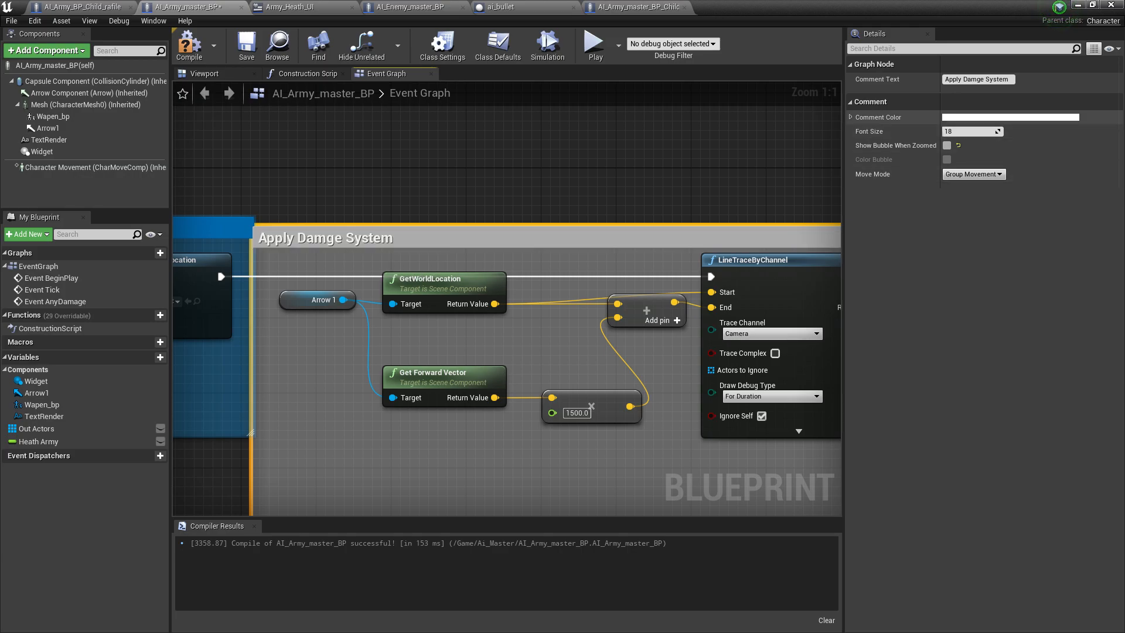
click(1009, 117)
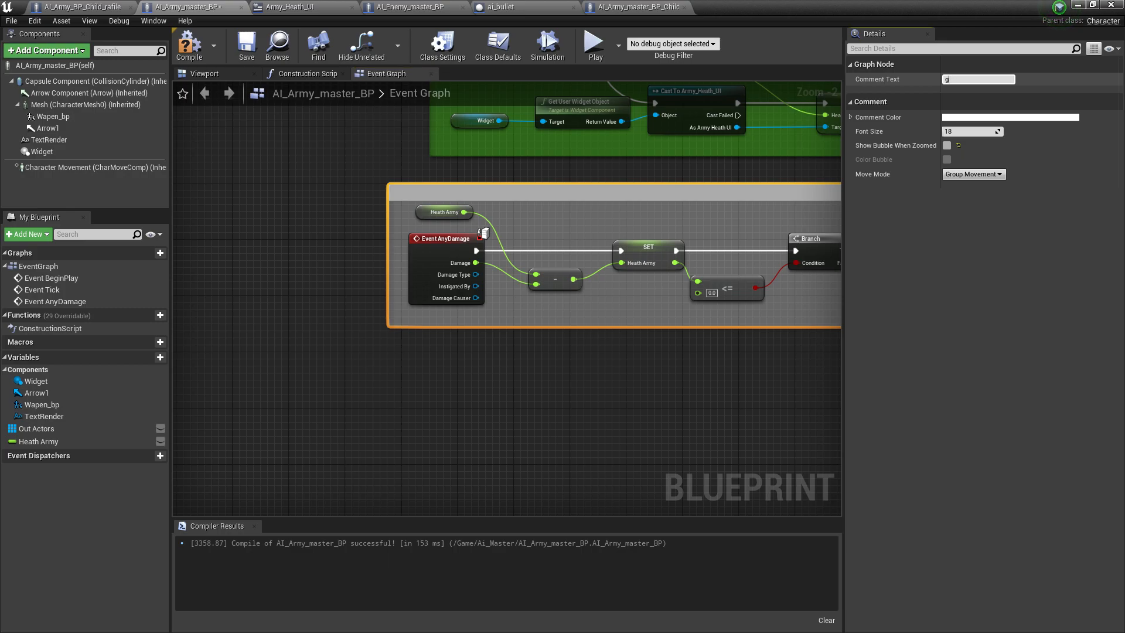
- Enter 'Get Damge system' as the comment text and pick yellow as its color
text(Get DA)
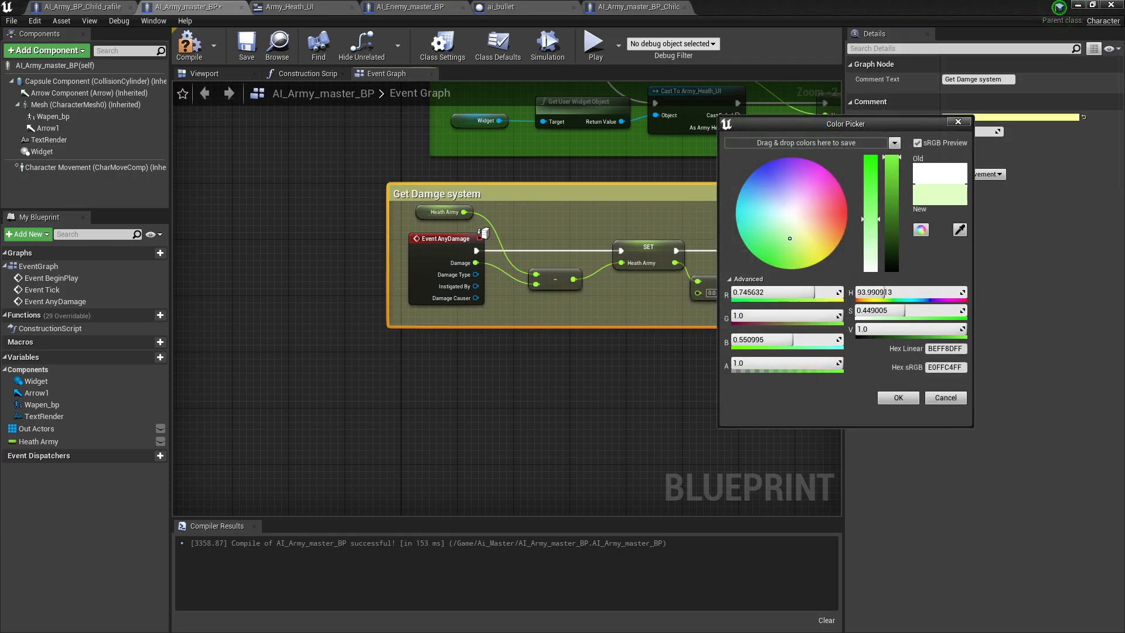
click(896, 397)
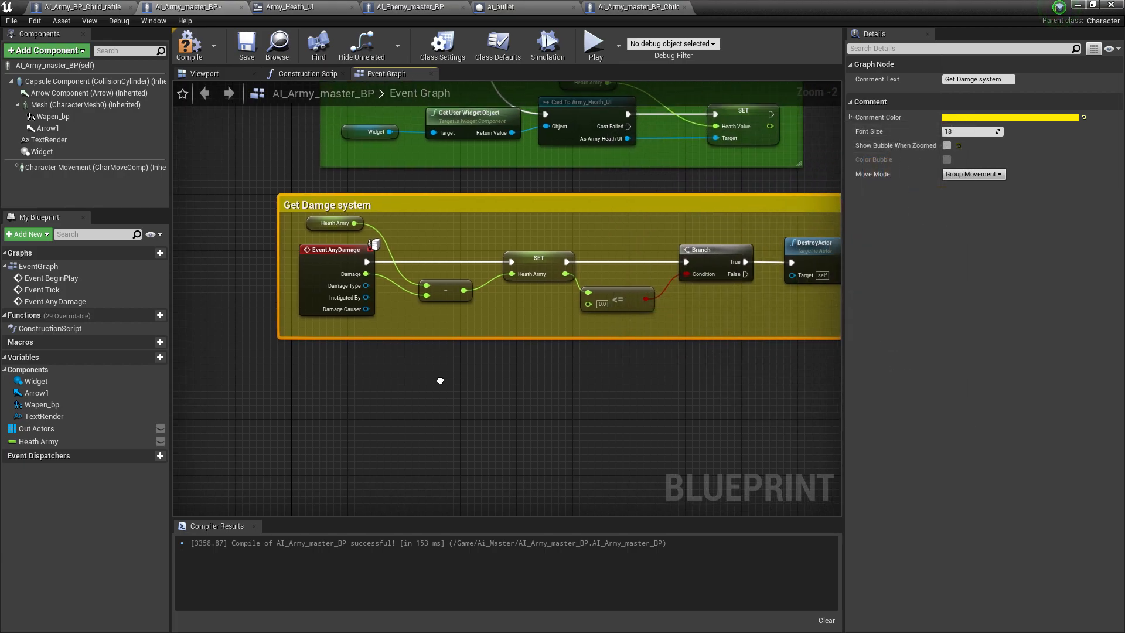
- Add an Is Valid node on Find Nearest Actor's Return Value before AI MoveTo
scroll(down, 3)
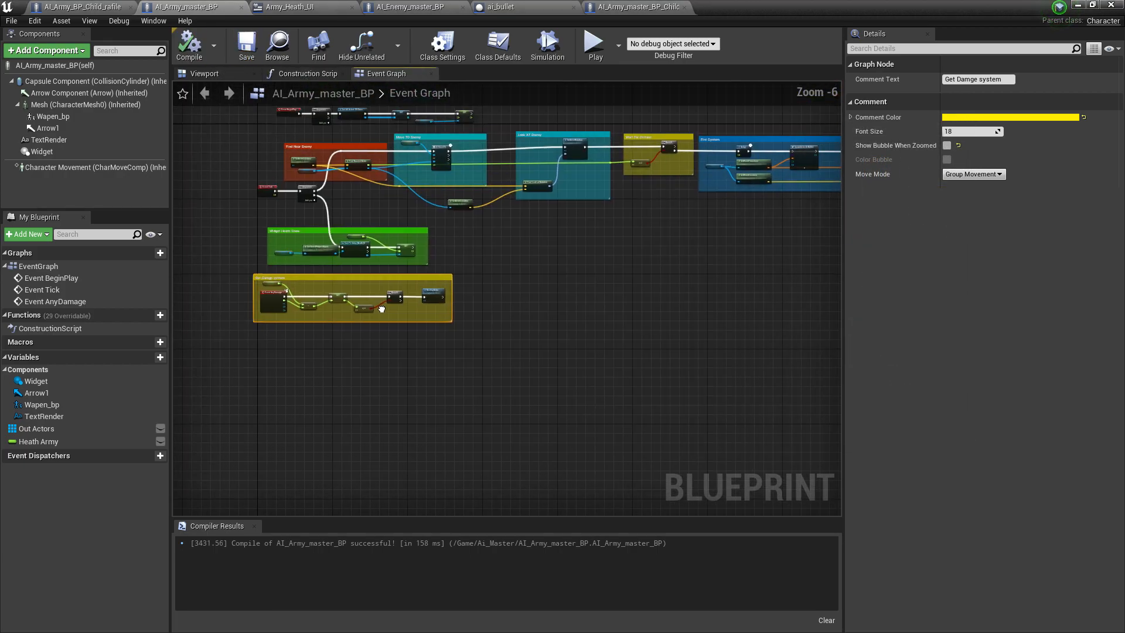
scroll(up, 3)
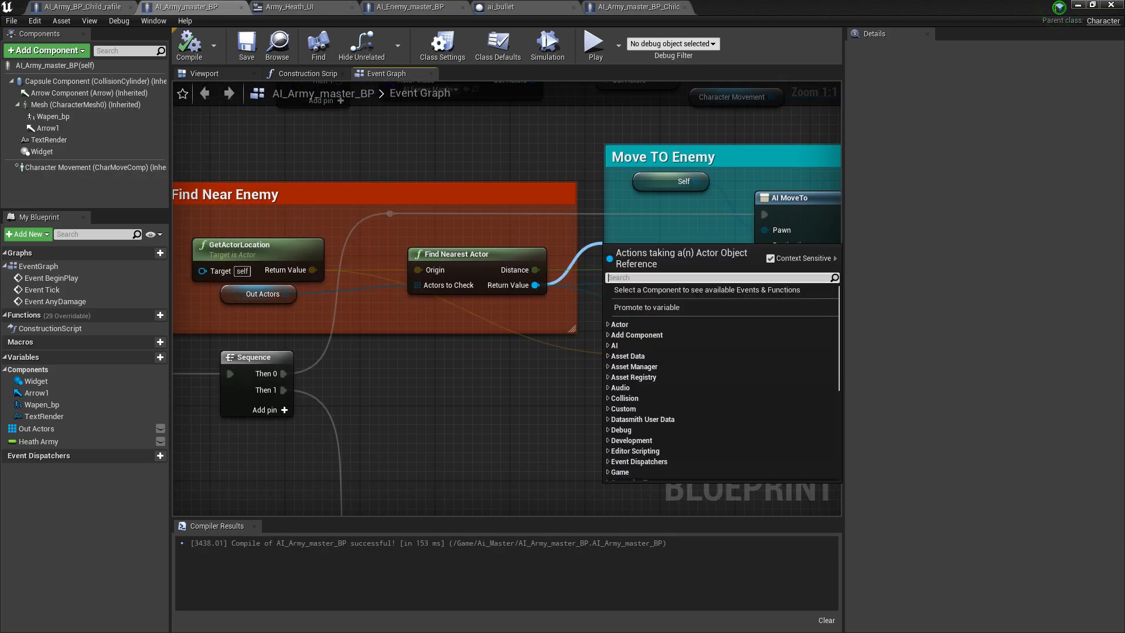
text(is va)
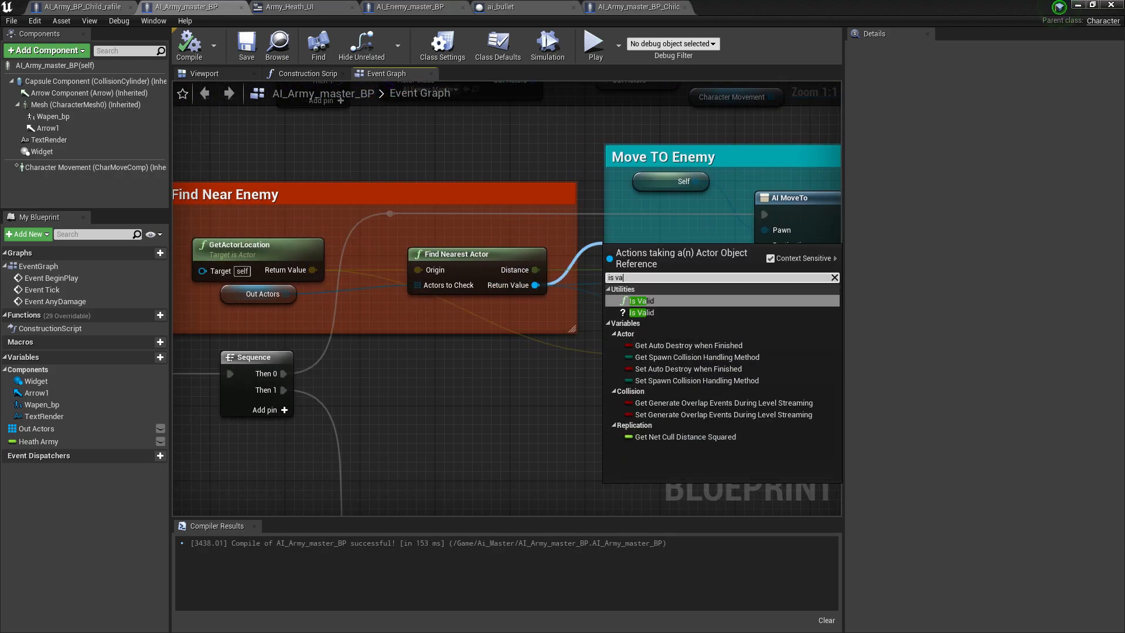
click(636, 300)
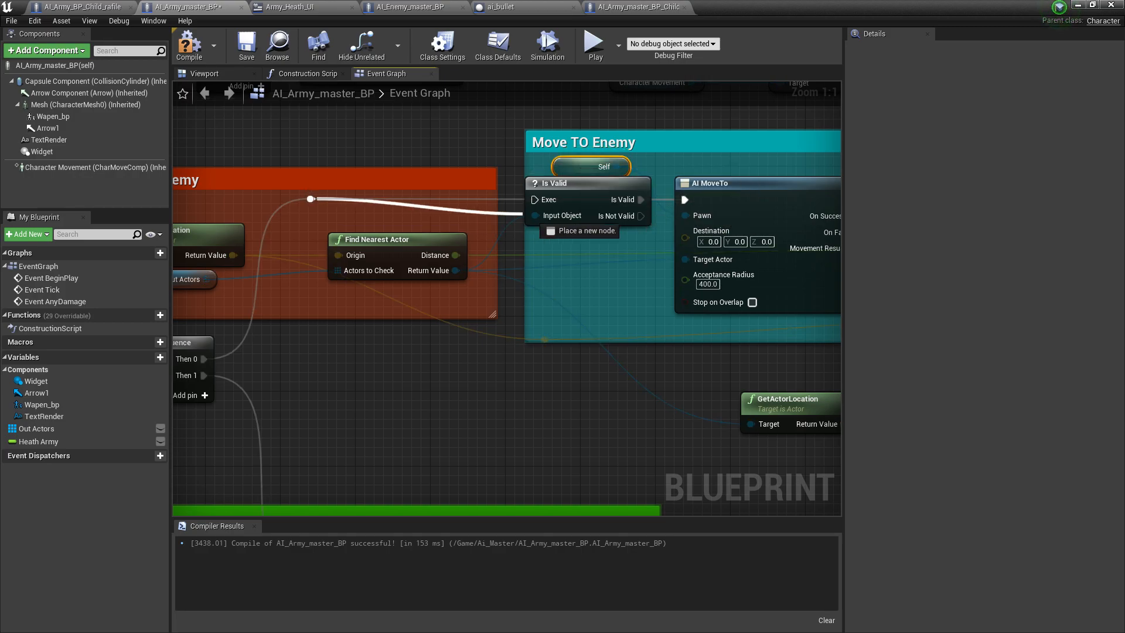
scroll(down, 3)
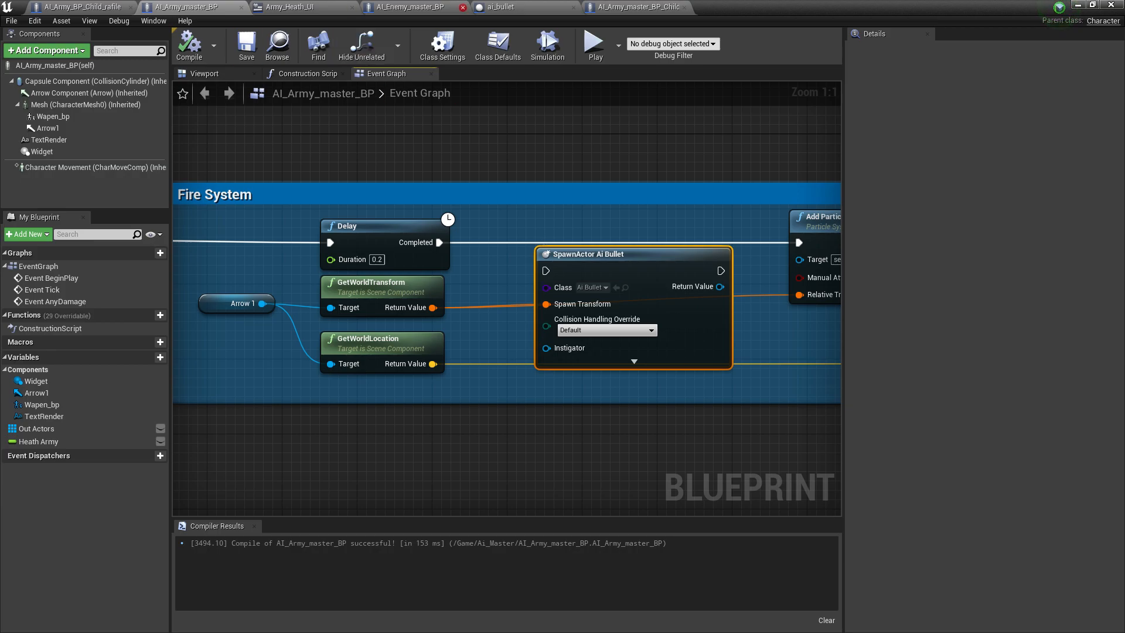
- Check where Arrow1 points in the Viewport, then return to the Event Graph
click(204, 73)
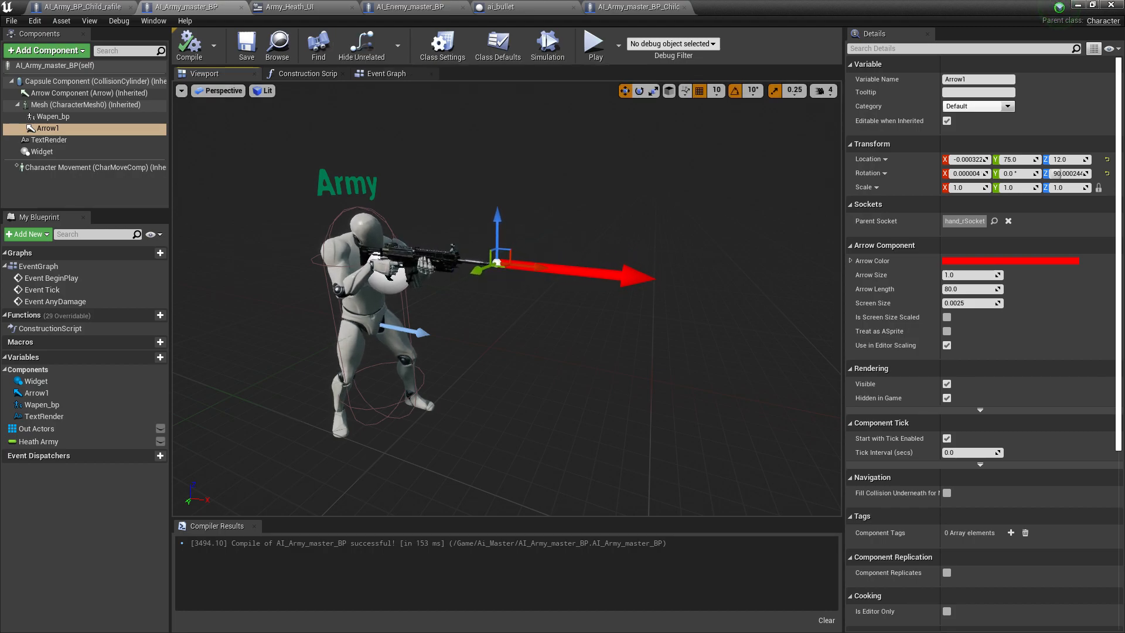
click(386, 73)
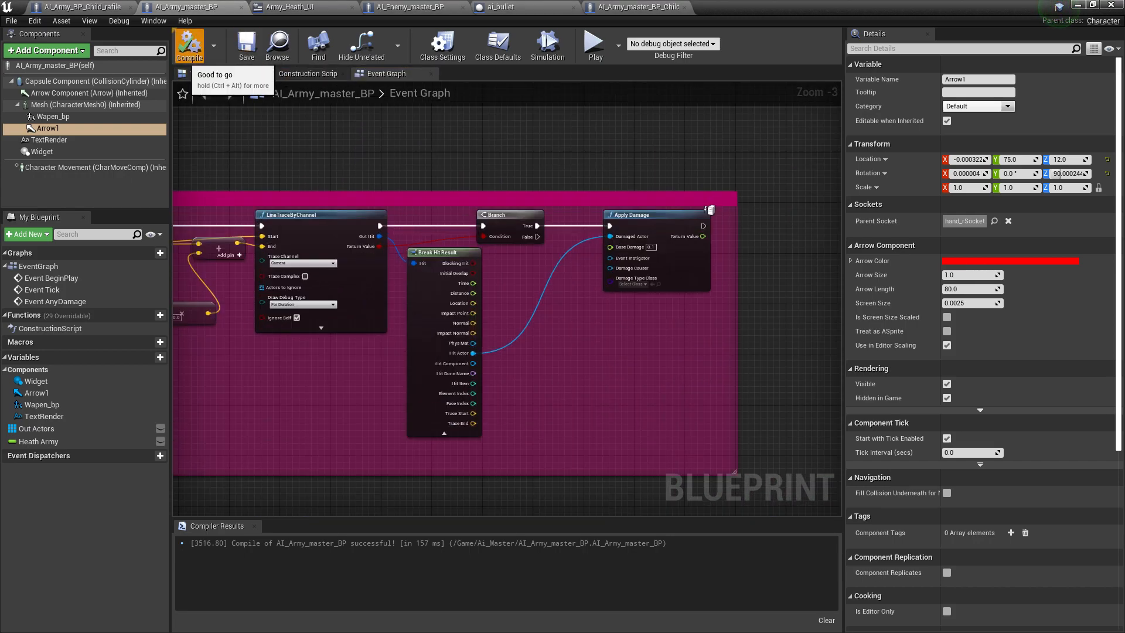
scroll(down, 3)
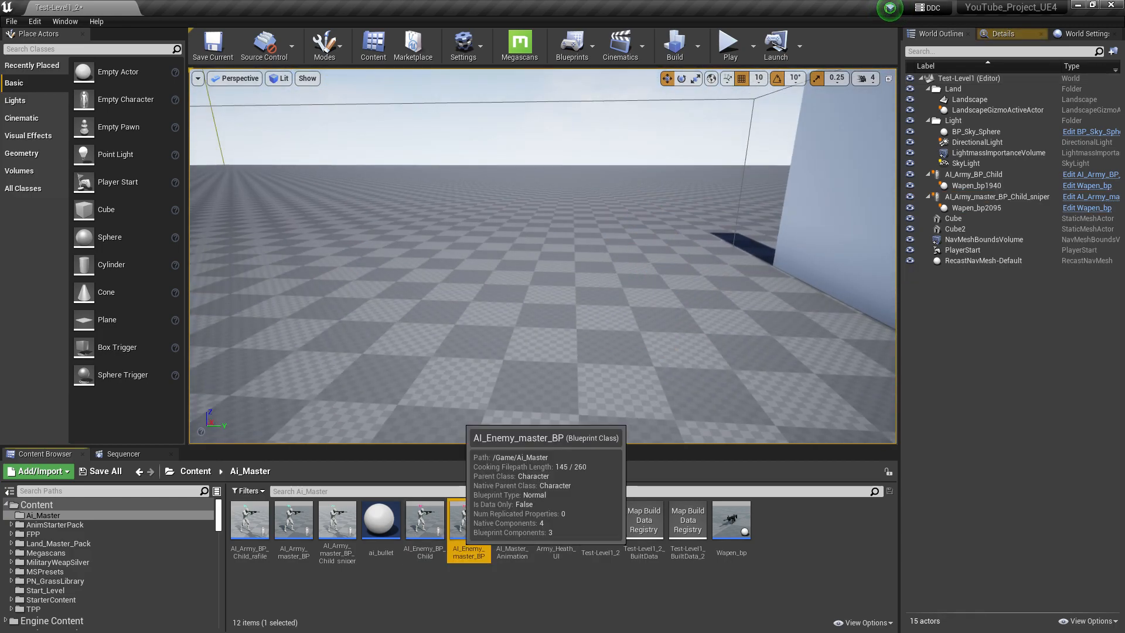
- Force-delete AI_Enemy_master_BP and AI_Enemy_BP_Child
right_click(468, 518)
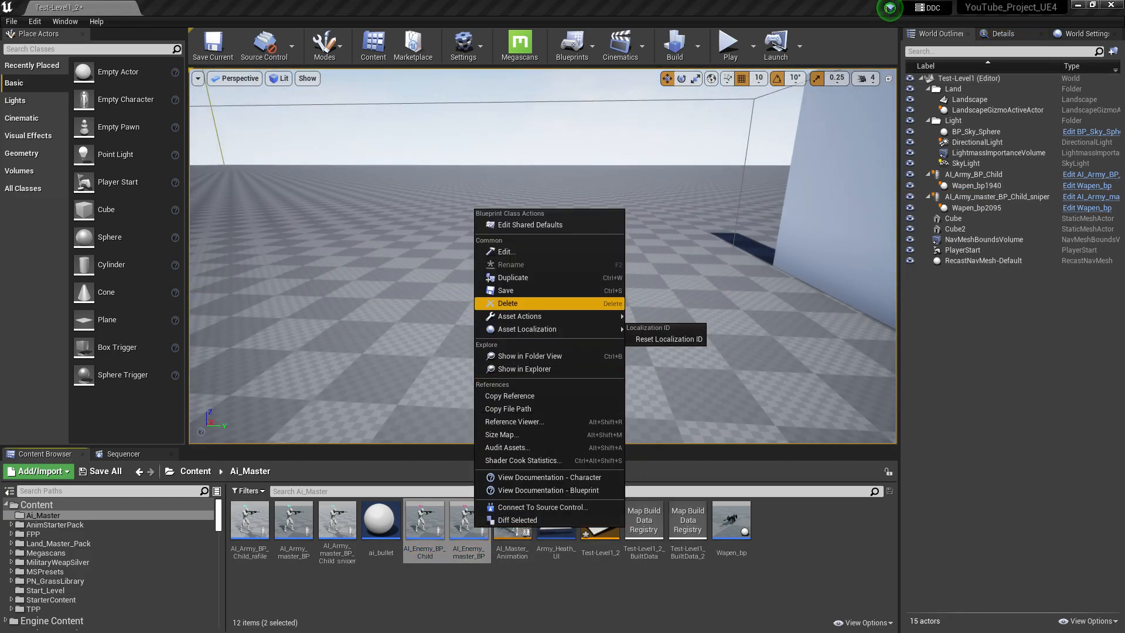
click(507, 303)
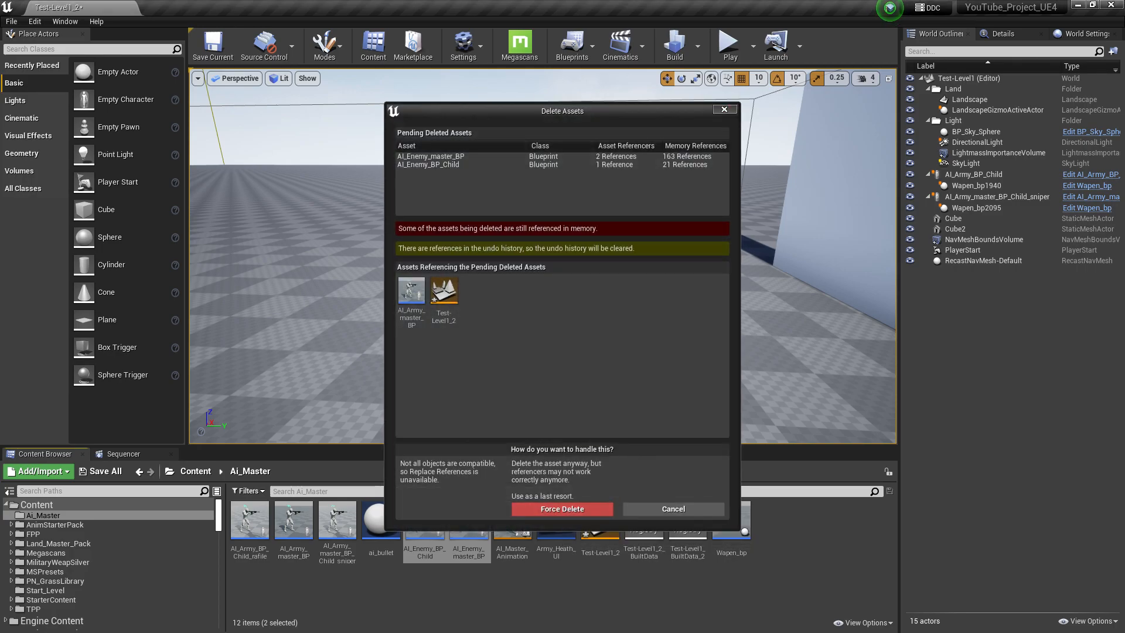
click(562, 508)
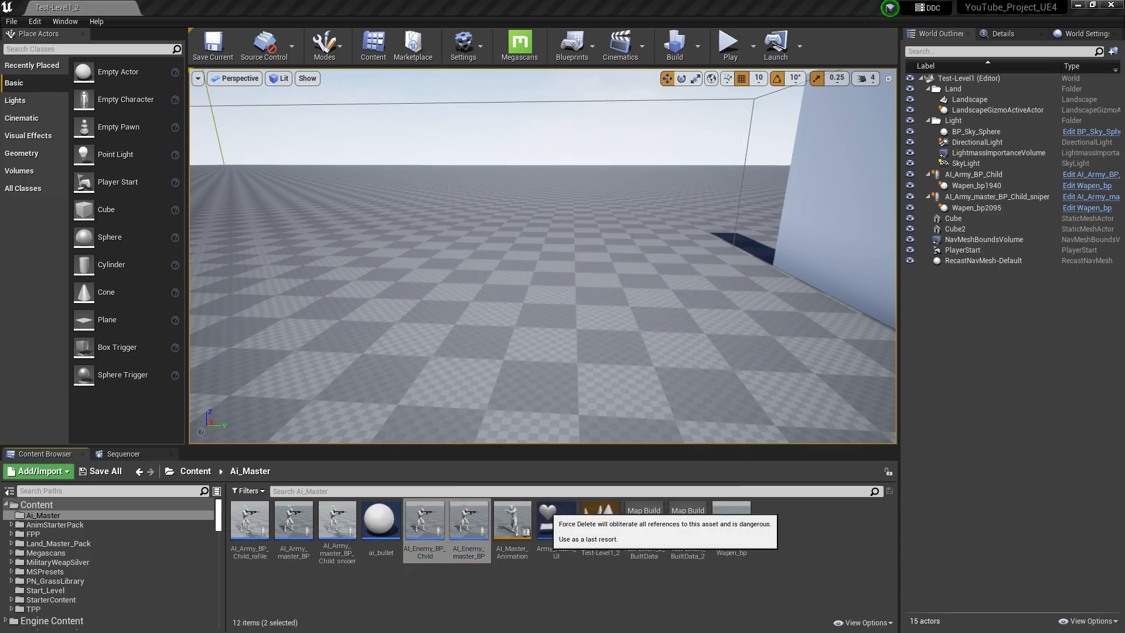
- Duplicate AI_Army_master_BP and confirm the new enemy blueprint's name
click(291, 518)
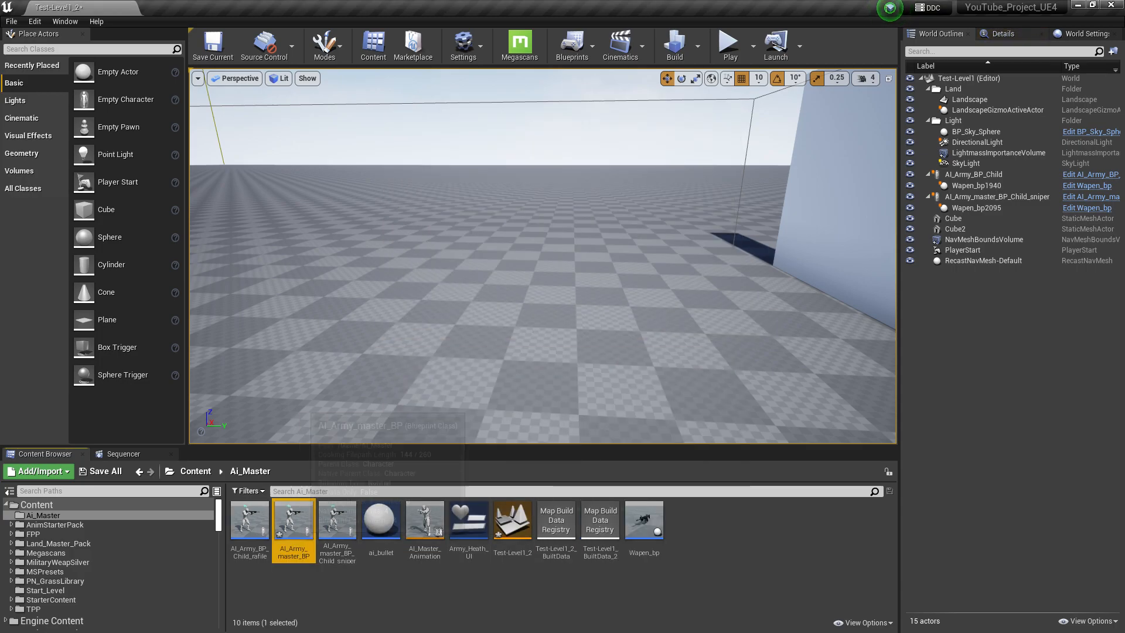
right_click(292, 520)
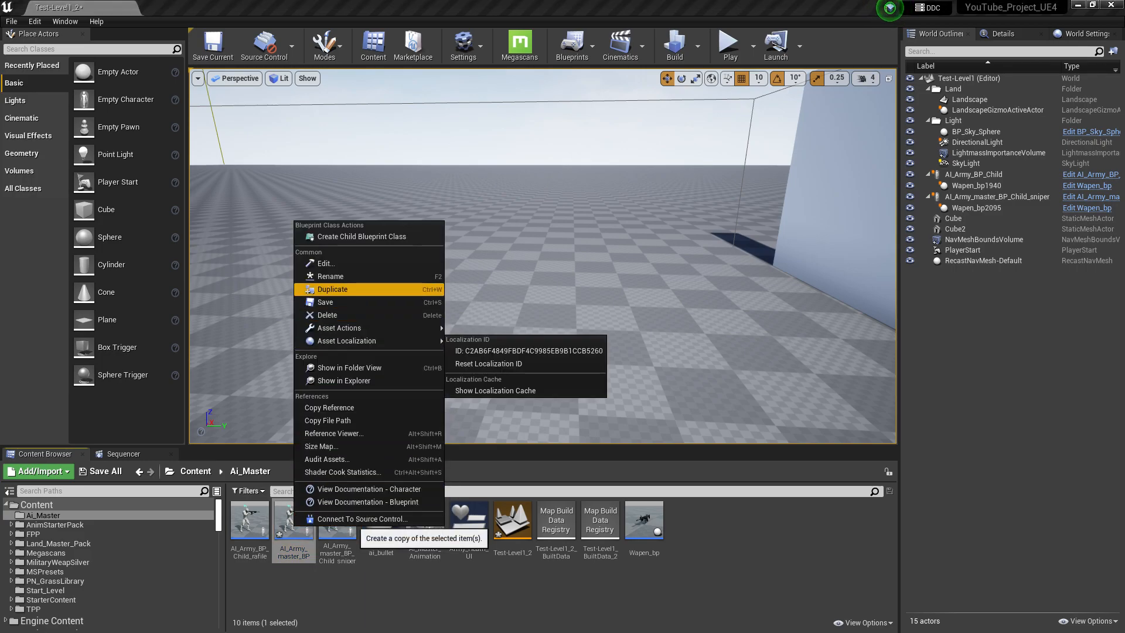
click(332, 288)
text(AI_Enem)
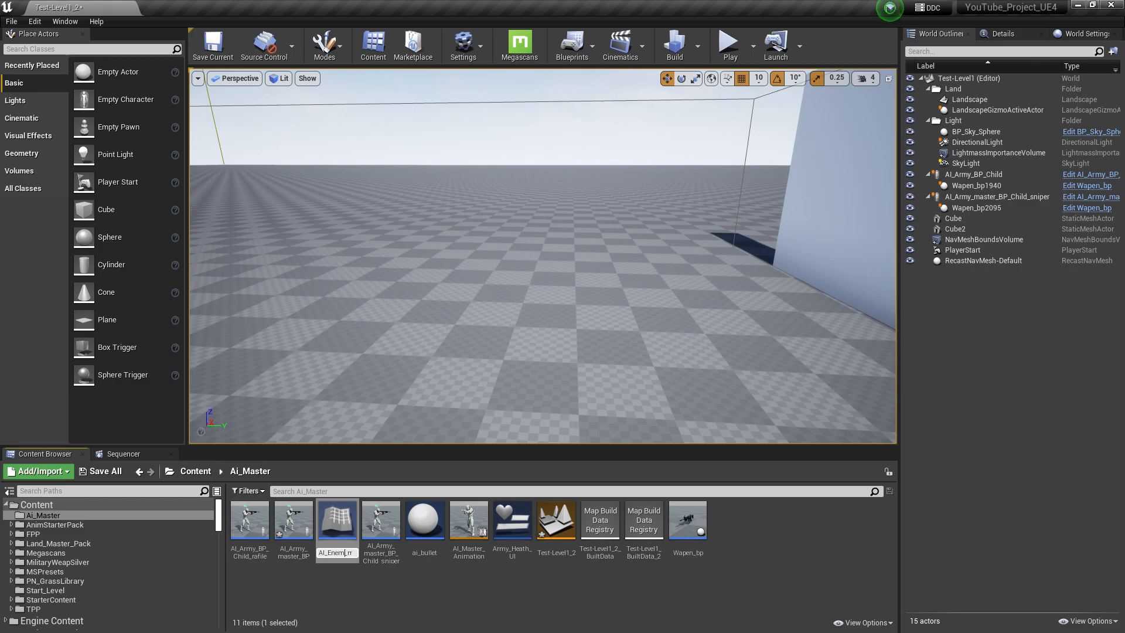
click(424, 520)
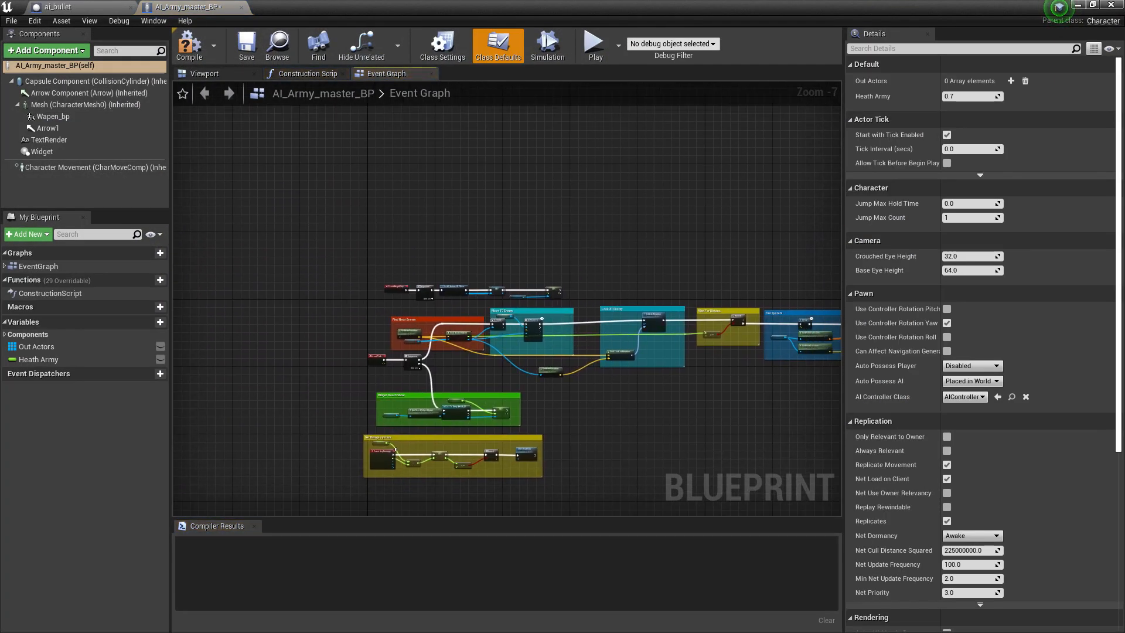
- Set Get All Actors Of Class's Actor Class to AI_Enemy_master_BP
click(395, 317)
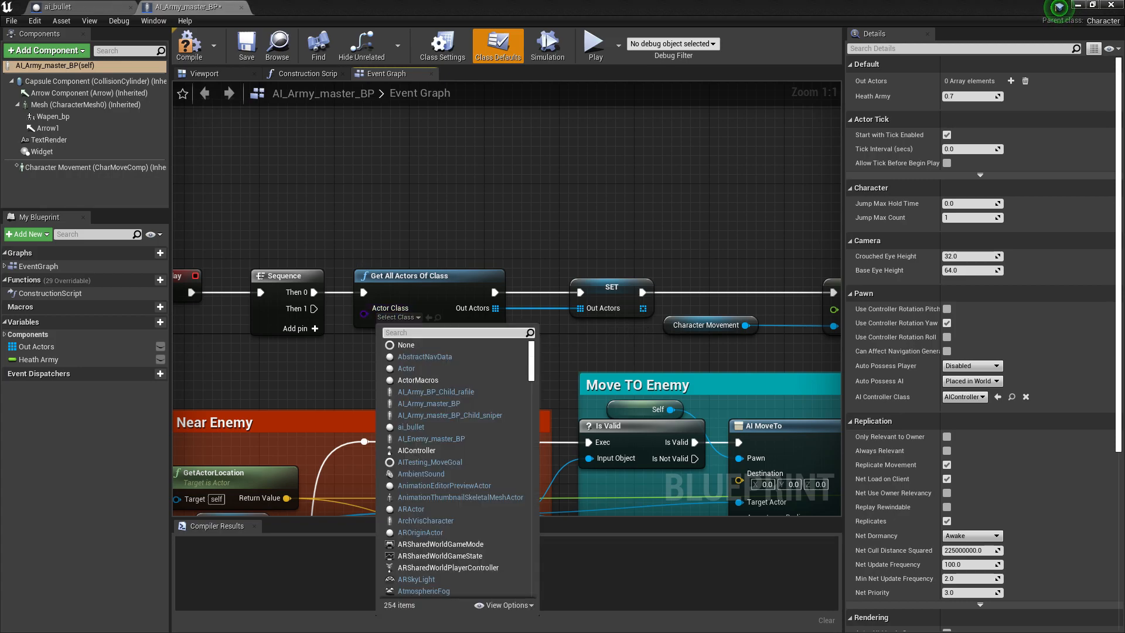
text(master)
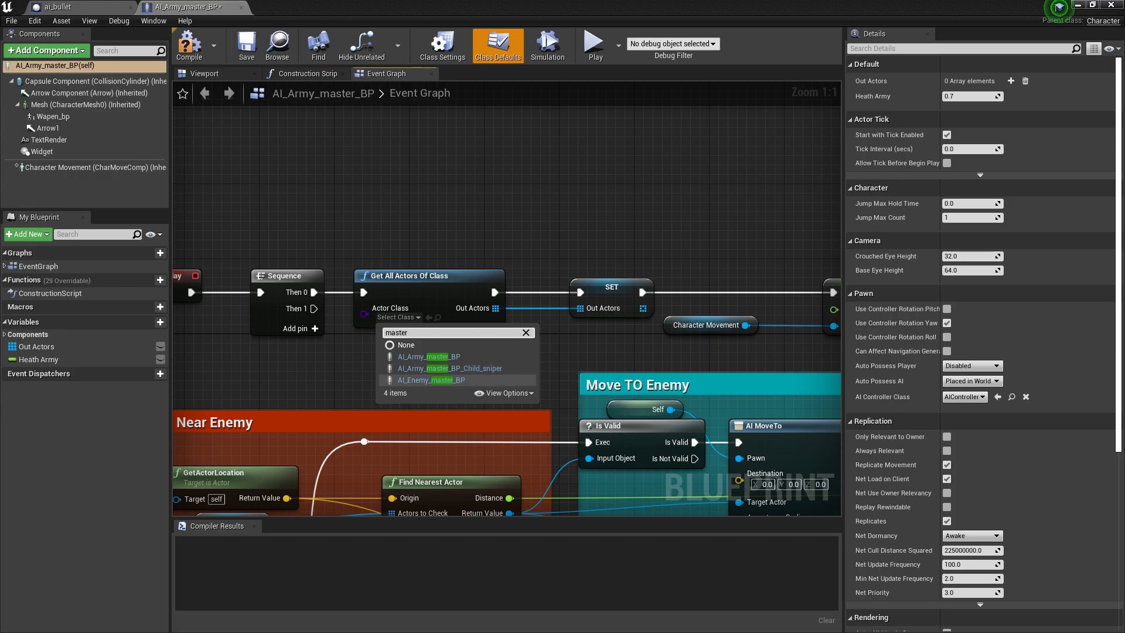
click(430, 379)
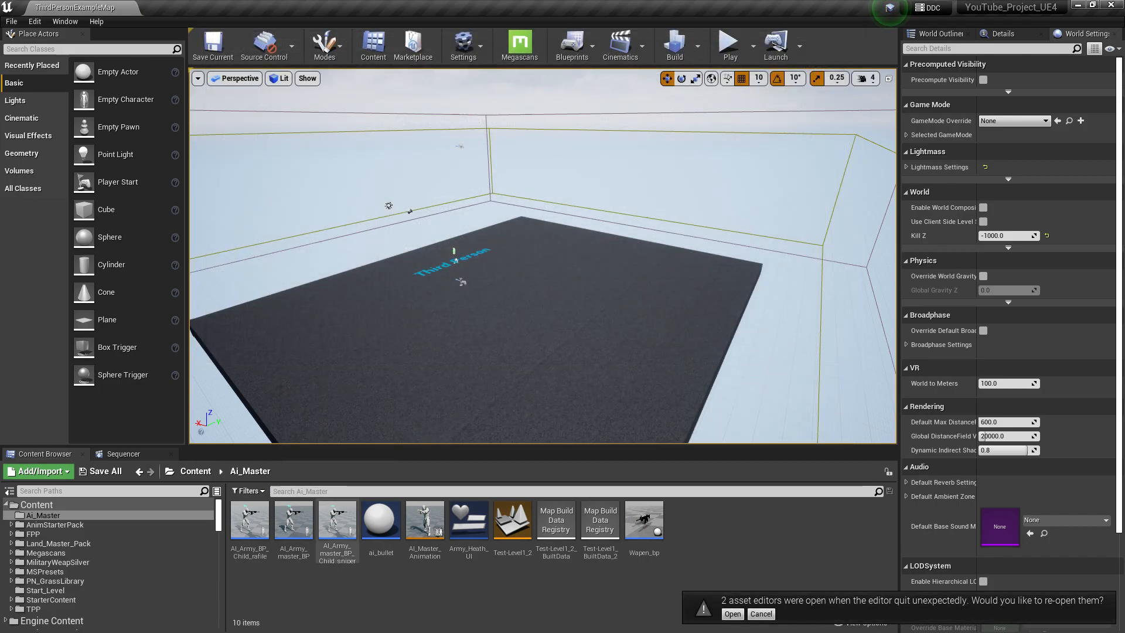
- Open Test-Level1_2, finish naming the AI_Enemy_master_BP copy, and open AI_Army_master_BP
double_click(511, 520)
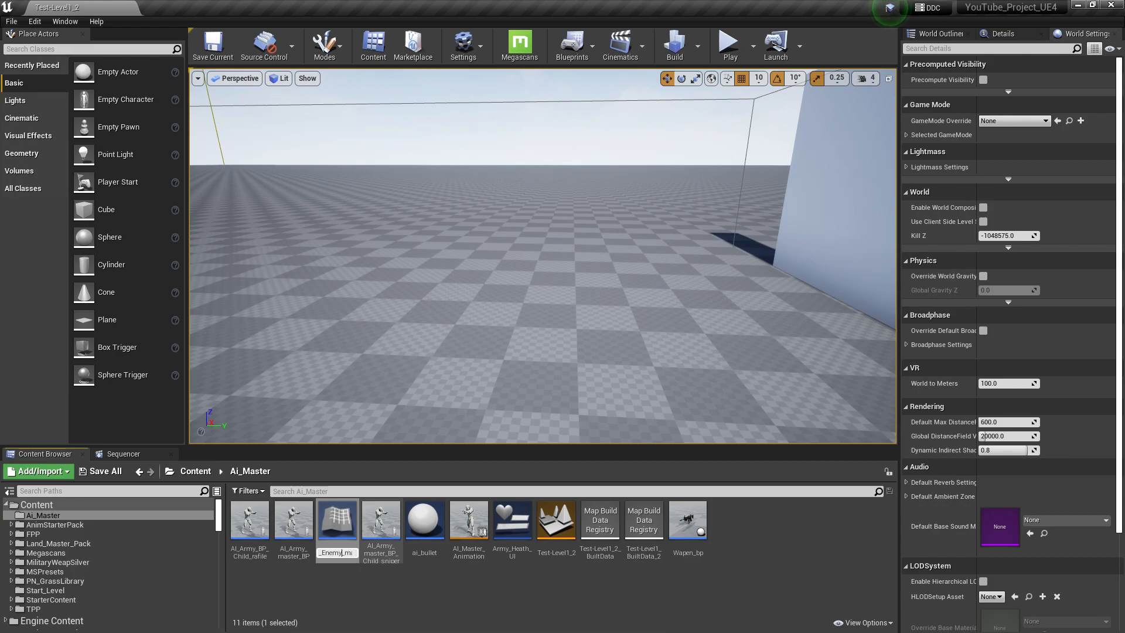
click(424, 519)
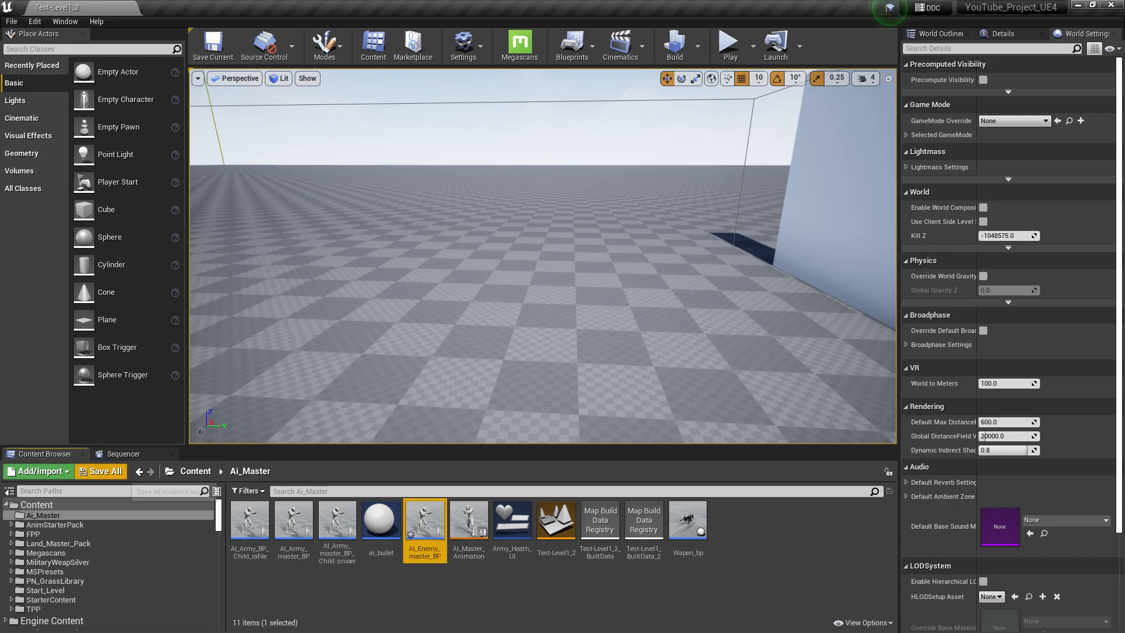
click(294, 518)
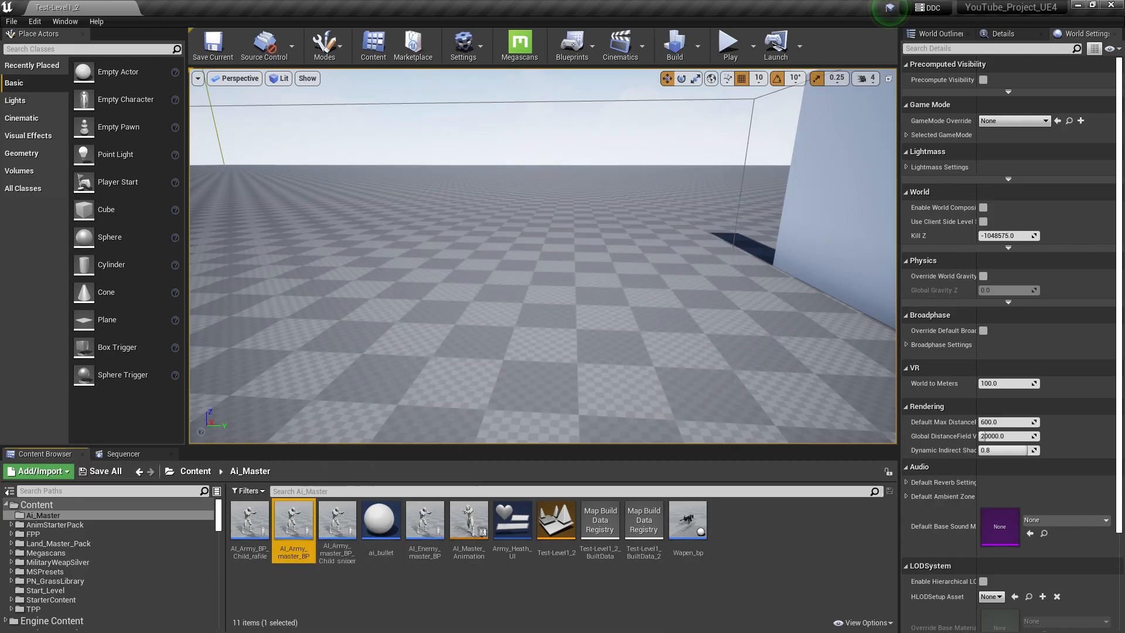
double_click(293, 518)
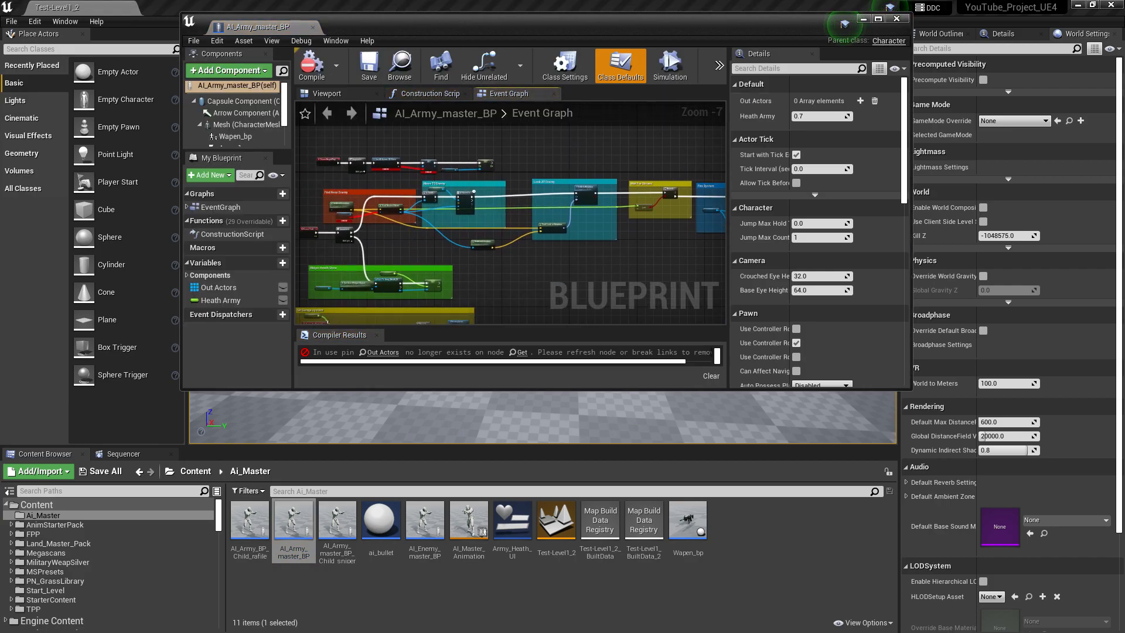
- Set Get All Actors Of Class to AI_Enemy_master_BP, compile, and break the invalid Out Actors links
click(881, 19)
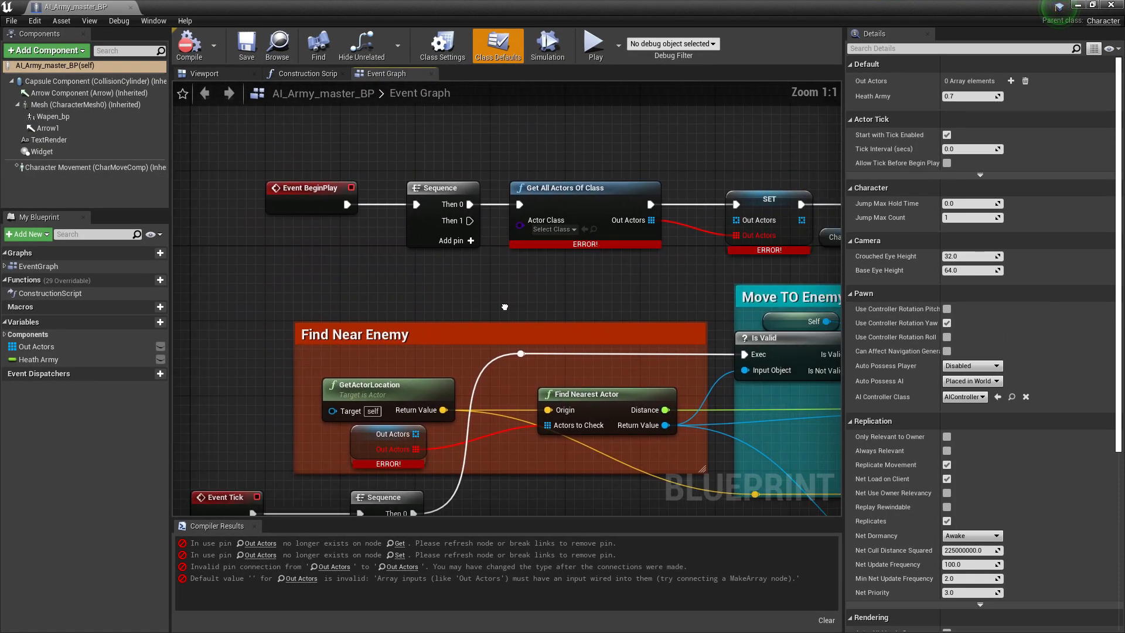
click(547, 228)
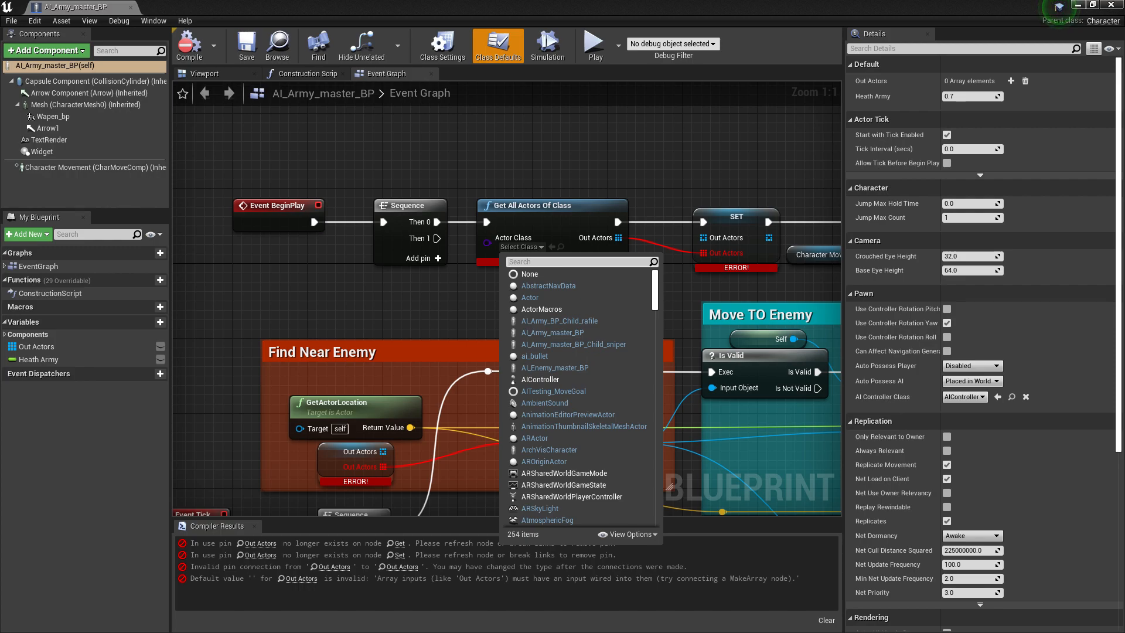
text(master)
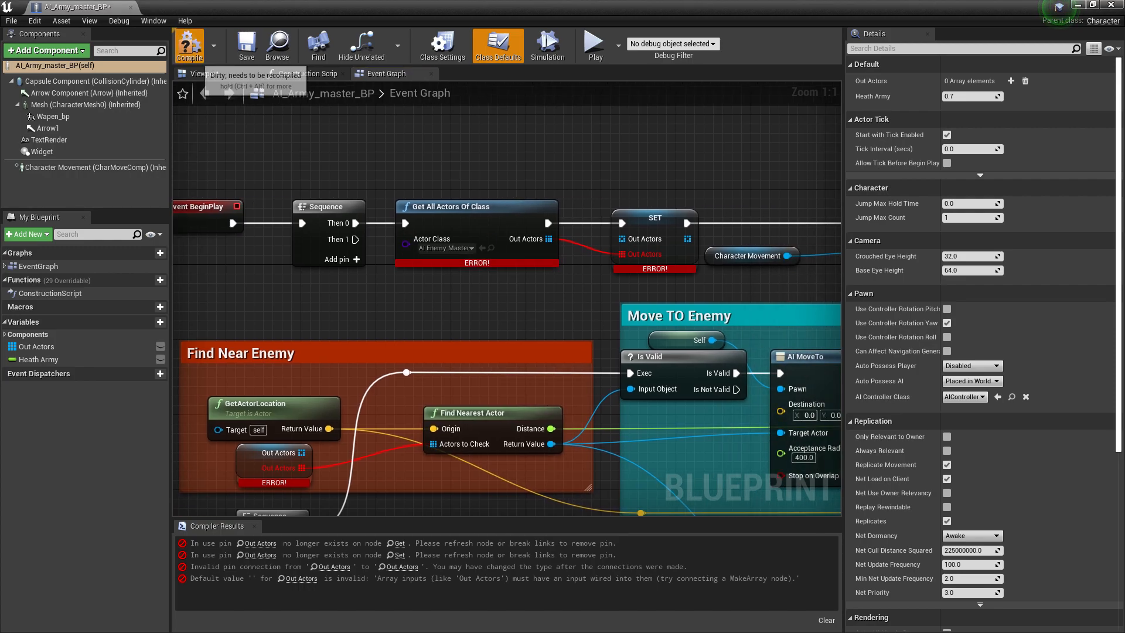
click(188, 45)
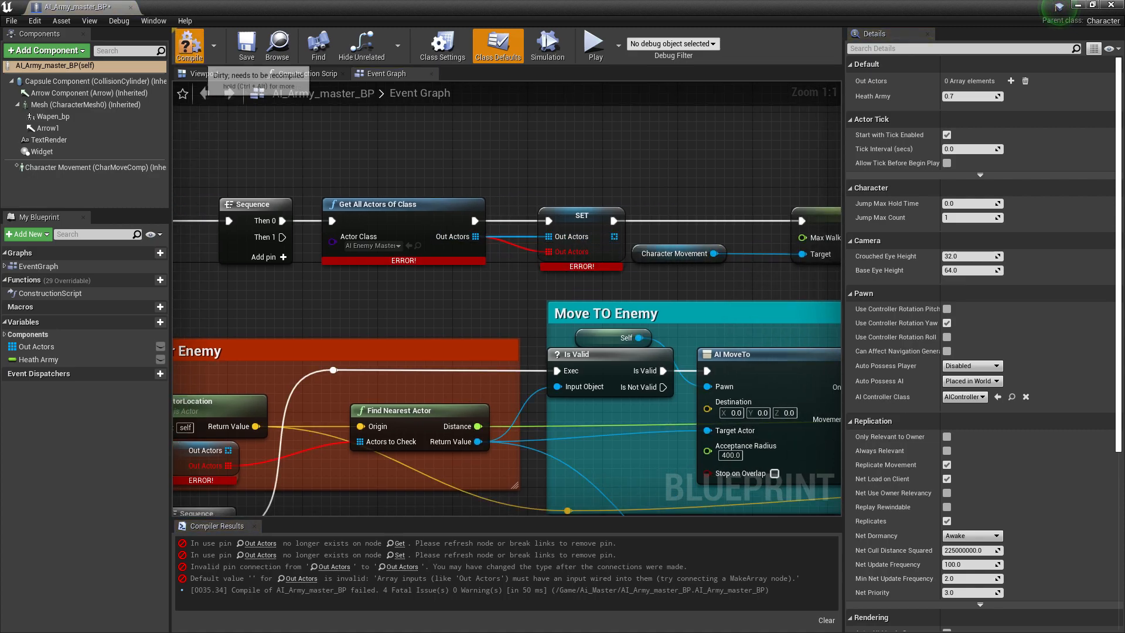
right_click(601, 236)
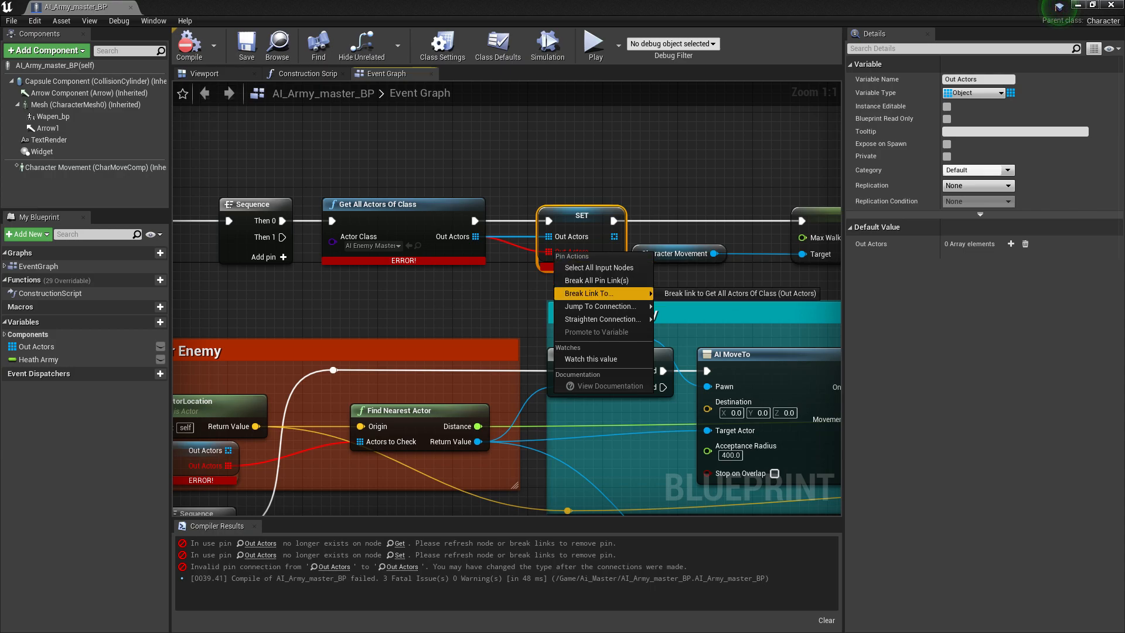
click(735, 293)
text(fu)
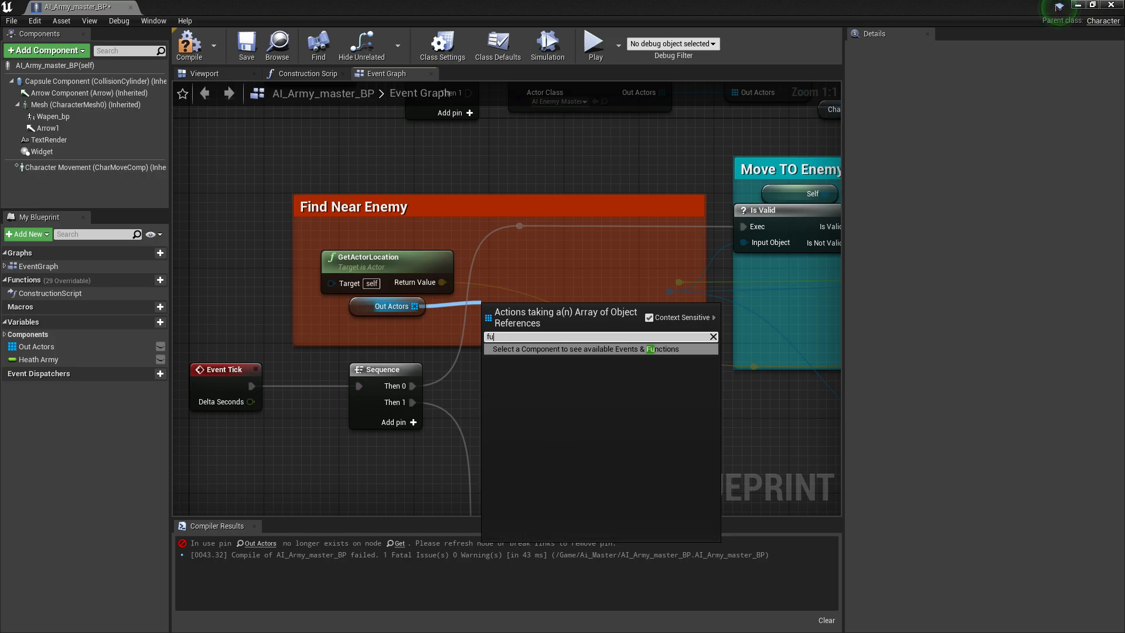
- Re-add a Find Nearest Actor node, set the actor class to master again, and compile
text(ind)
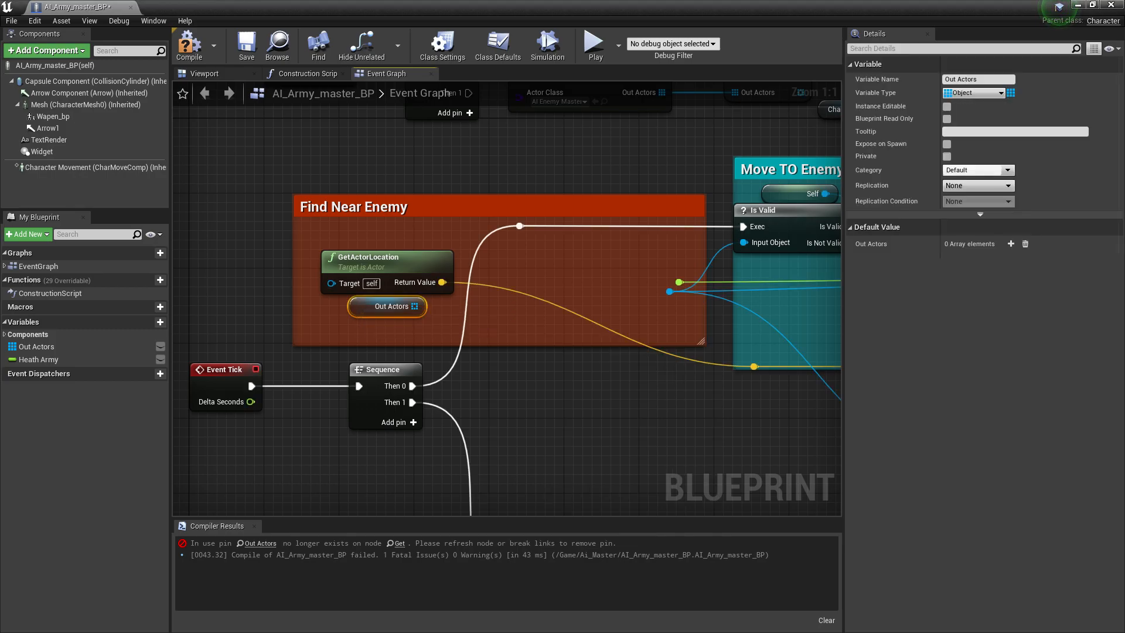
click(189, 44)
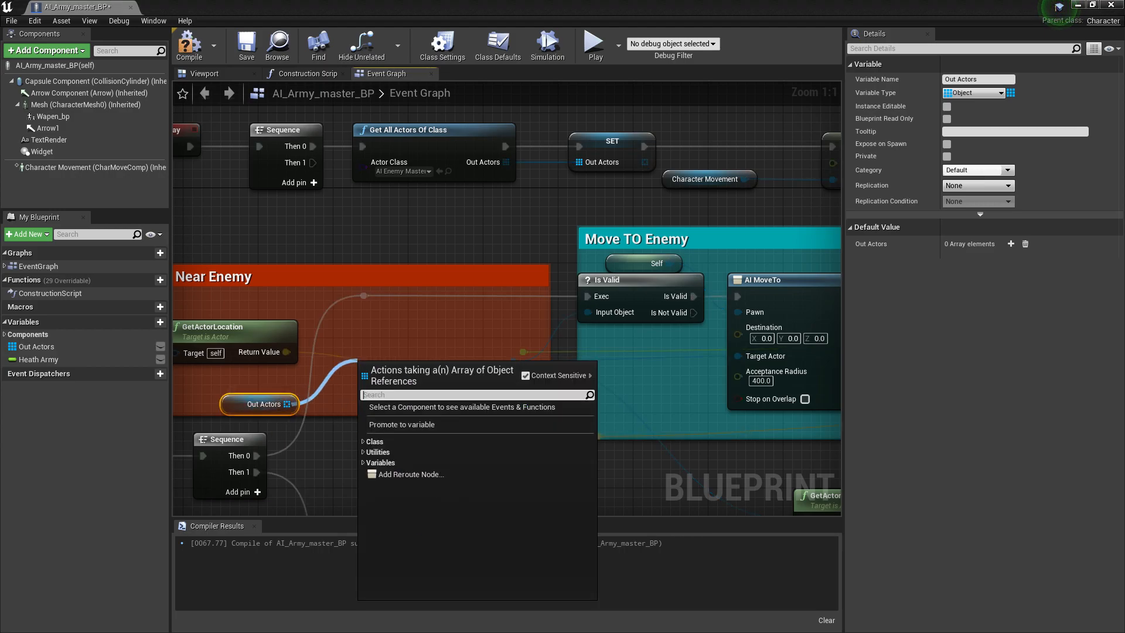
text(n)
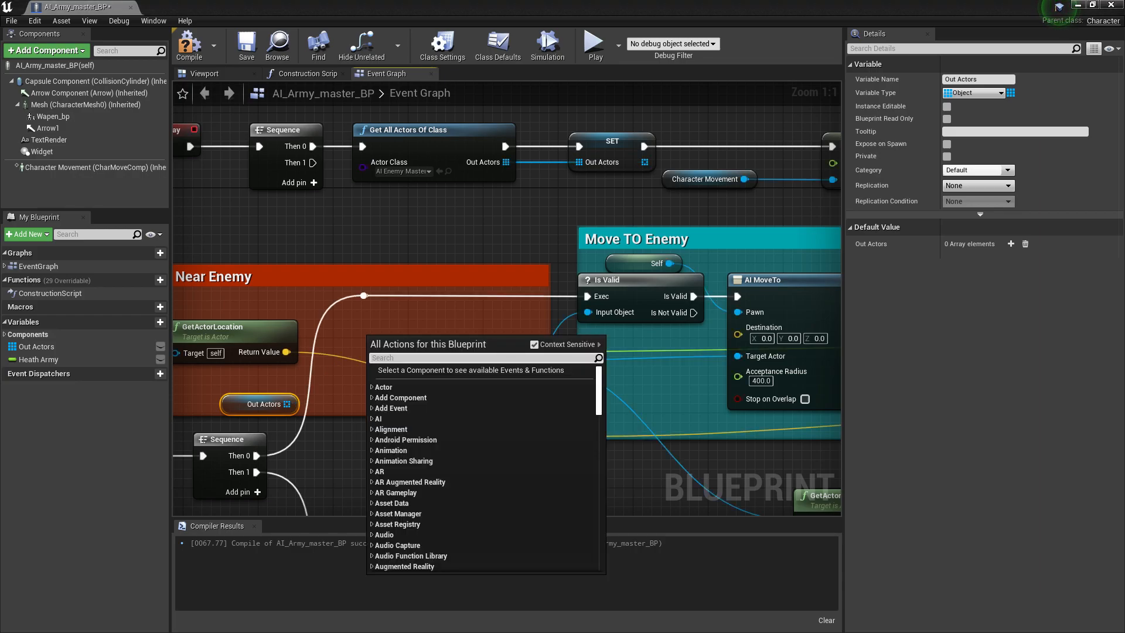
text(near)
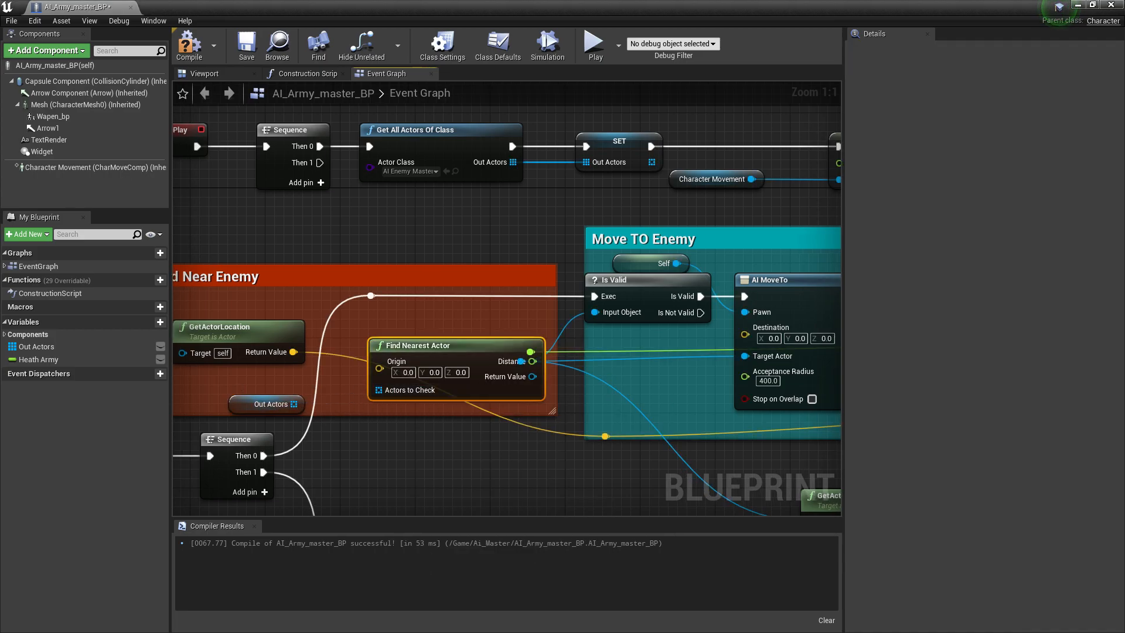
click(409, 170)
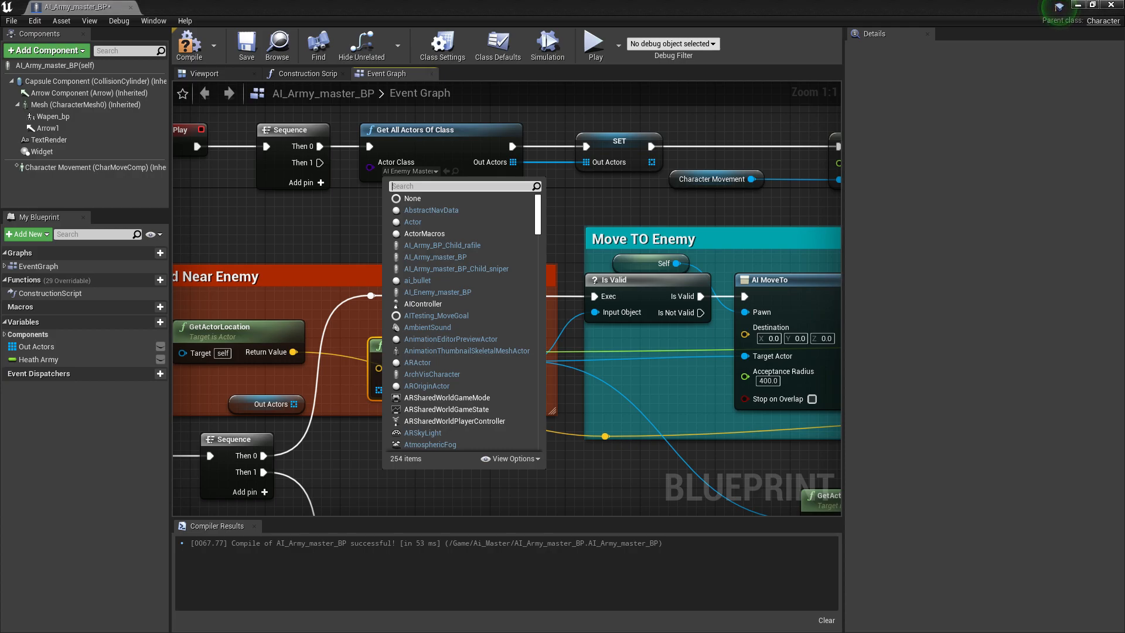
text(maste)
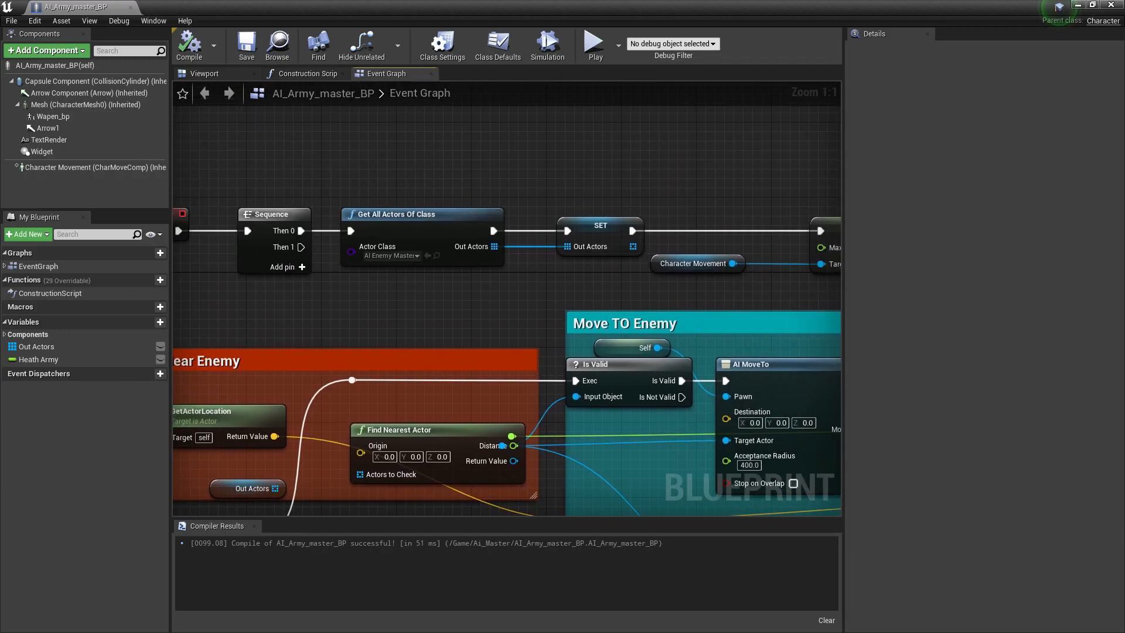
click(600, 225)
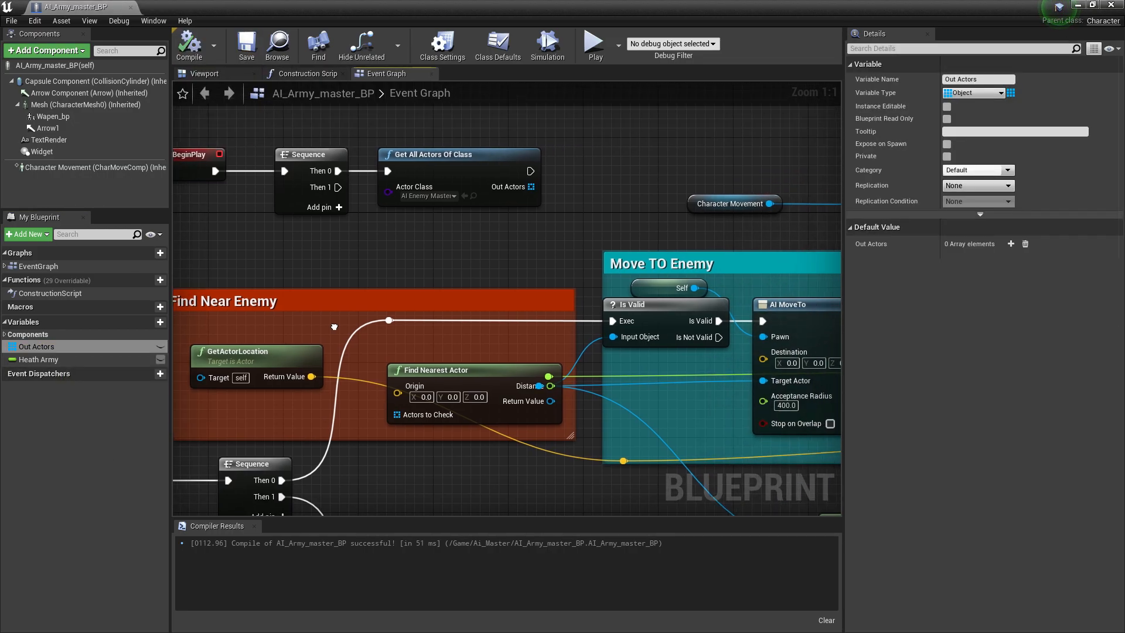
- Promote the found actors output to a new Out Actors Ref array variable and recompile
right_click(530, 173)
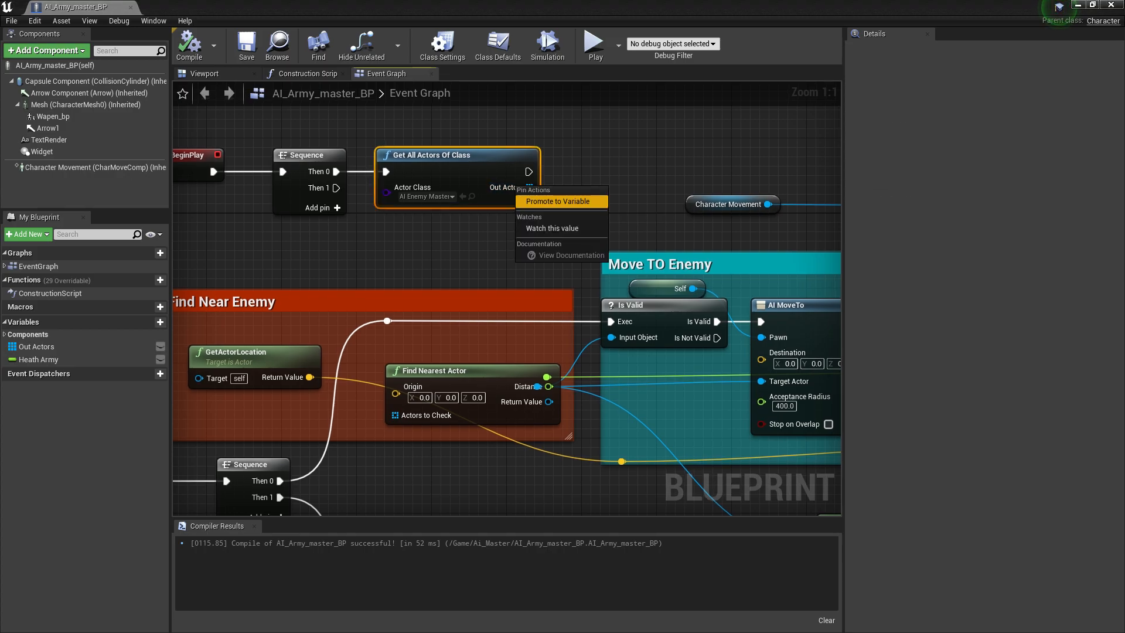
click(559, 201)
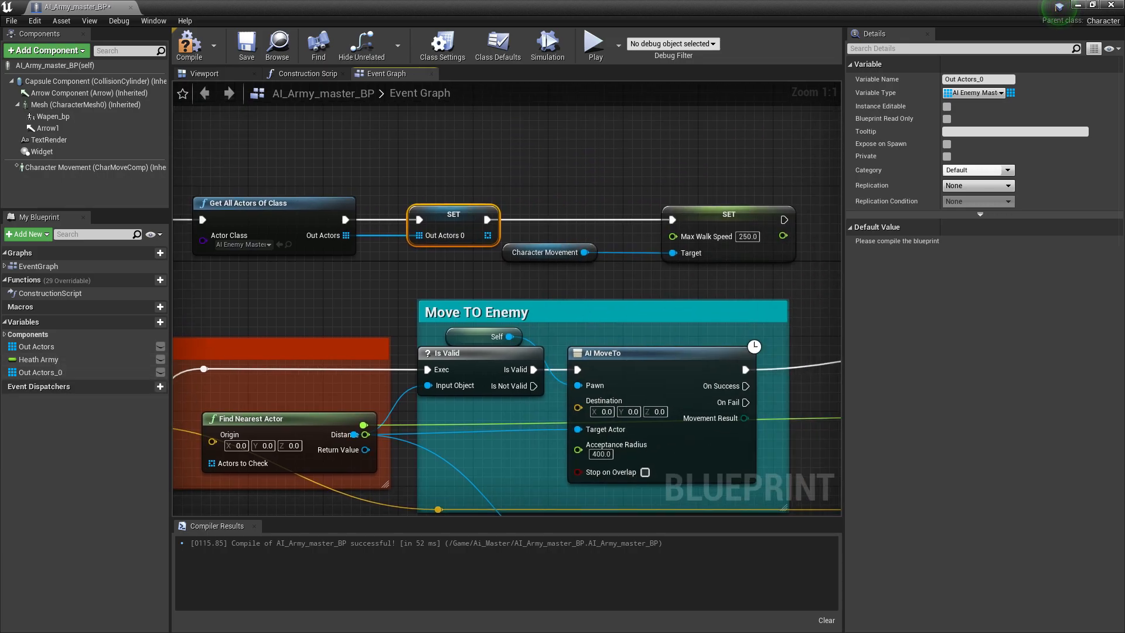
click(188, 45)
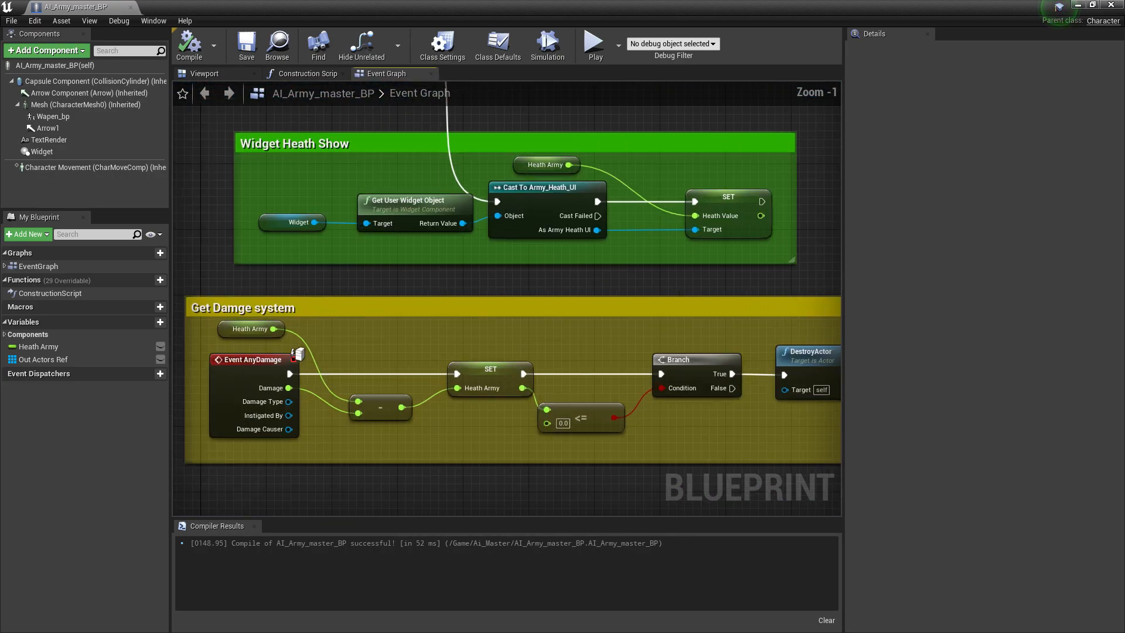
click(361, 43)
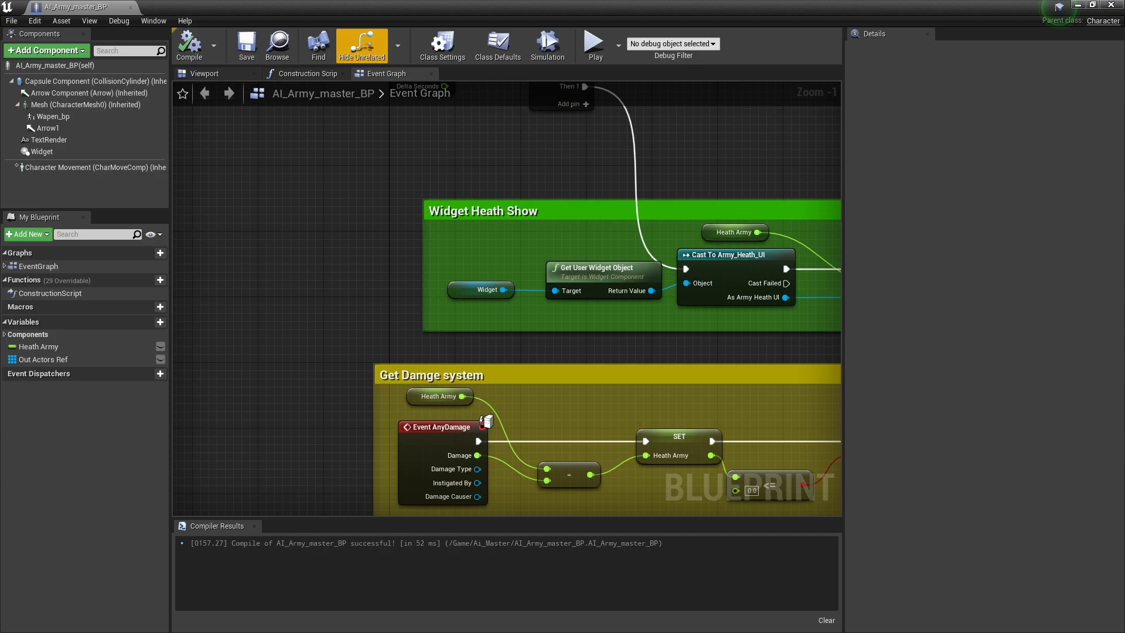
- Return to the level editor and open AI_Enemy_master_BP from the Content Browser
click(64, 7)
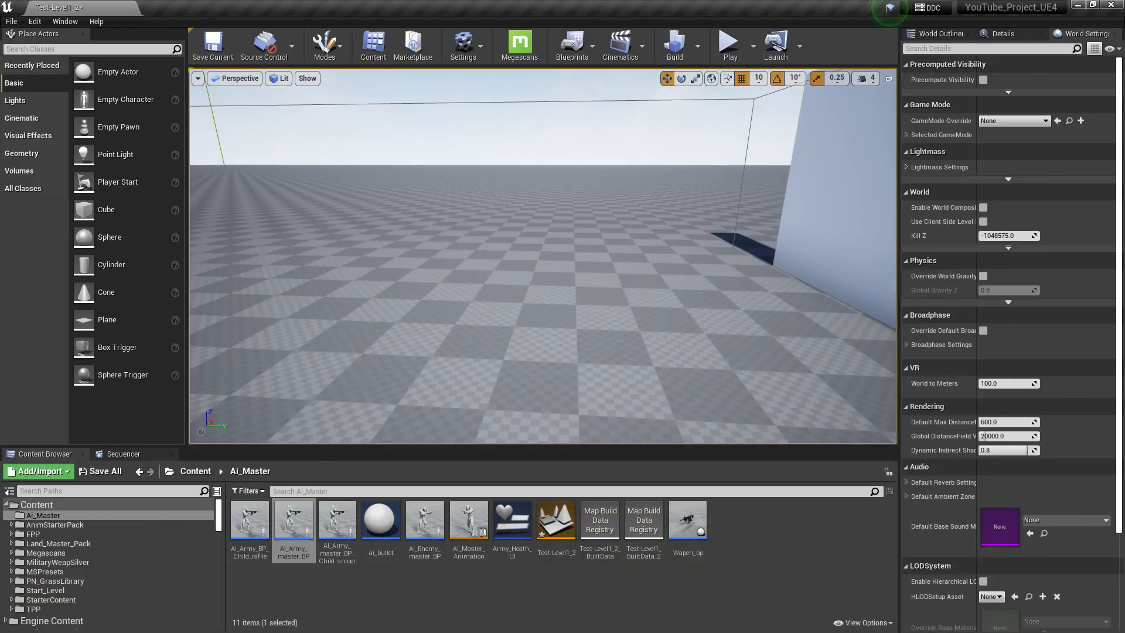
click(212, 42)
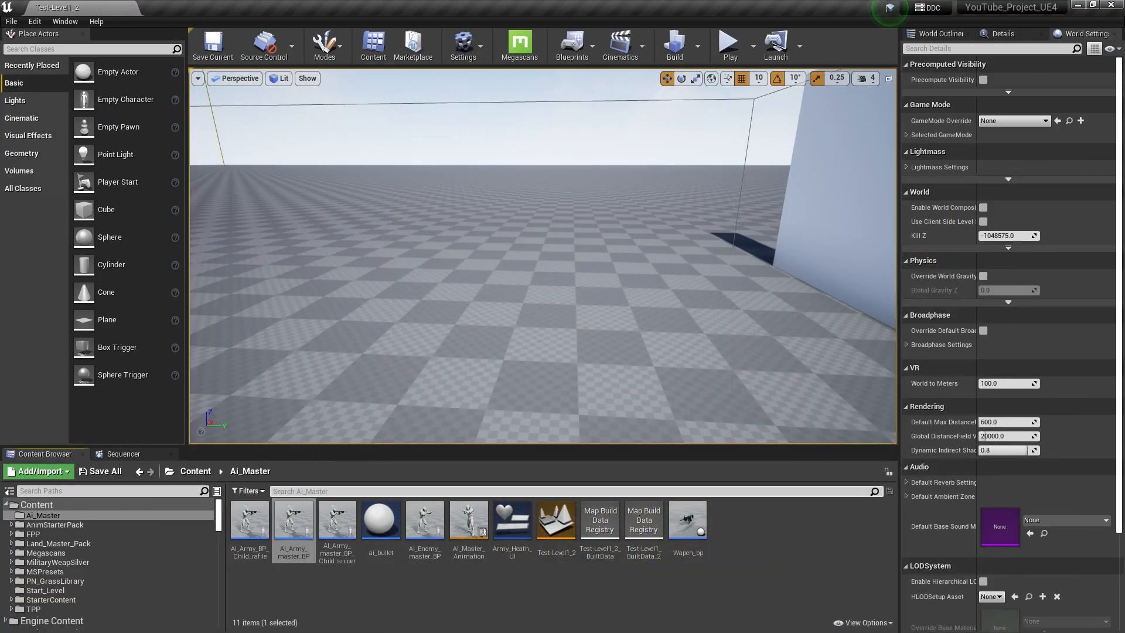
double_click(424, 521)
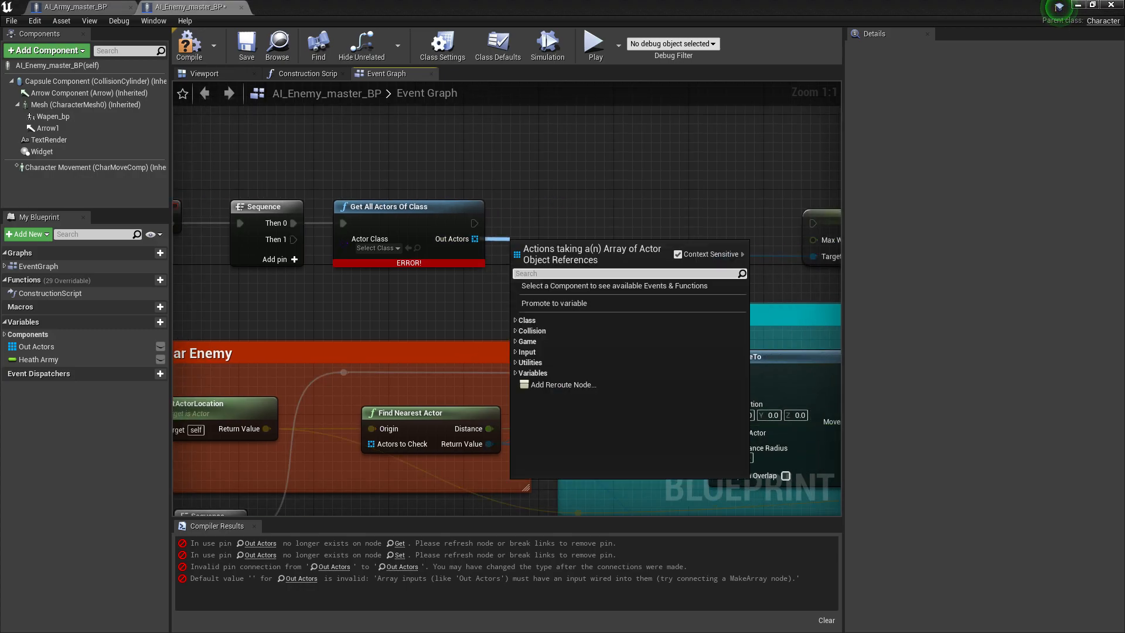
click(376, 248)
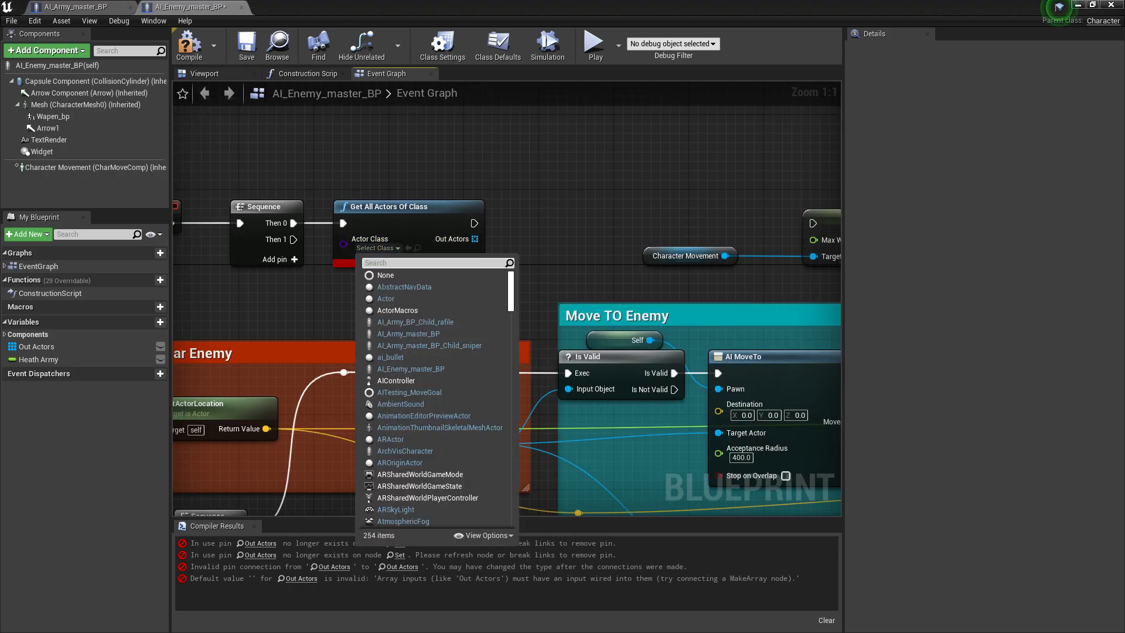
text(army)
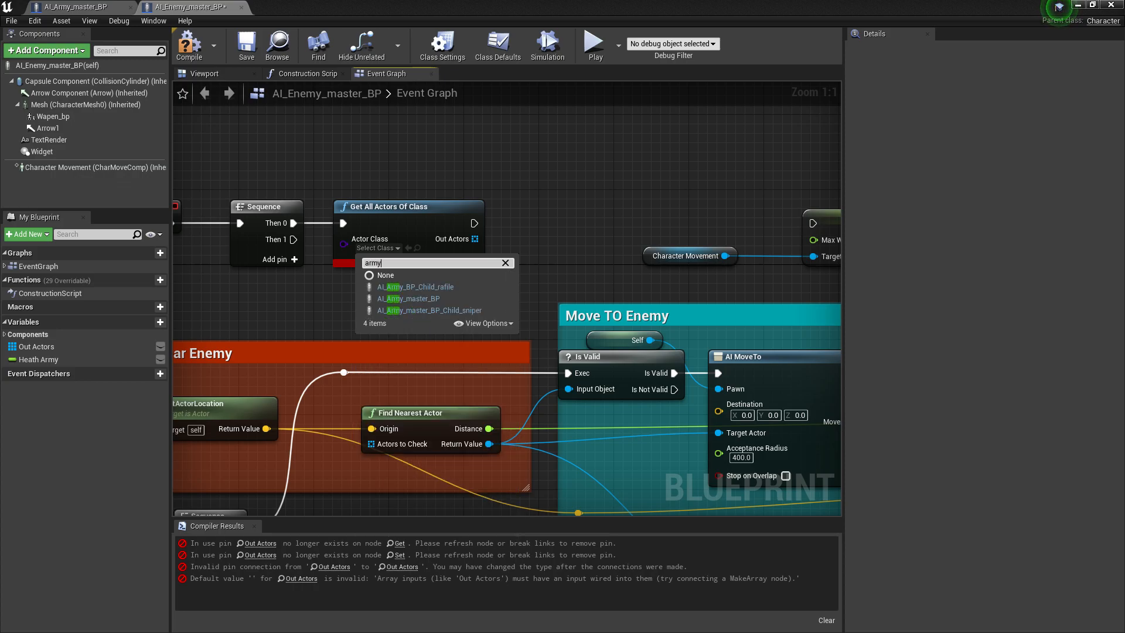
mouse_move(408, 298)
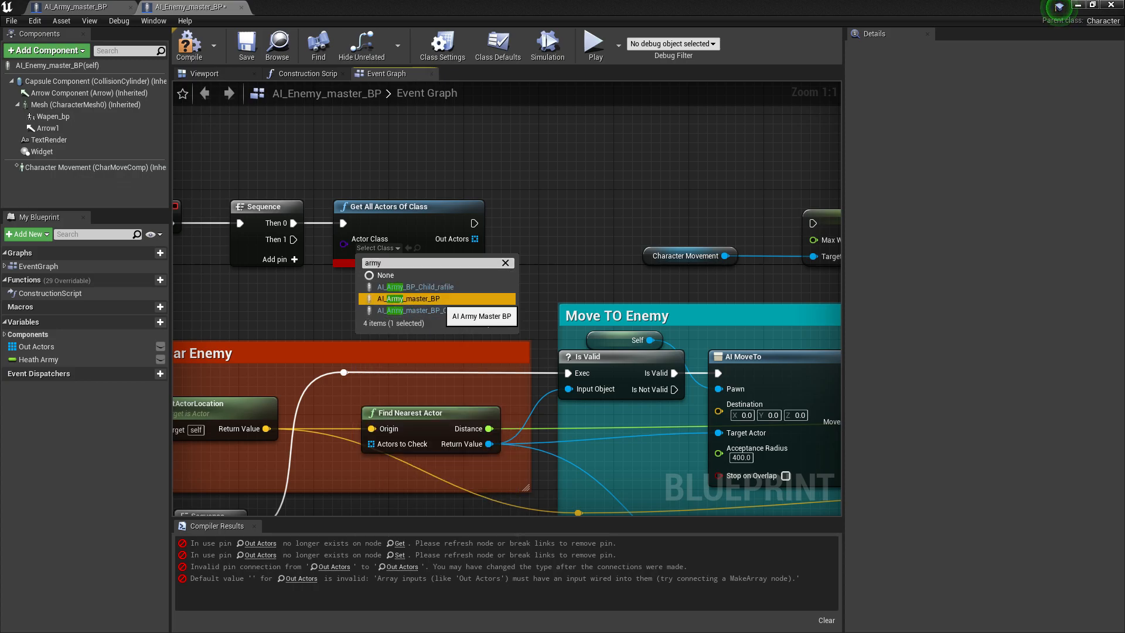
click(413, 298)
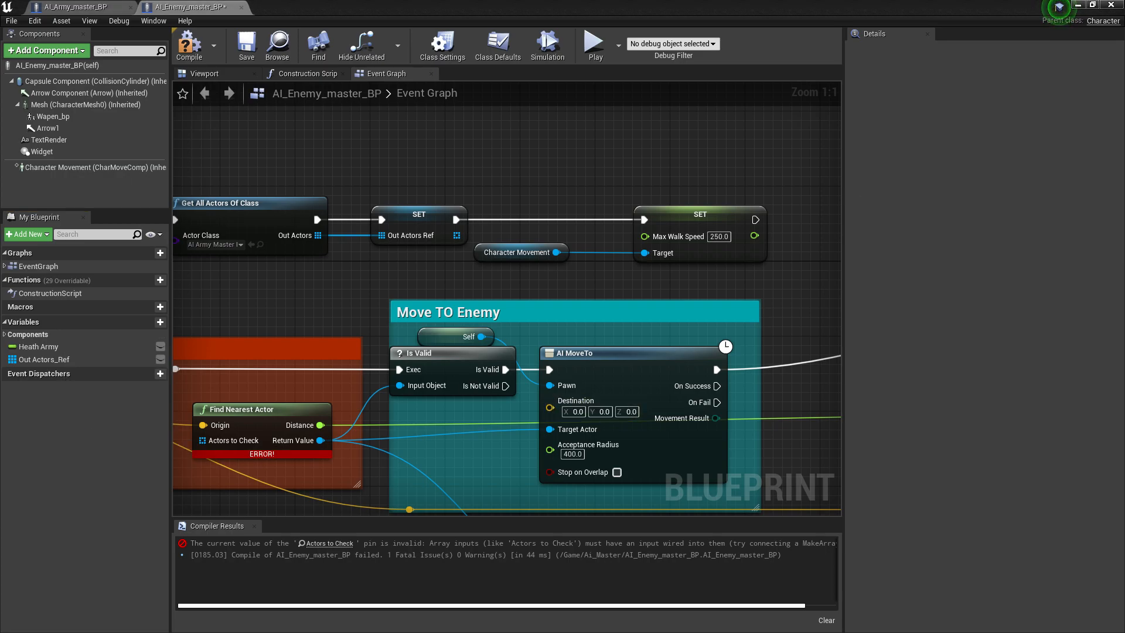
click(43, 359)
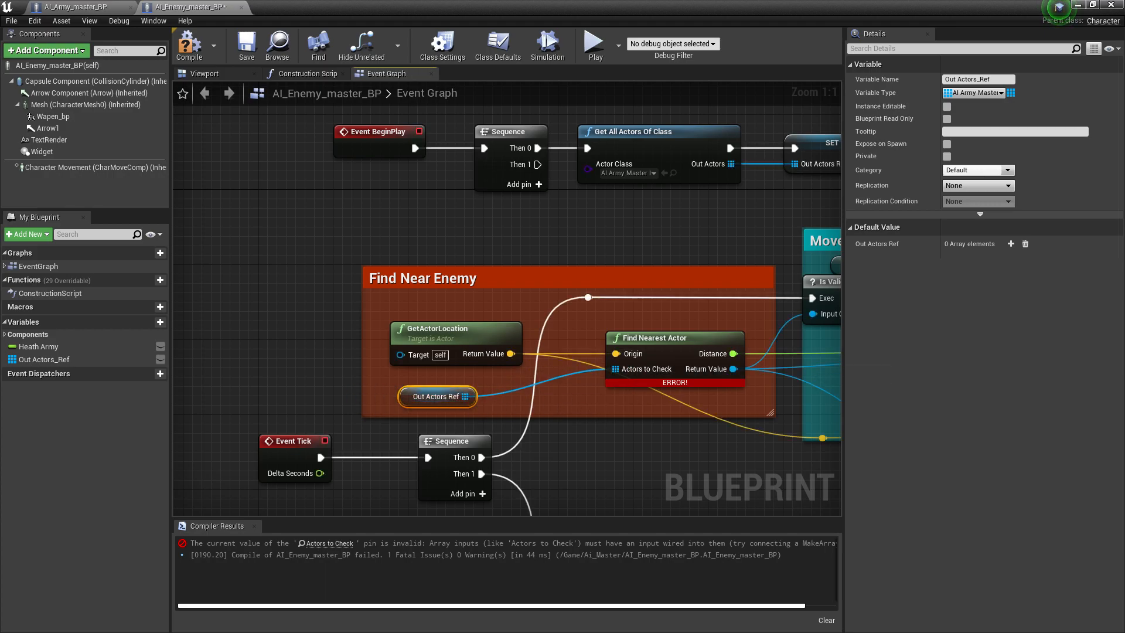
click(188, 45)
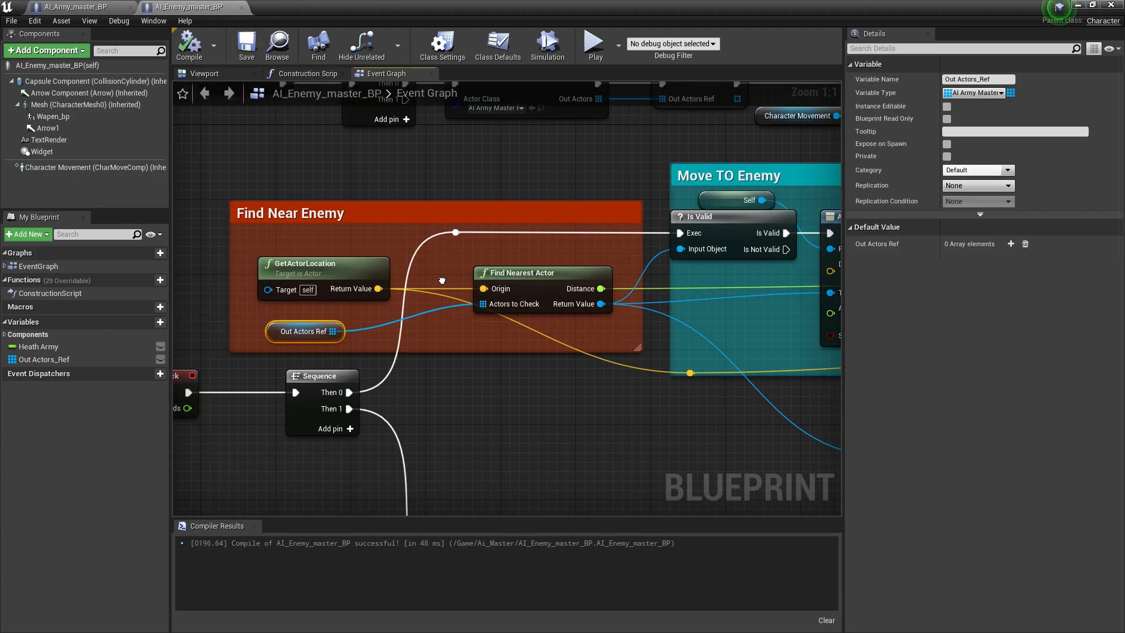
scroll(down, 3)
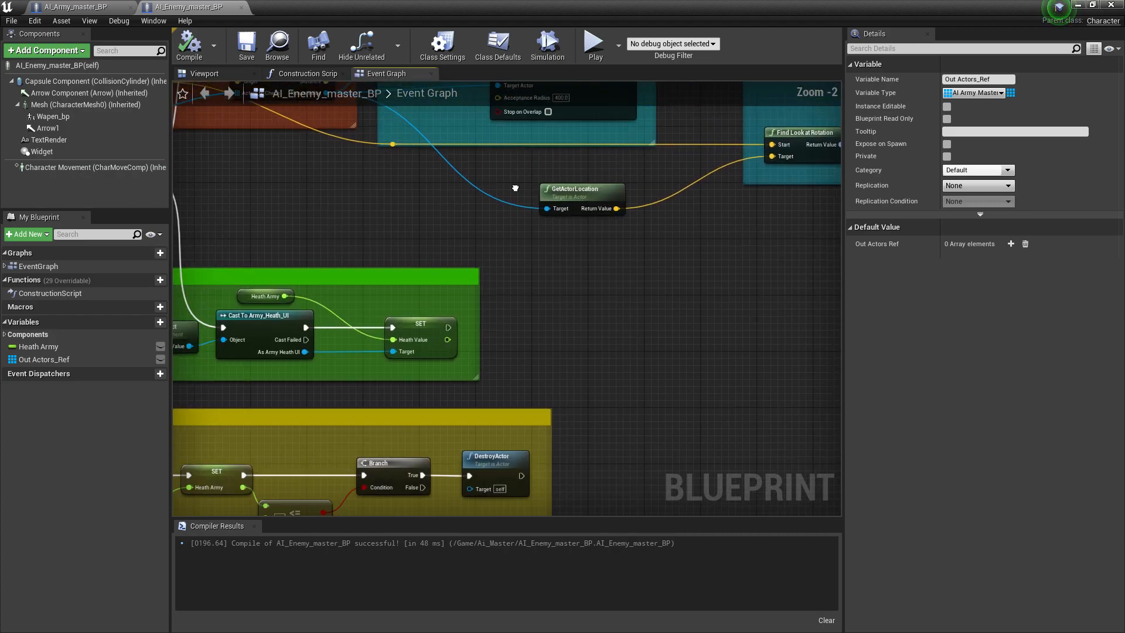
scroll(down, 3)
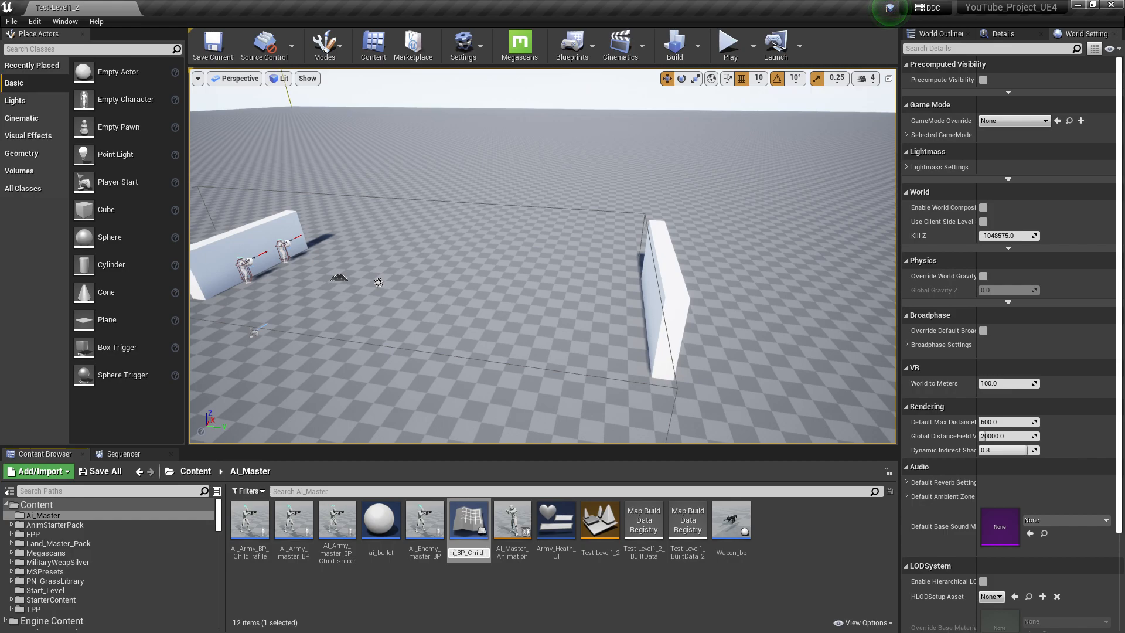
- Save the enemy child blueprint, rename it AI_Enemy_BP_Child_rafile, and place it beside the wall
click(105, 471)
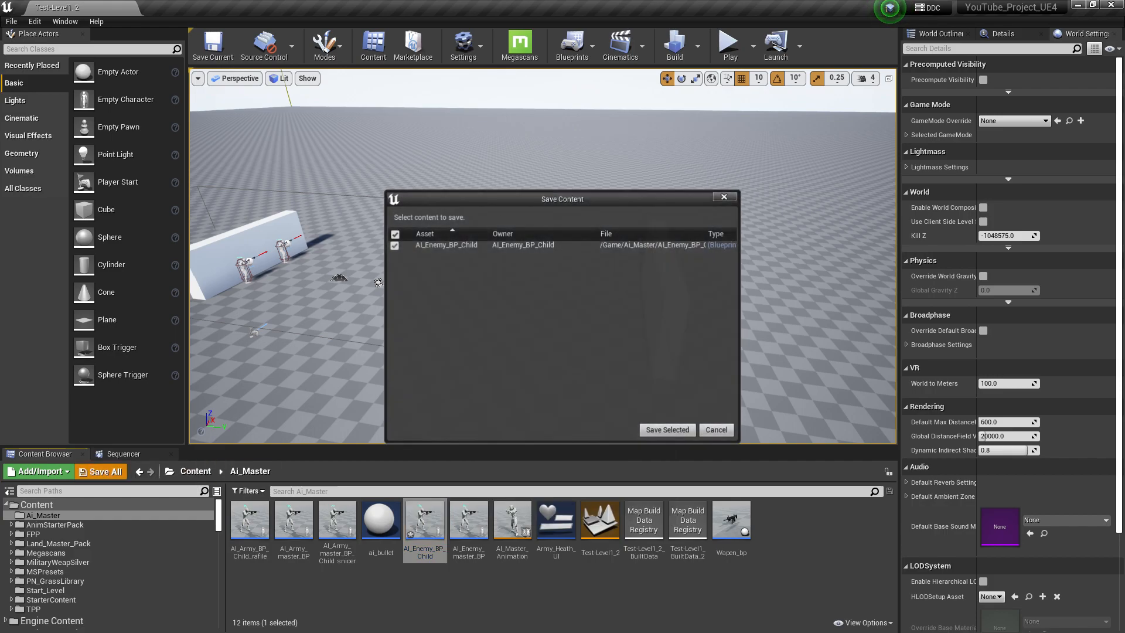
right_click(424, 518)
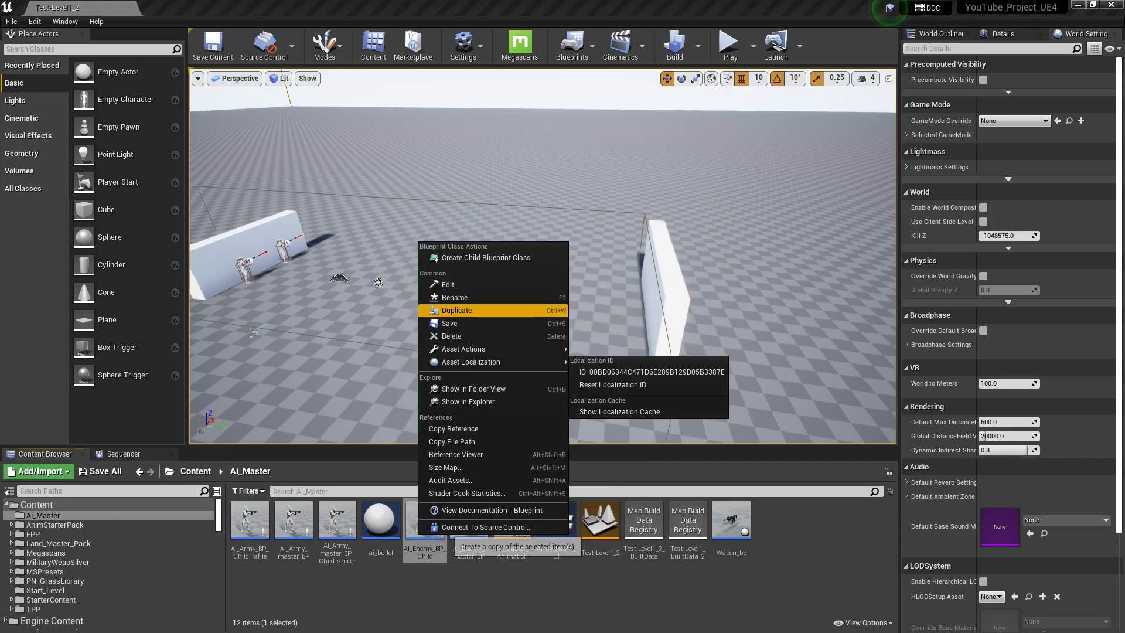
click(456, 310)
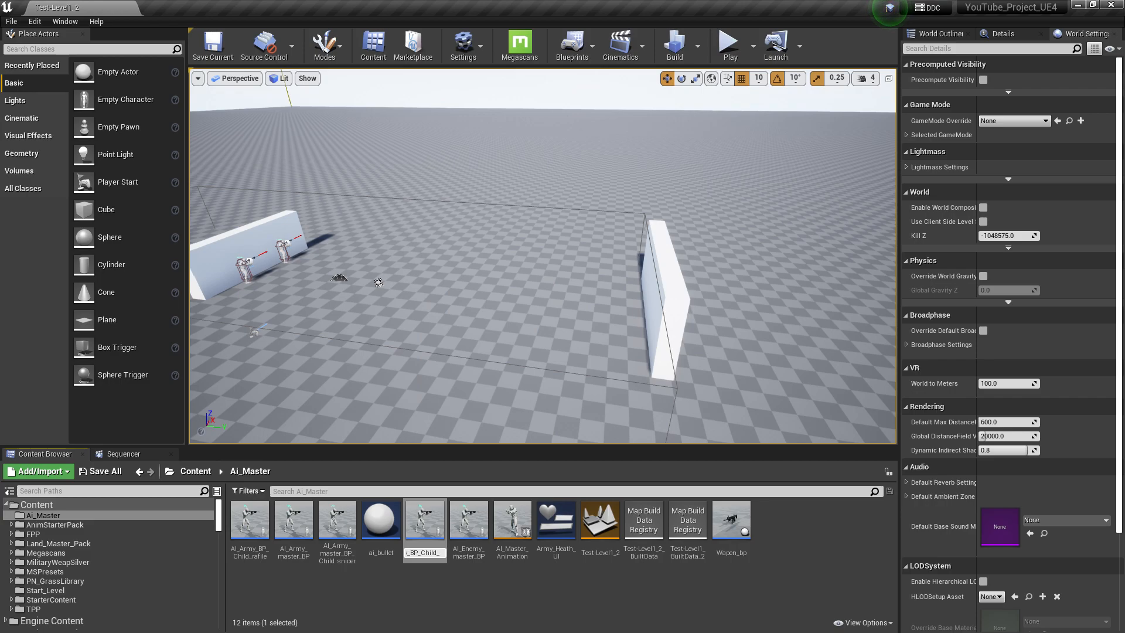
click(424, 518)
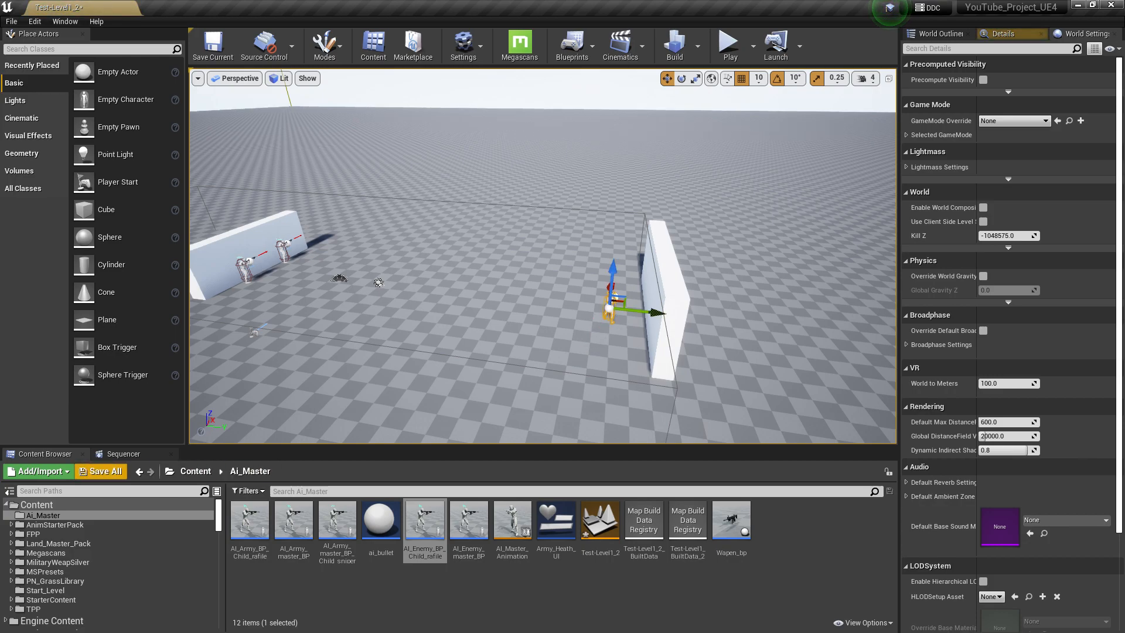
click(101, 471)
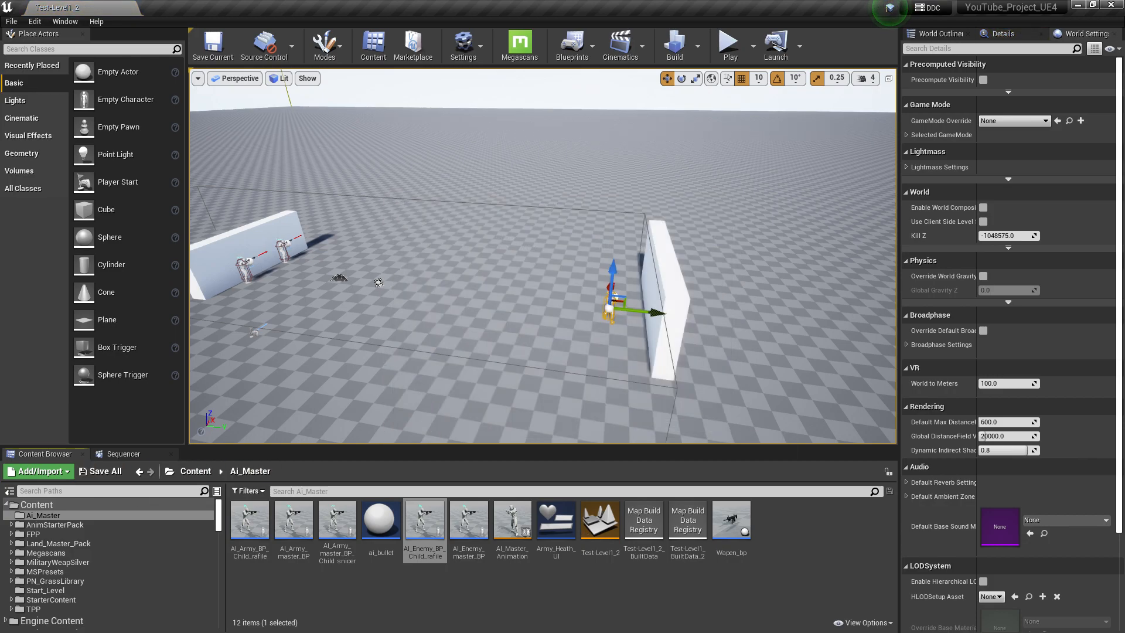
- Play-test the level to watch the soldiers trade fire, stop, and save Test-Level1_2
click(726, 41)
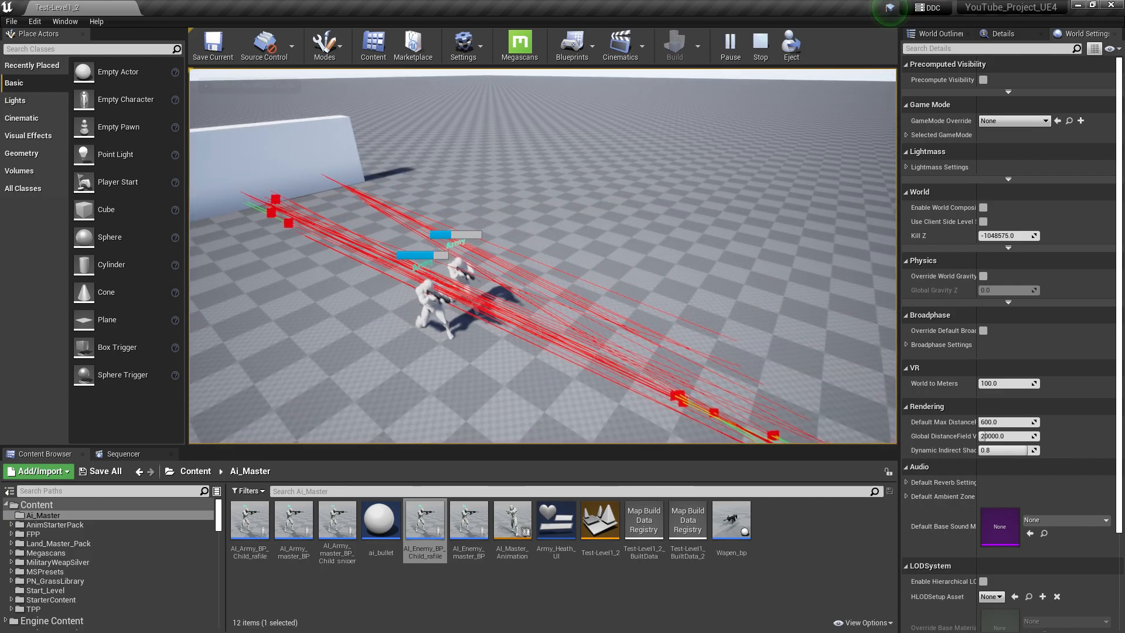
click(759, 45)
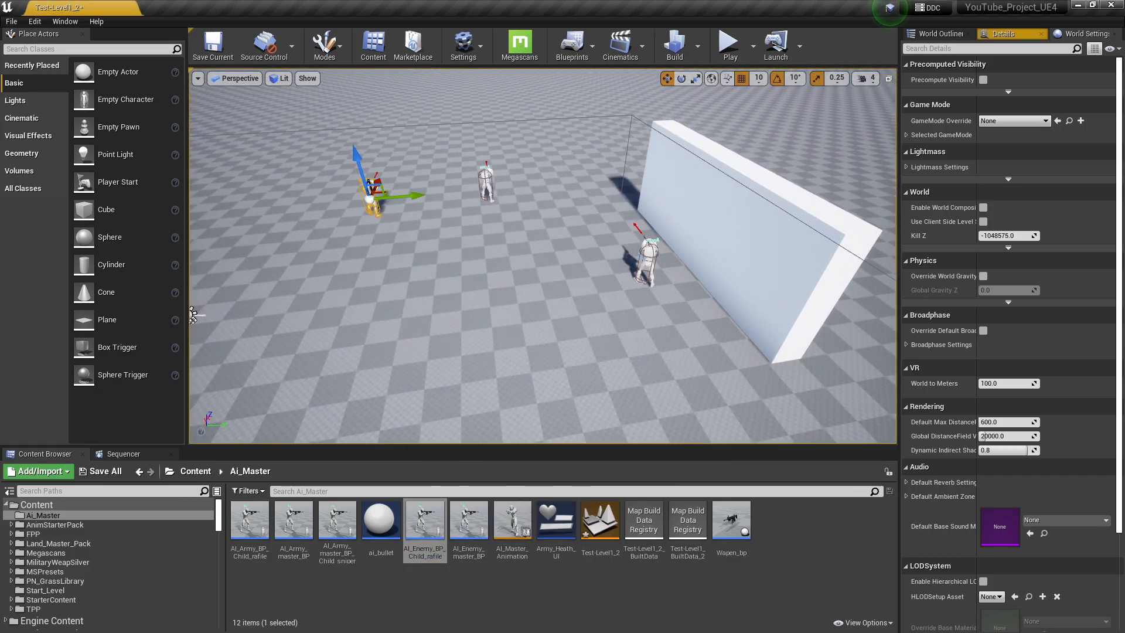
click(726, 43)
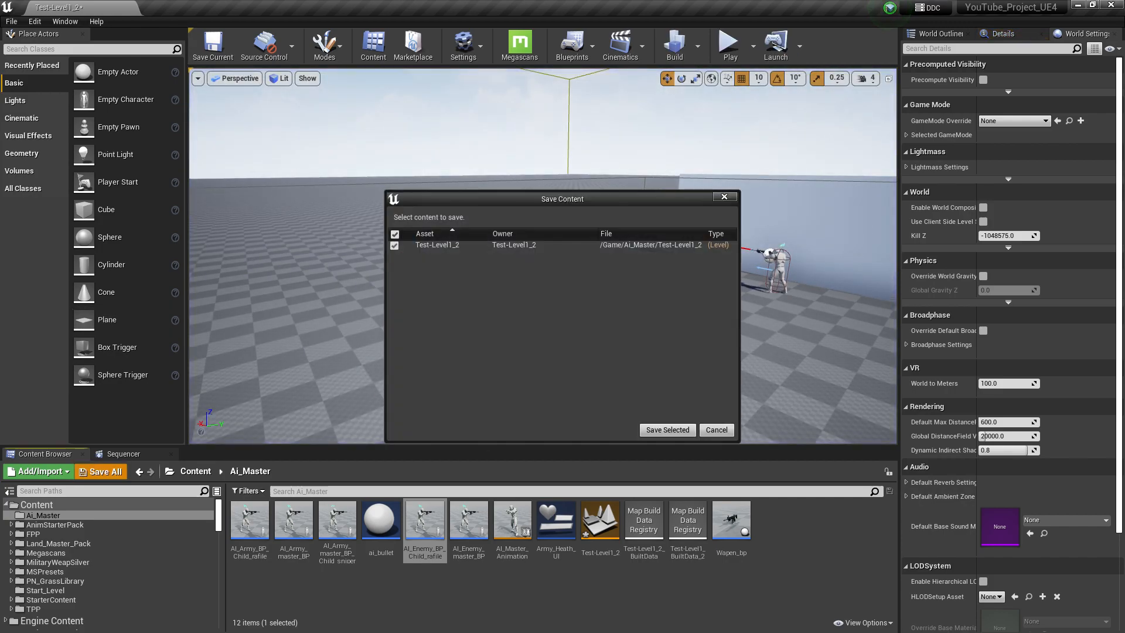
click(665, 429)
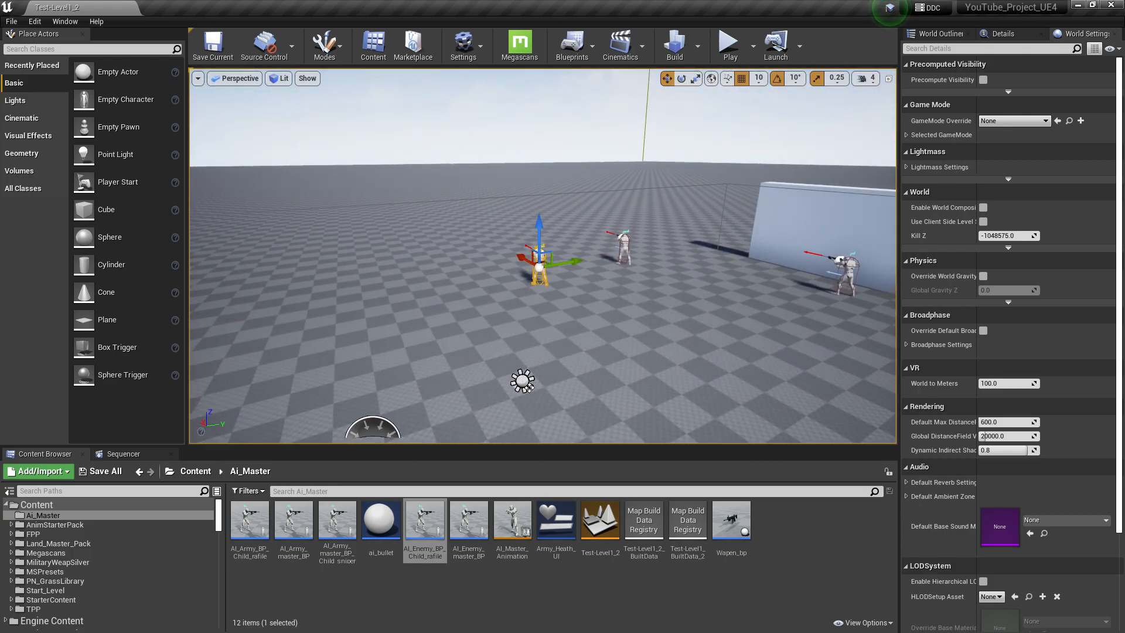
mouse_move(338, 521)
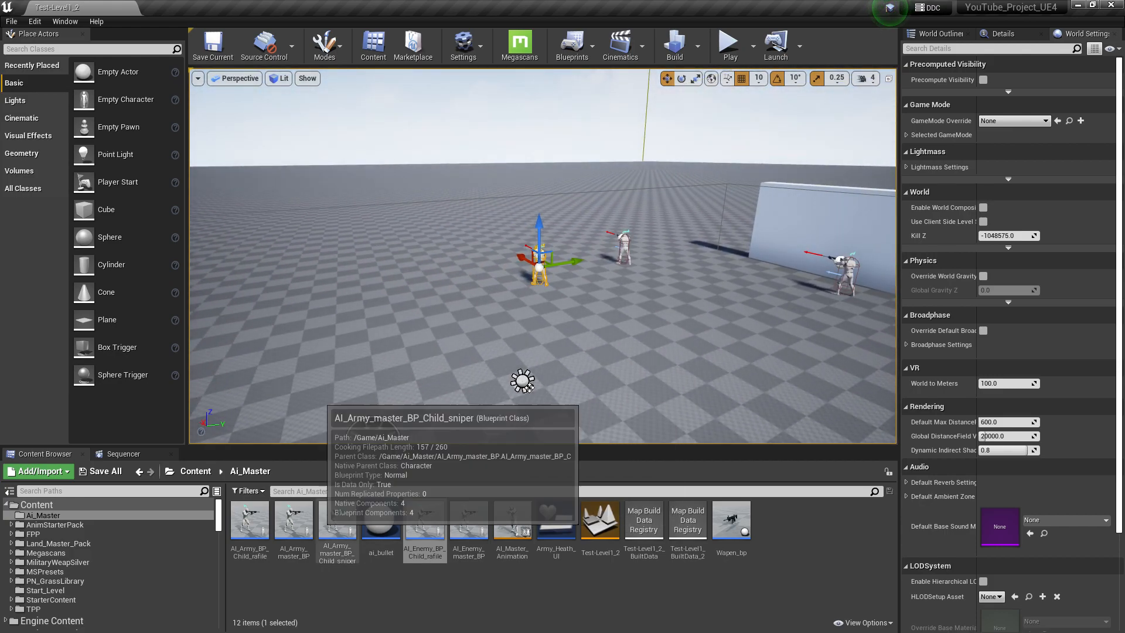
- Open the rafile child's event graph, then inspect AI_Army_master_BP's Fire System bullet spawn at Arrow 1
double_click(425, 520)
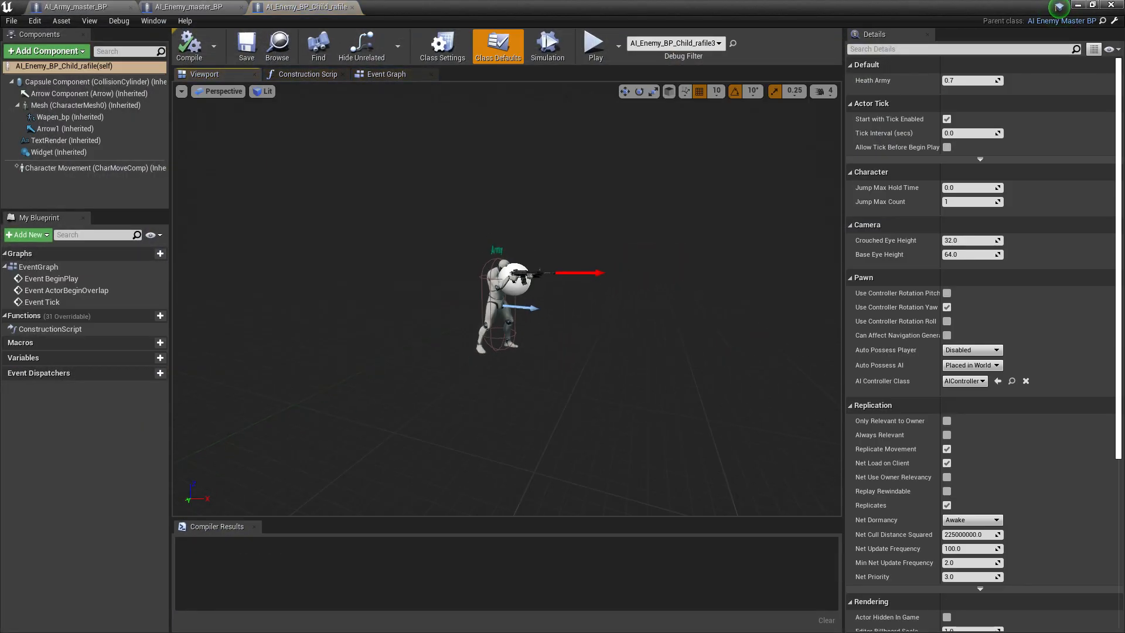
click(386, 74)
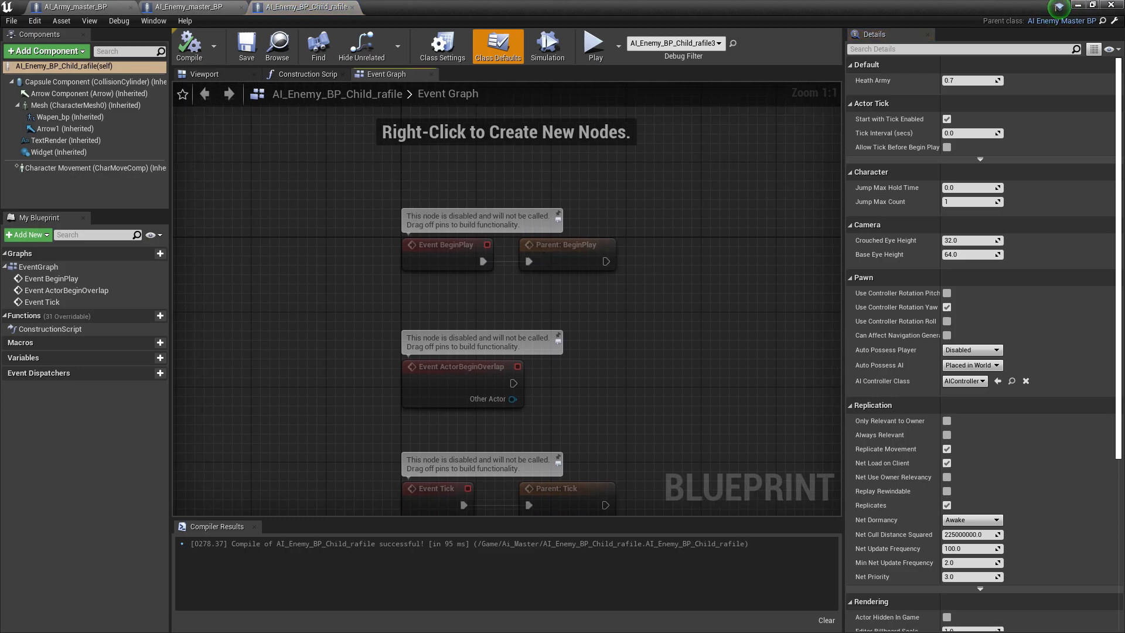
click(76, 6)
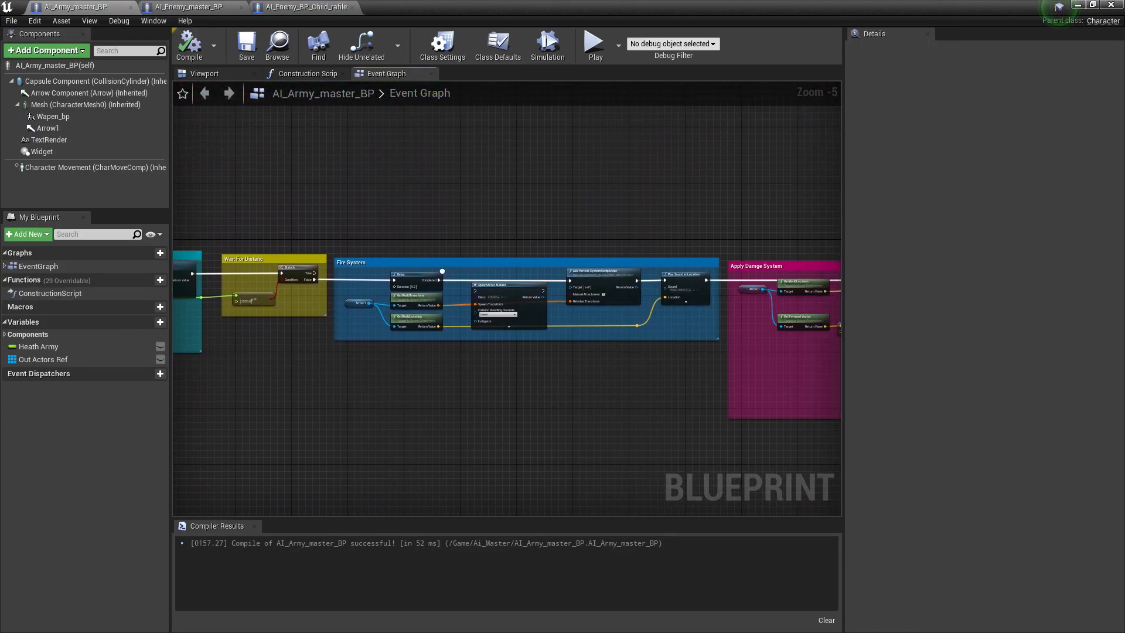
scroll(up, 3)
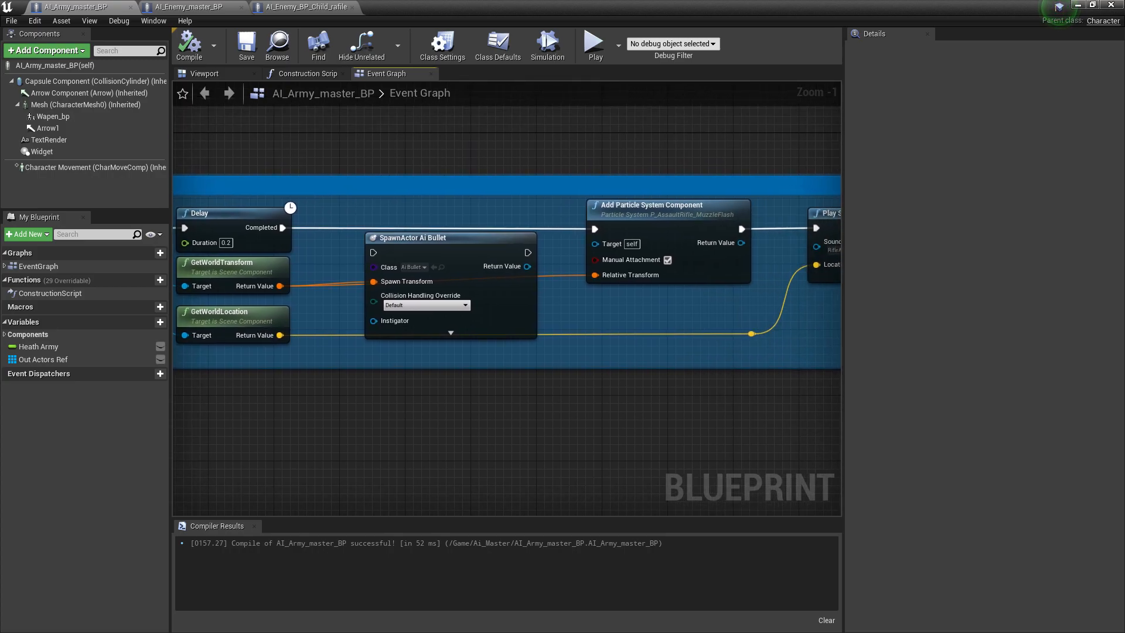
scroll(down, 3)
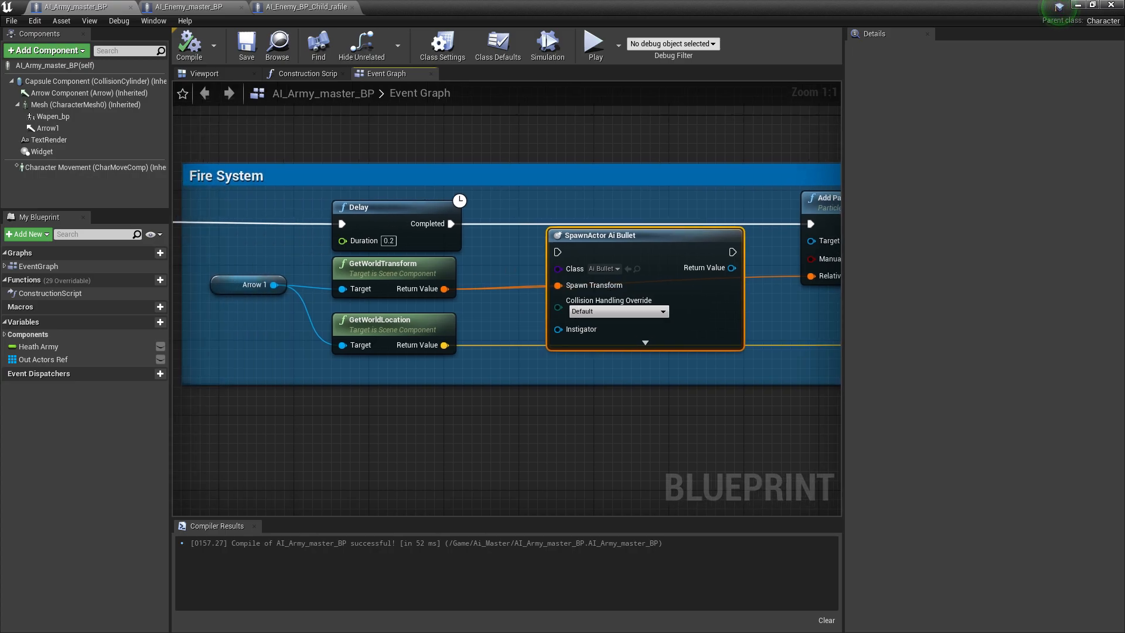
mouse_move(732, 268)
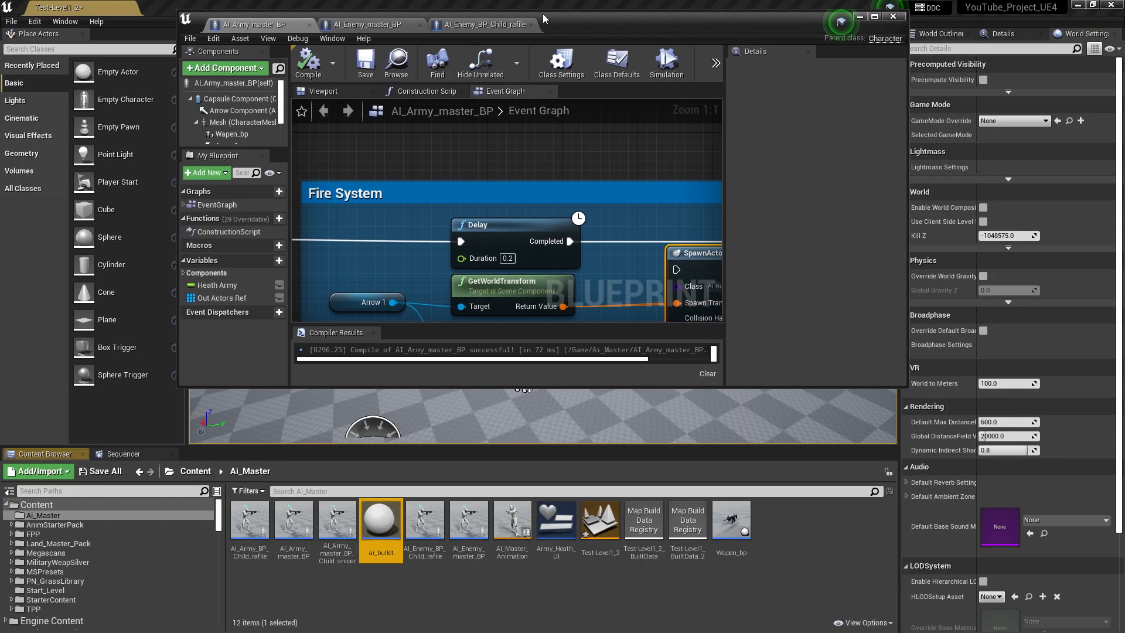
- Delete ai_bullet's Play Sound at Location node, compile and save, and set Sphere scale to 0.5
double_click(381, 519)
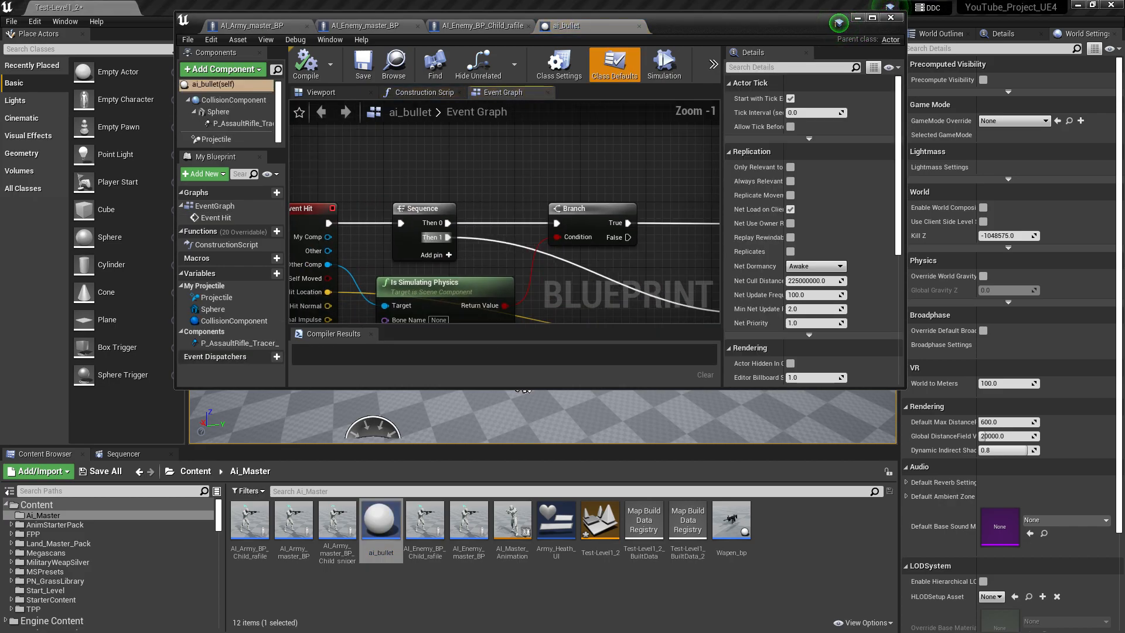
click(879, 17)
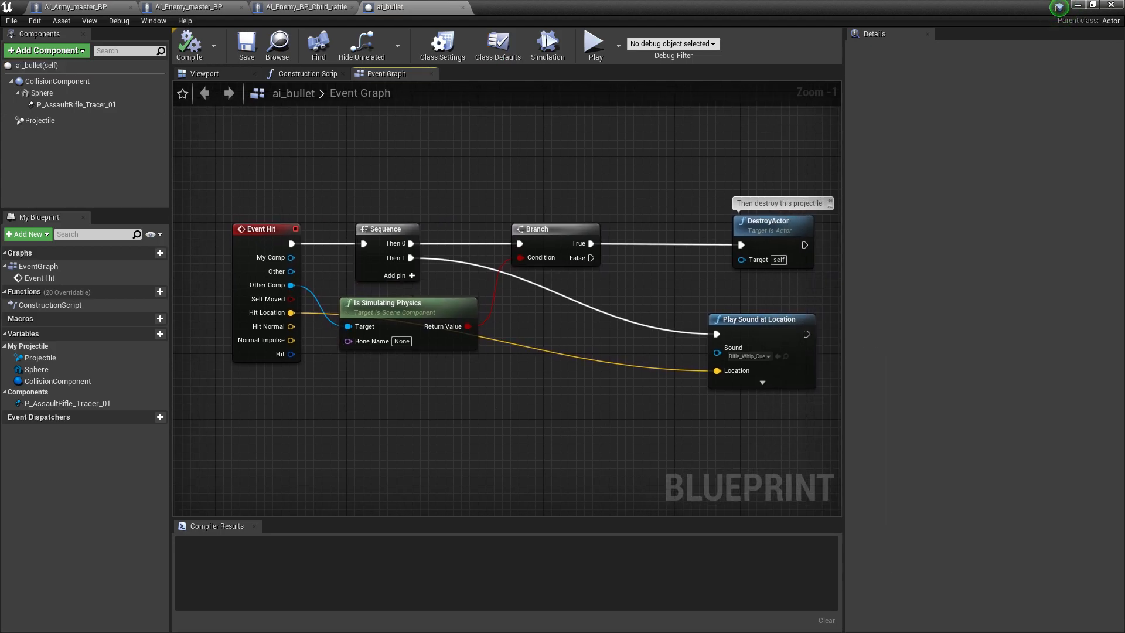
key(Delete)
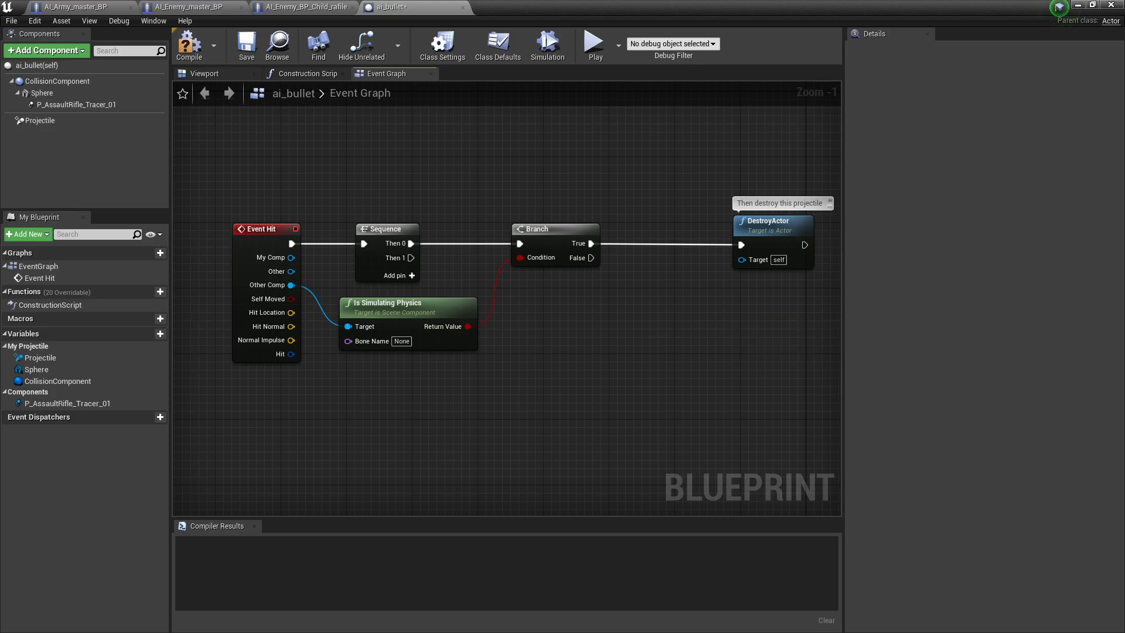
click(188, 44)
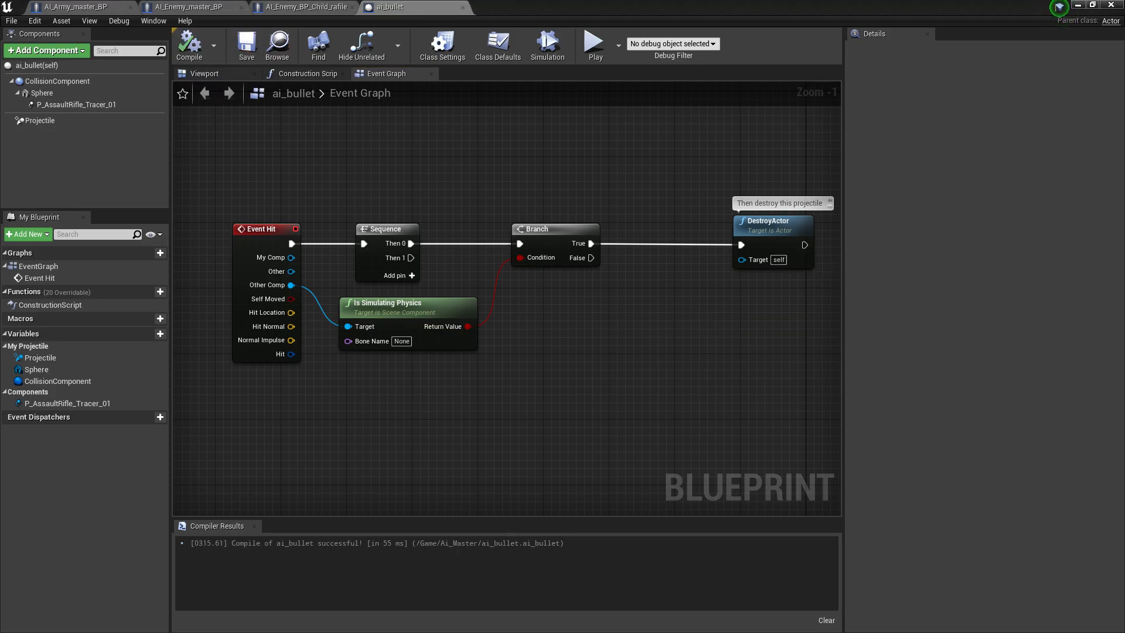
click(188, 44)
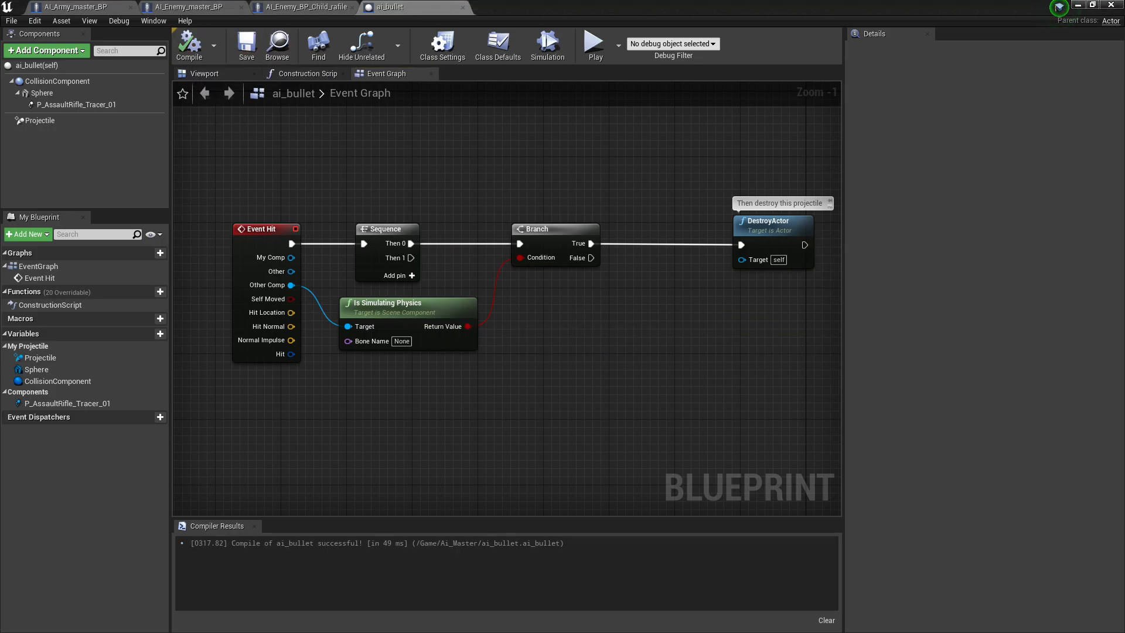
mouse_move(383, 302)
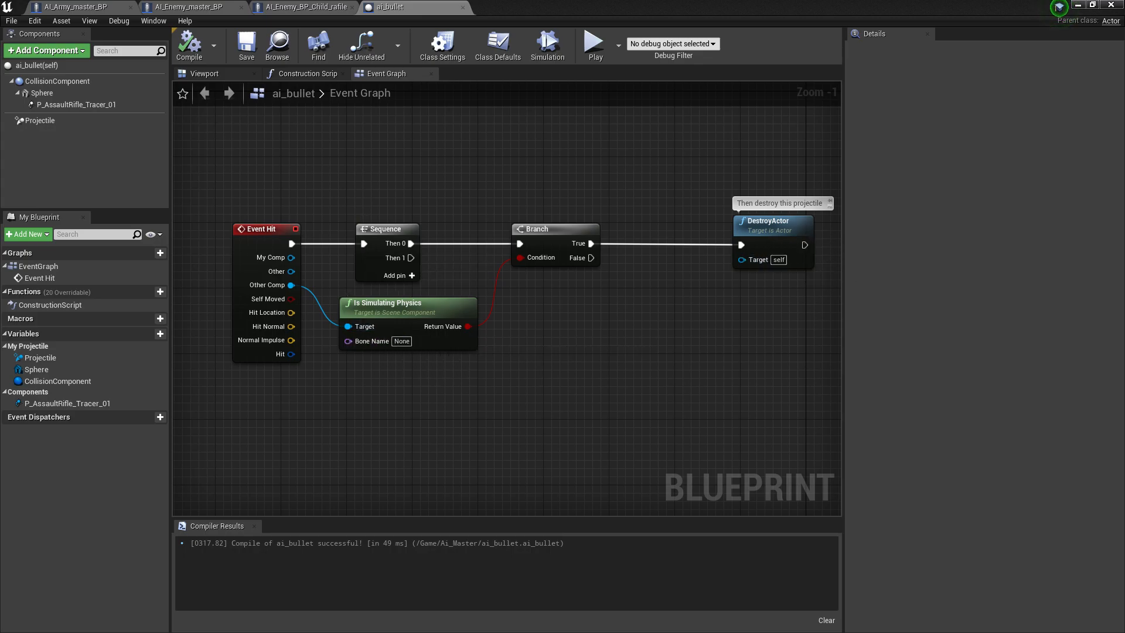
mouse_move(406, 244)
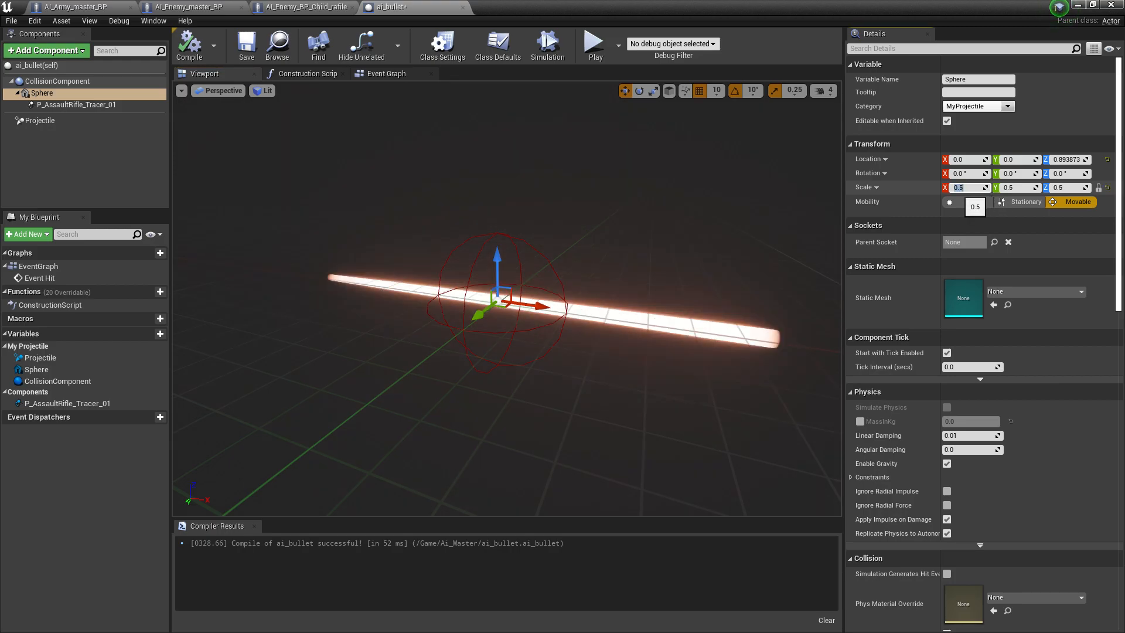
click(79, 7)
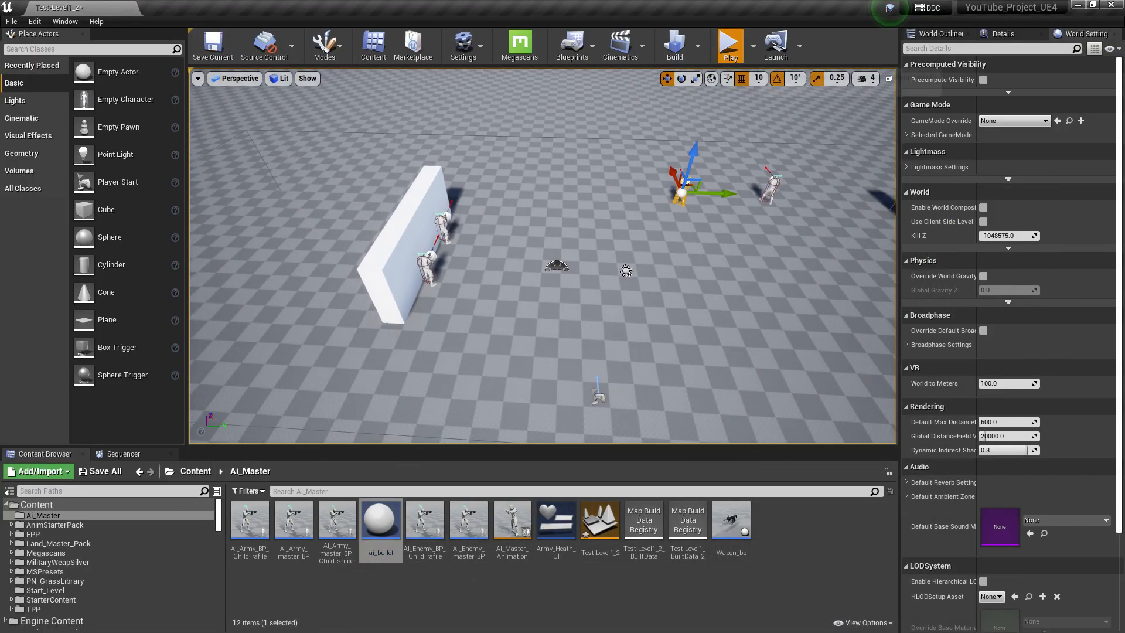
click(729, 45)
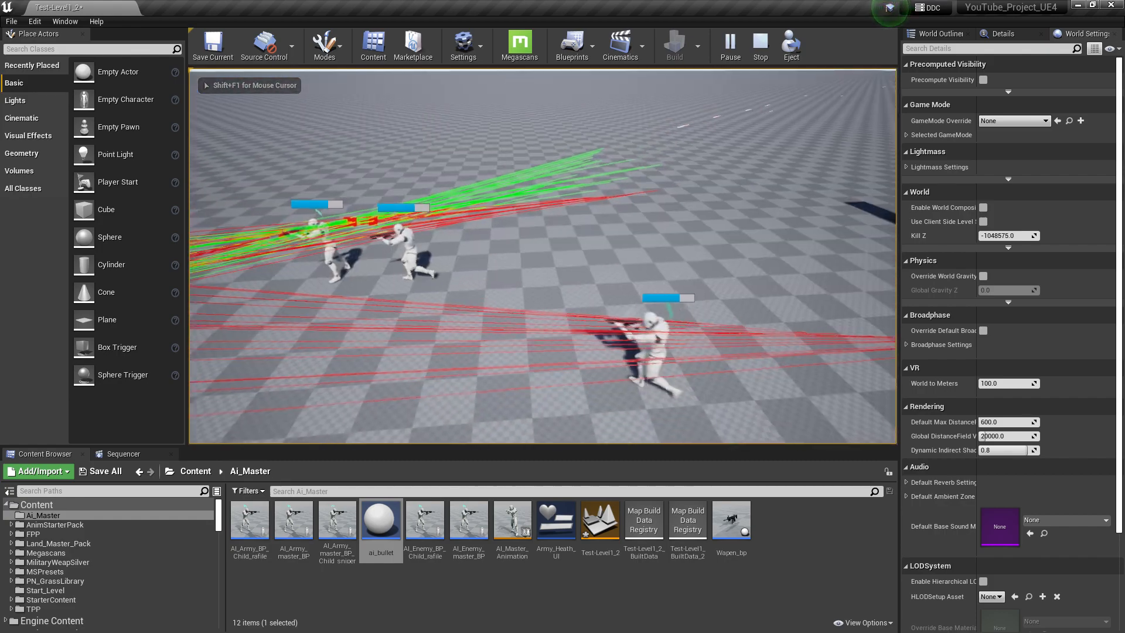
click(759, 42)
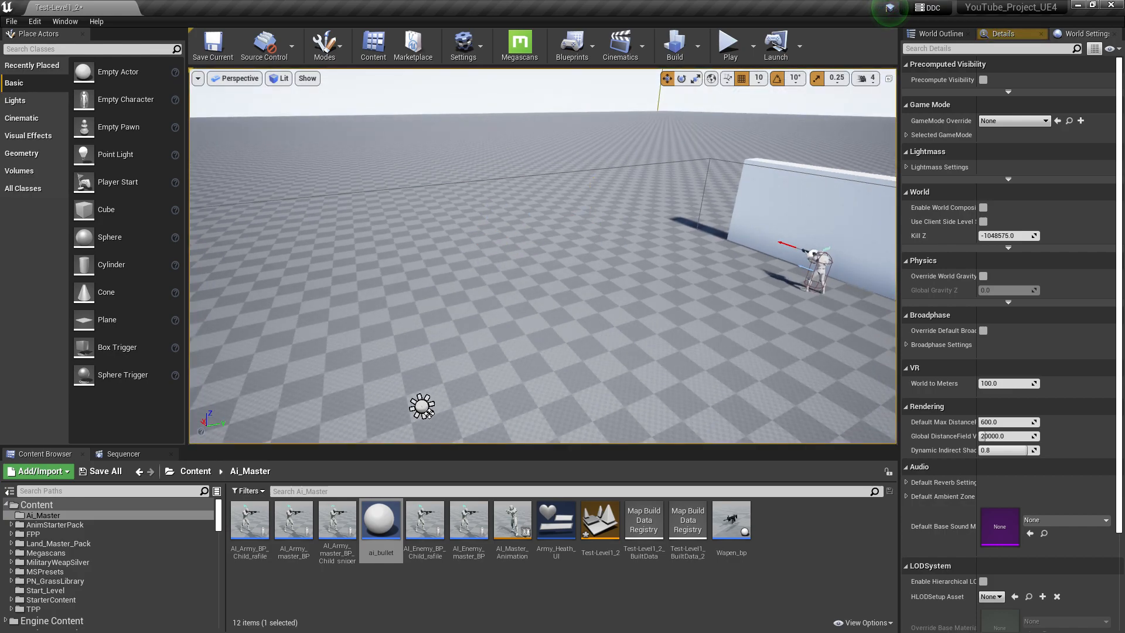
click(727, 42)
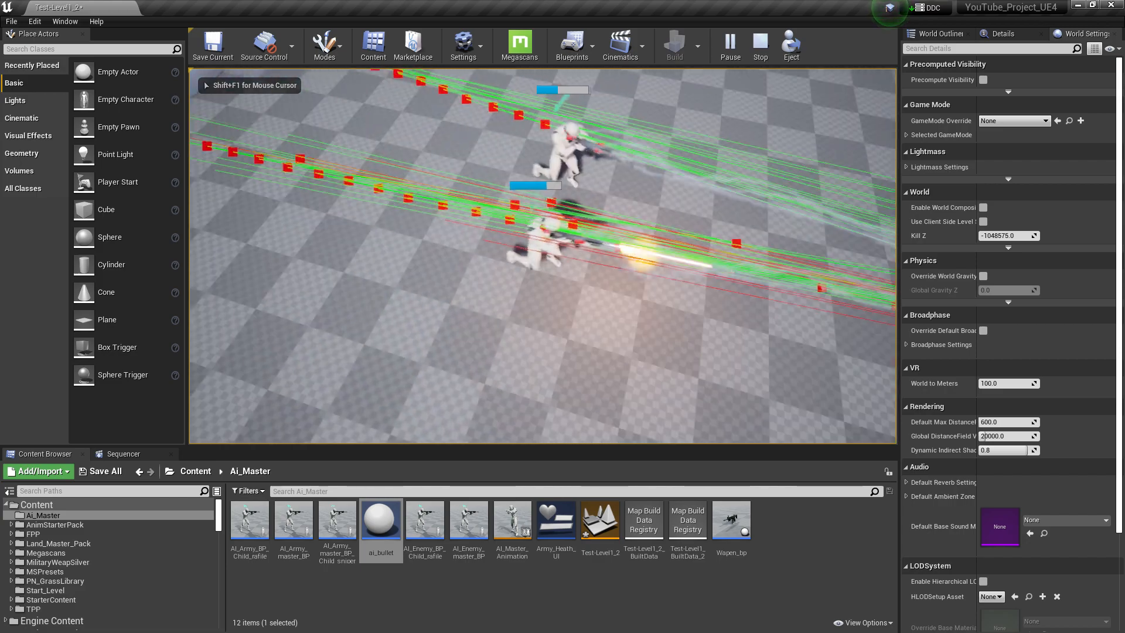
click(760, 45)
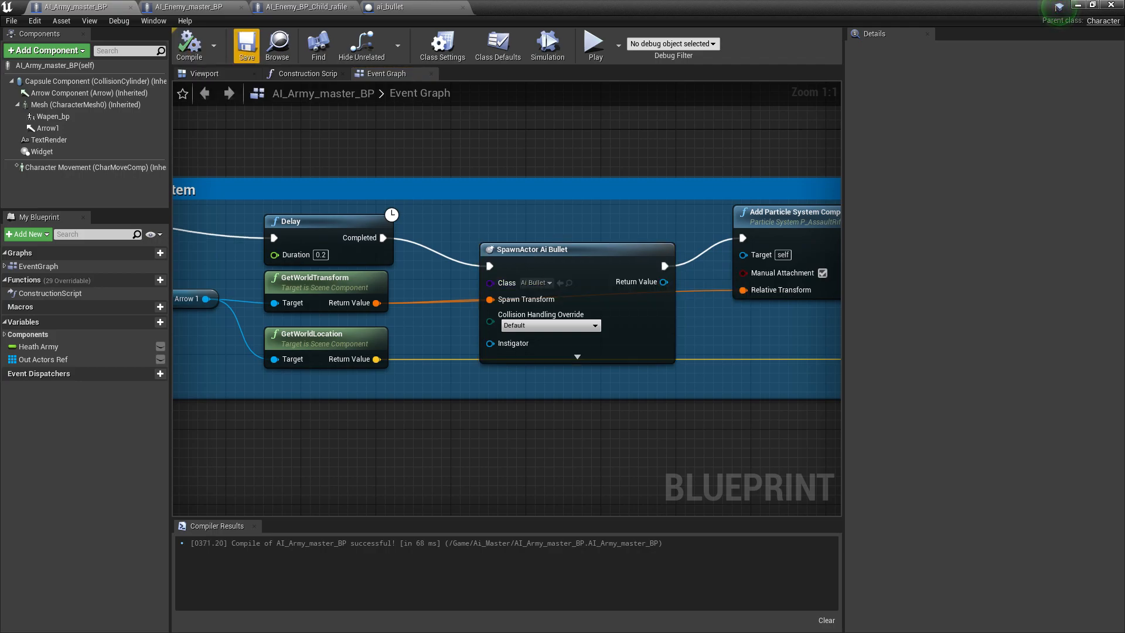
- View ai_bullet's Event Hit destroy logic in the Event Graph and start a firing play test
click(391, 7)
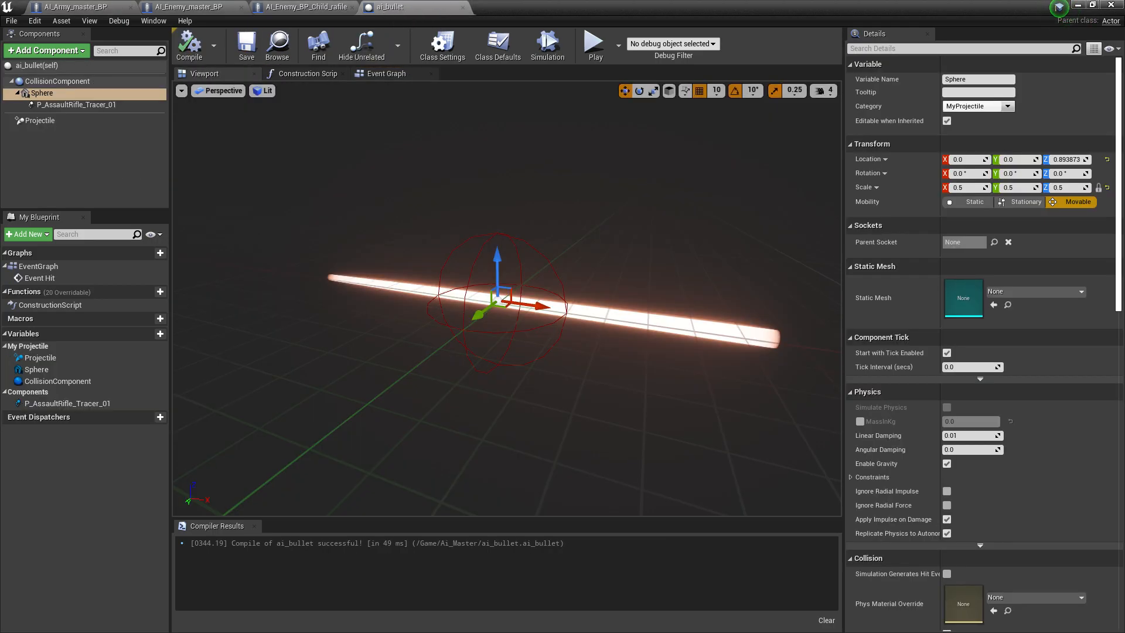
click(57, 81)
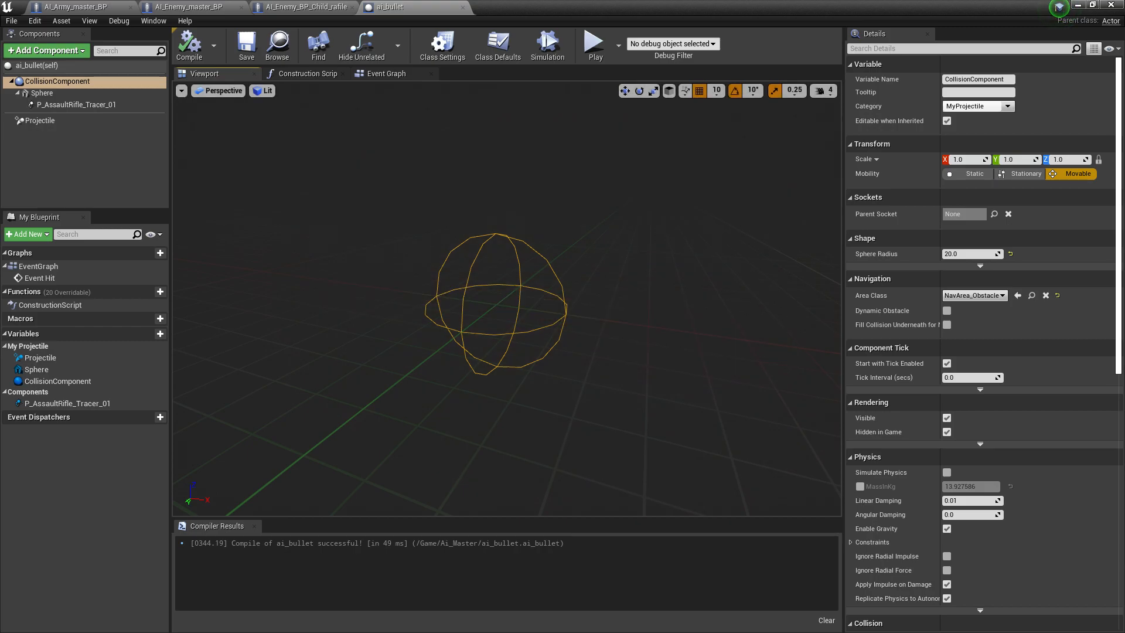
click(386, 73)
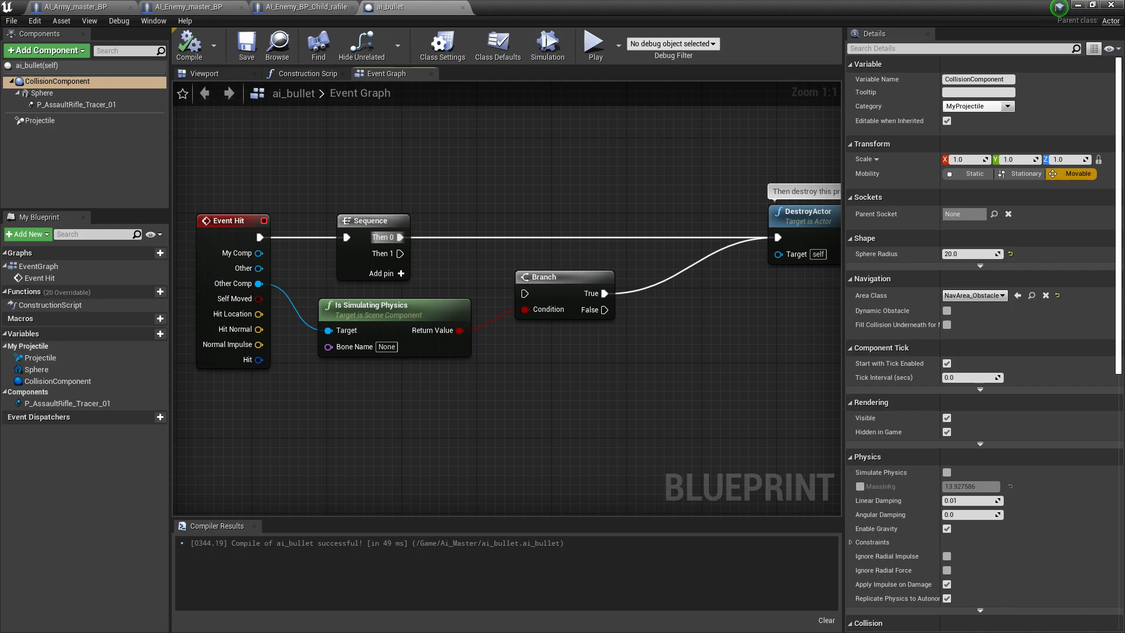
click(188, 44)
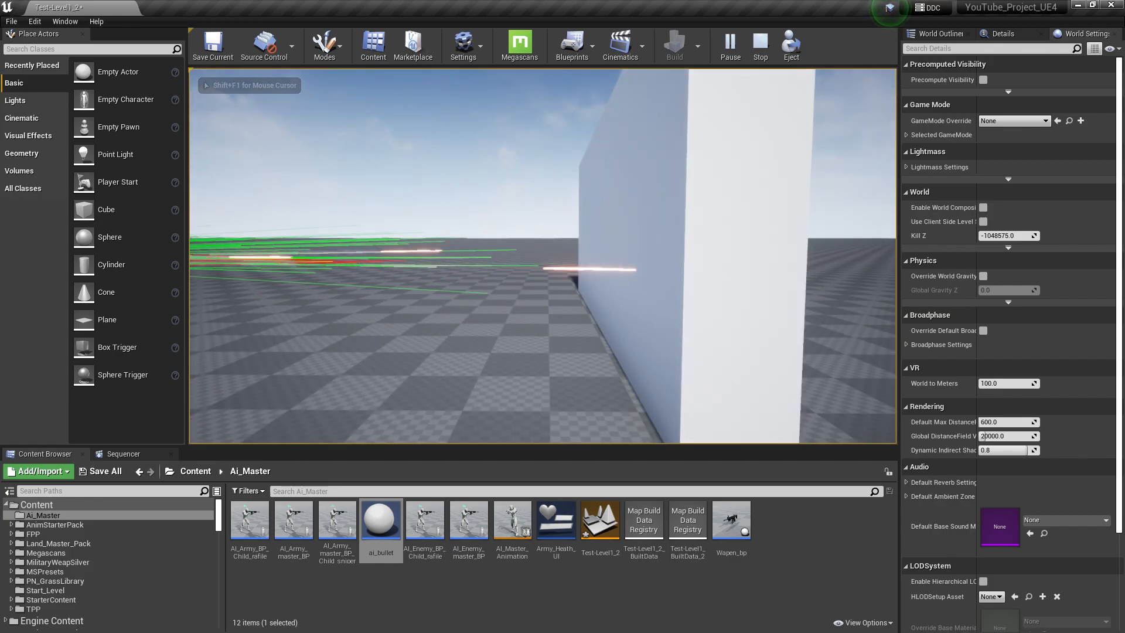
- Stop the play test, recompile ai_bullet, and return to the AI_Army_master_BP graph
click(13, 620)
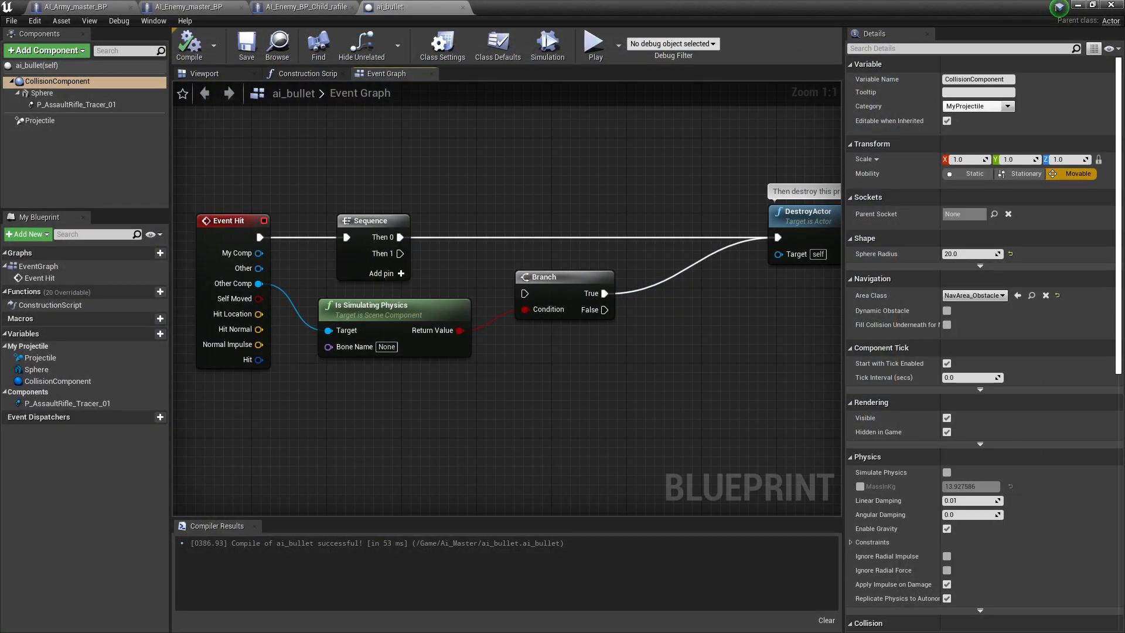
click(188, 44)
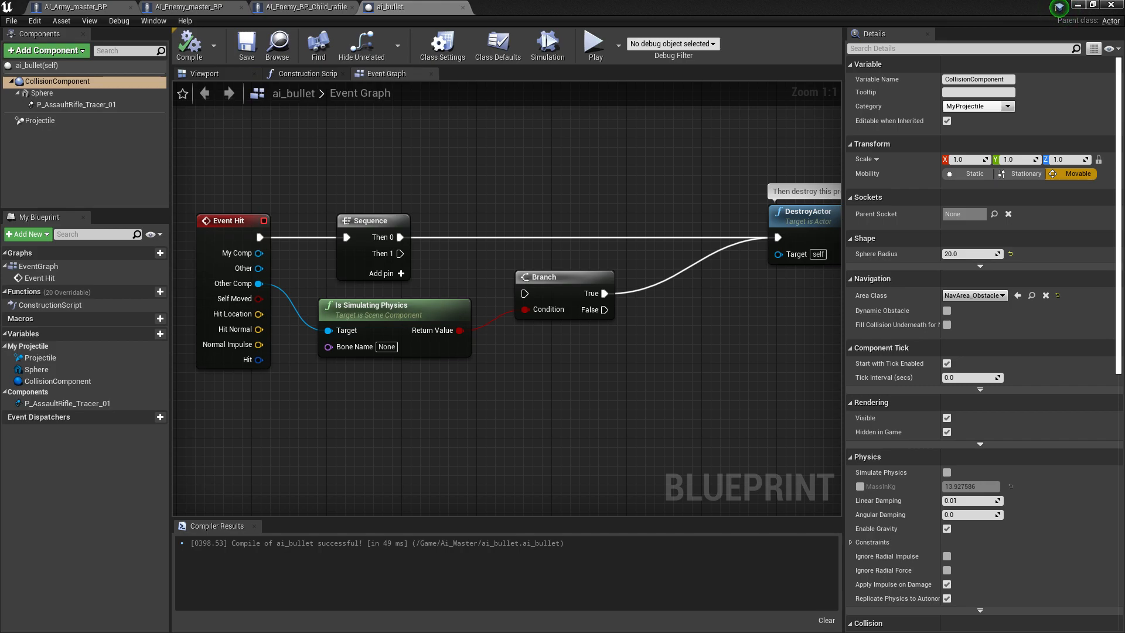
click(79, 6)
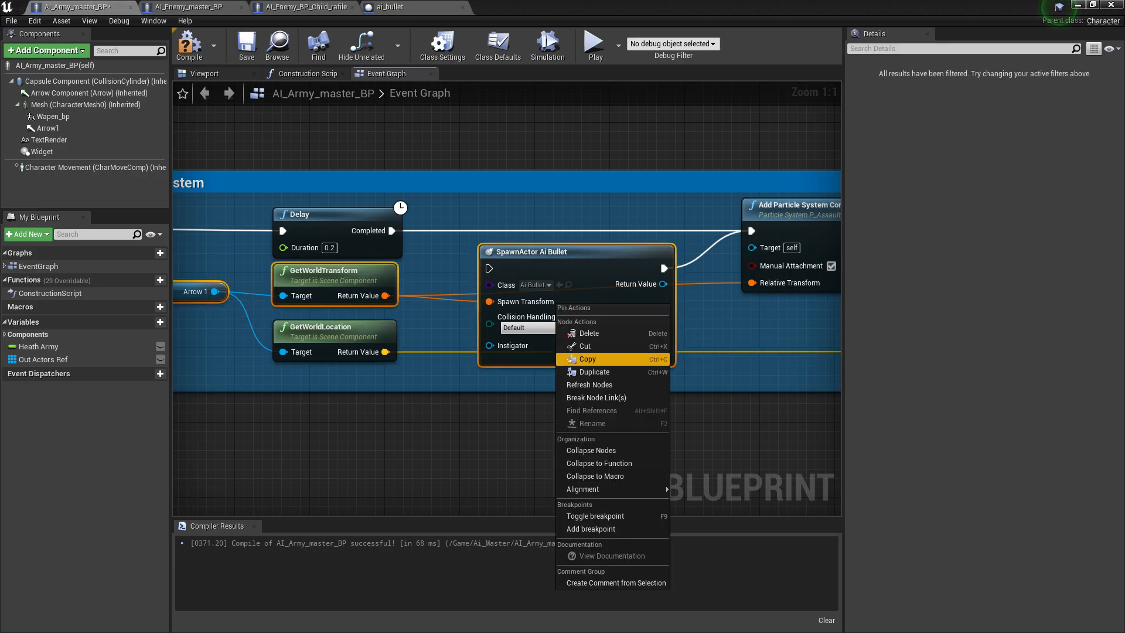
- Copy the Arrow 1, GetWorldTransform and SpawnActor Ai Bullet nodes and paste them beside Apply Damage
click(587, 333)
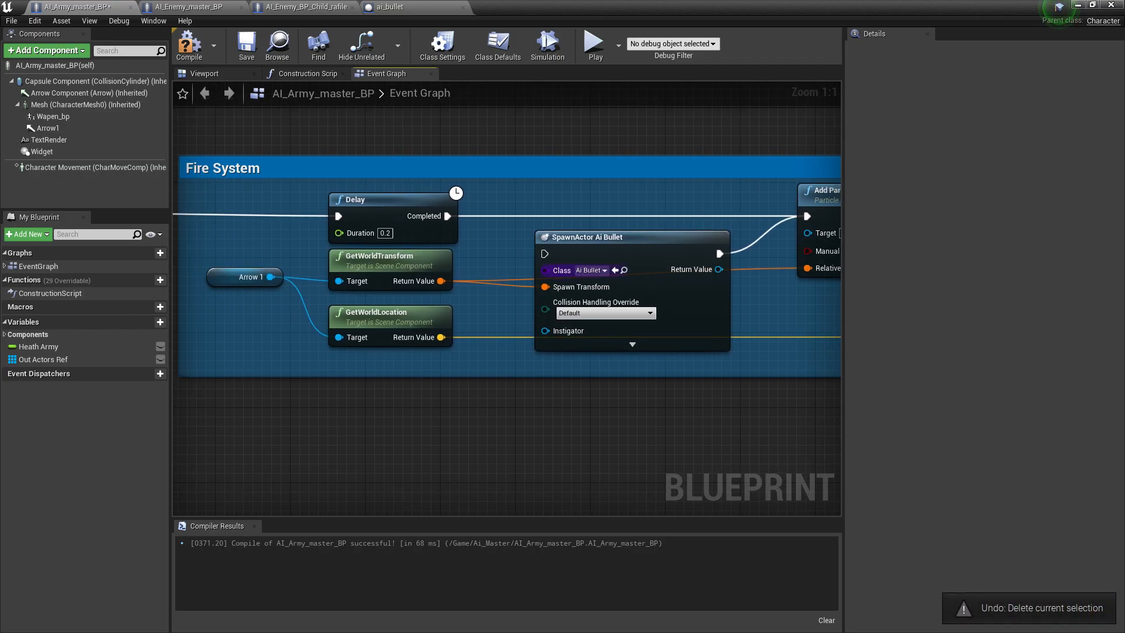
click(247, 276)
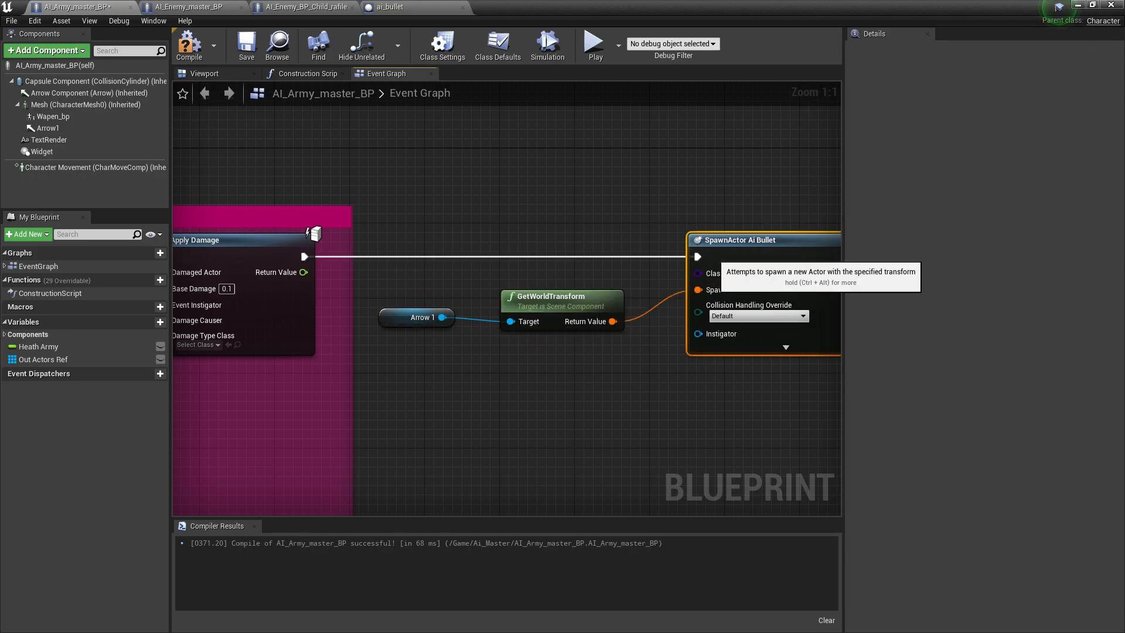
scroll(down, 3)
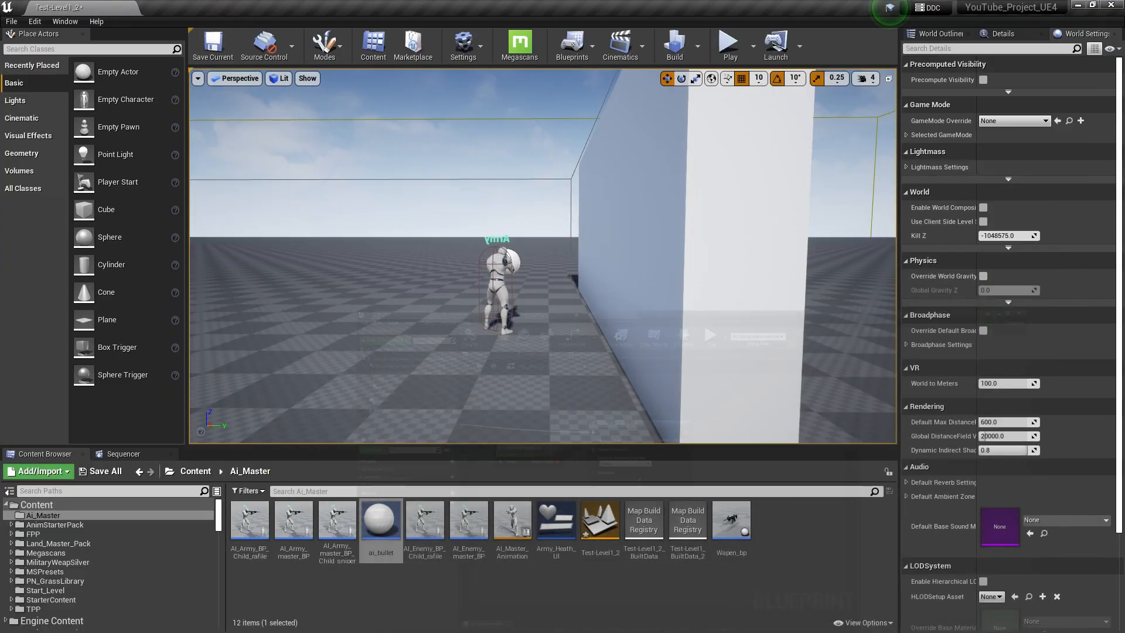
- Play-test the level to watch soldiers fire, then open the ai_bullet blueprint
click(726, 42)
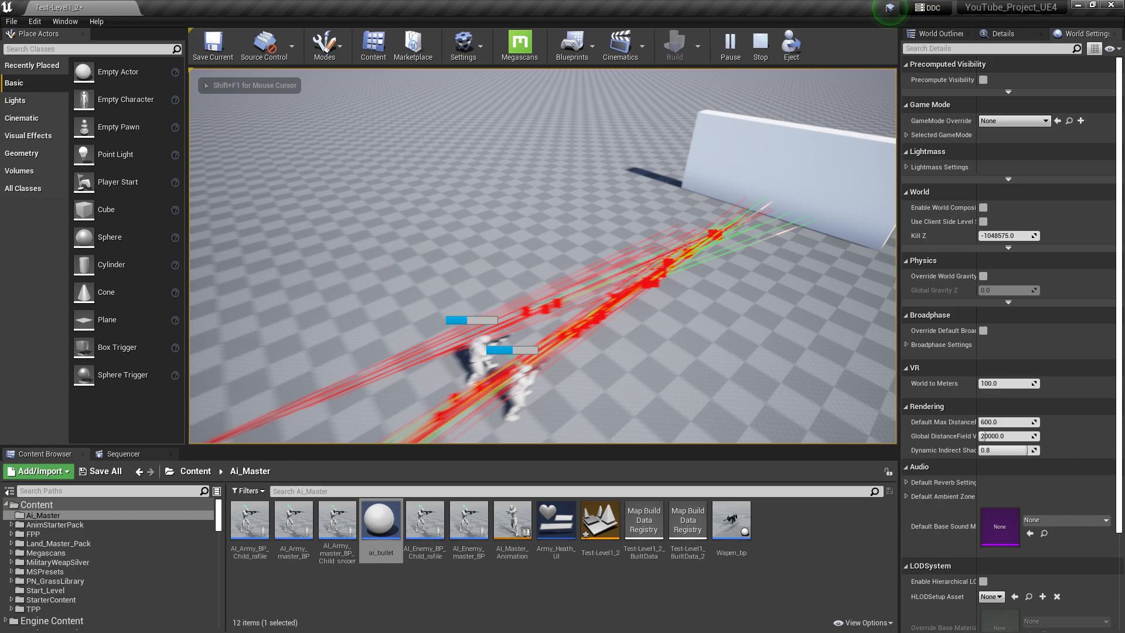
click(759, 46)
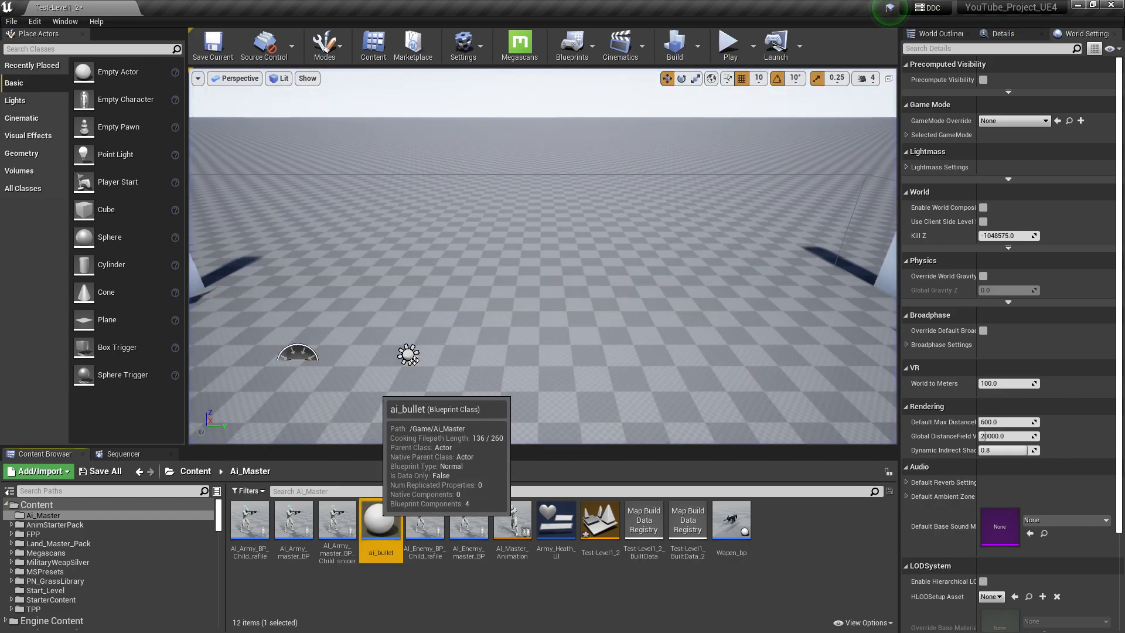
double_click(380, 520)
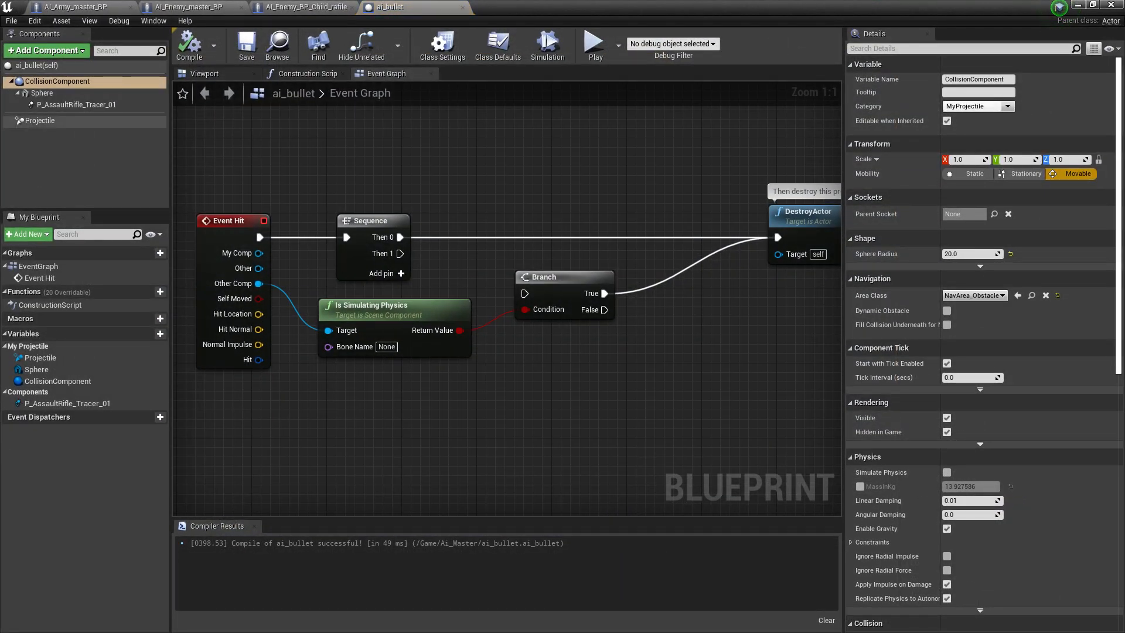
- Inspect ai_bullet's projectile settings (speed 8000) and play-test the level again
click(39, 120)
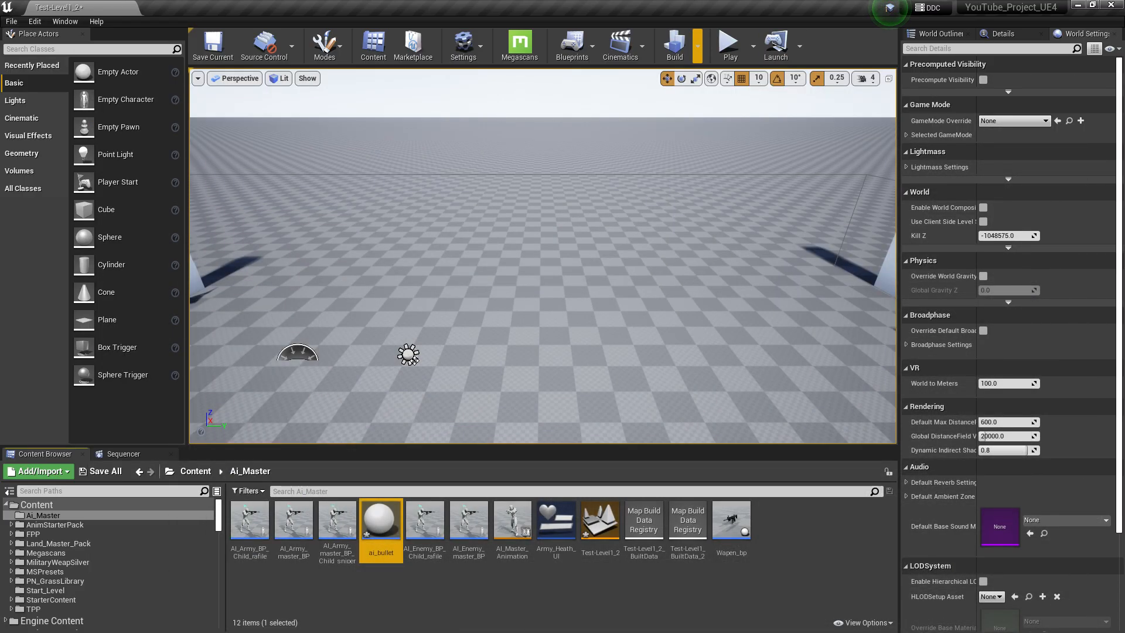
click(727, 42)
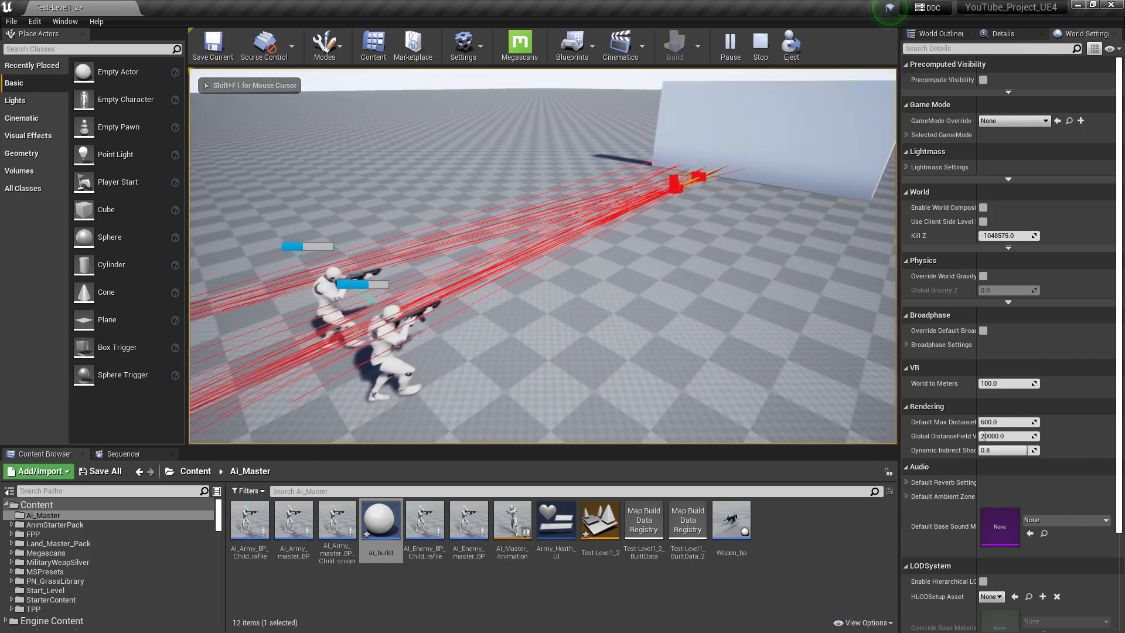
click(759, 45)
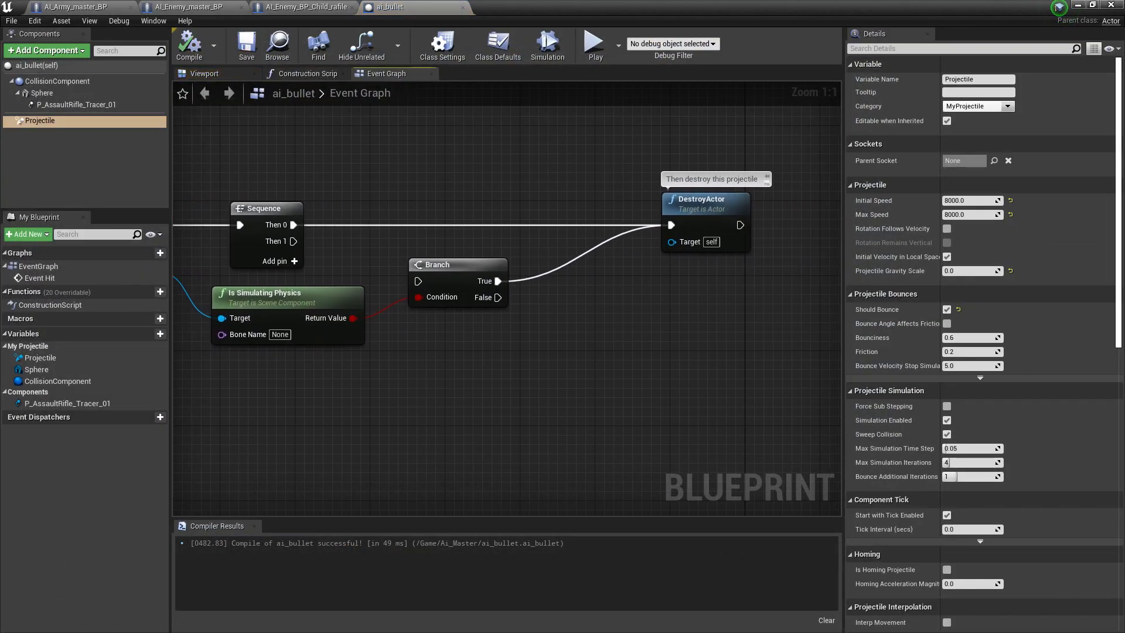
- Compile ai_bullet and return to AI_Army_master_BP's Apply Damage System graph
click(189, 44)
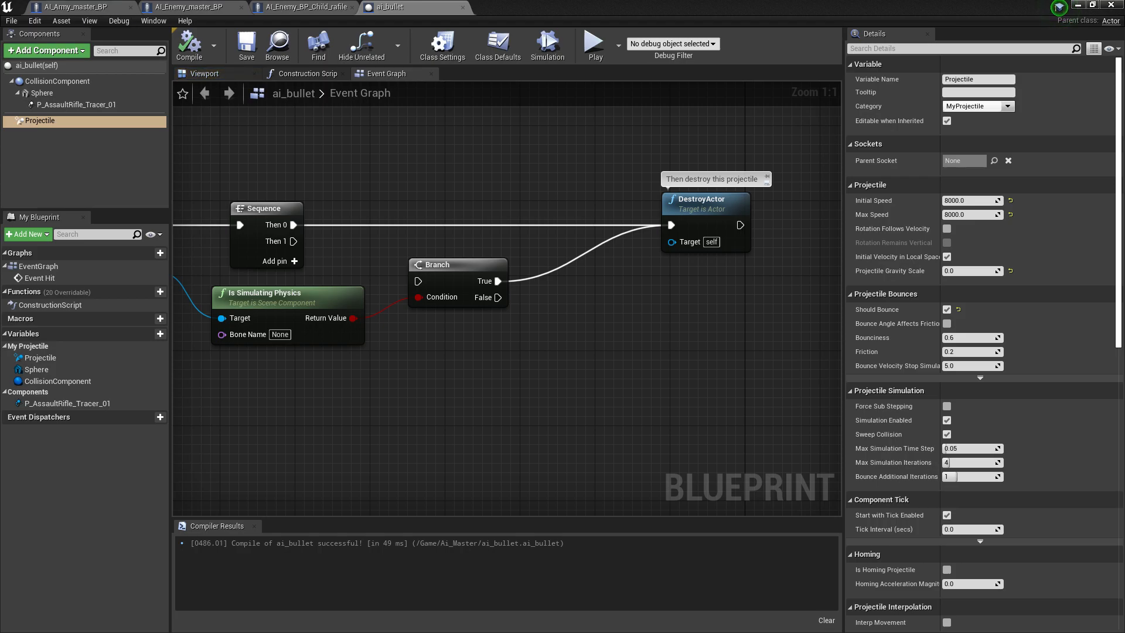
click(79, 7)
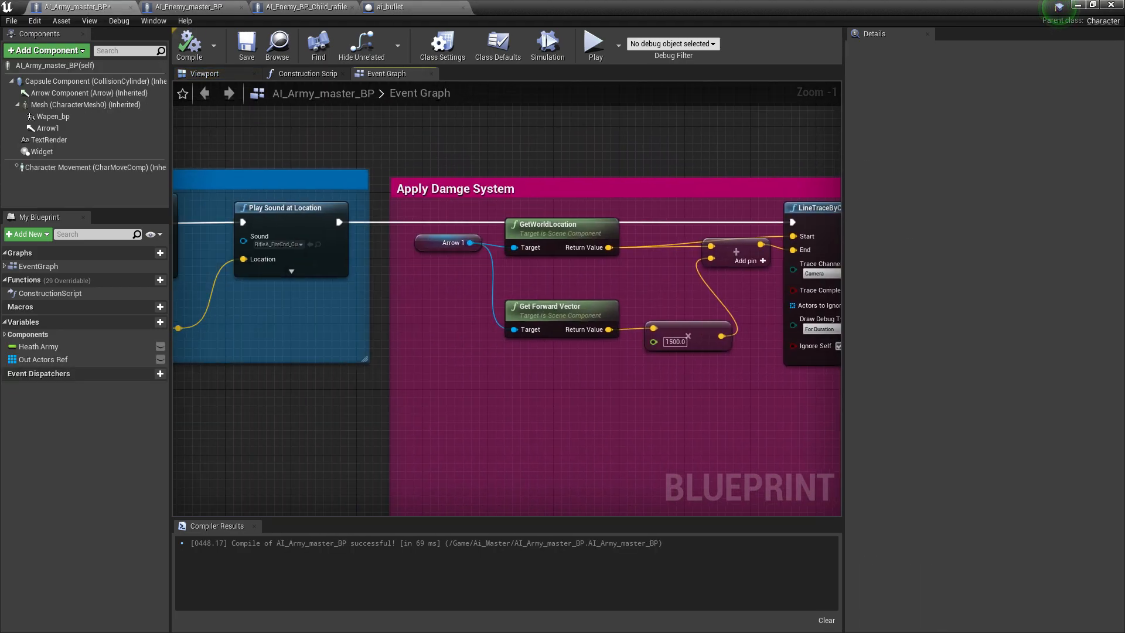
scroll(down, 3)
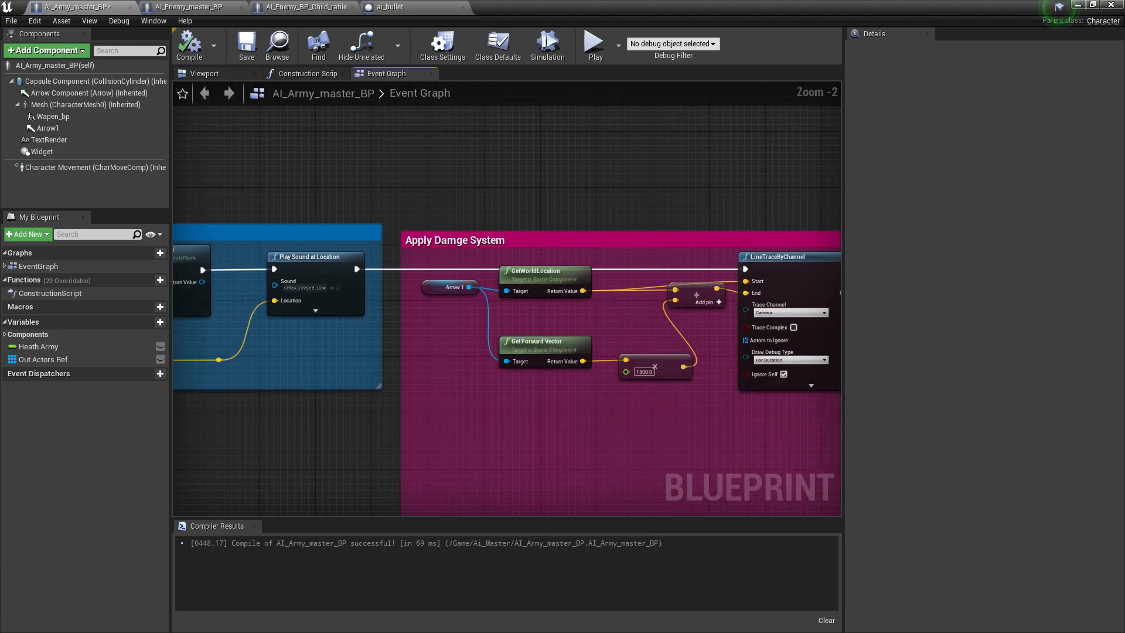
- Title the comment around the bullet-spawn nodes 'ShowOF Bullet System'
scroll(down, 3)
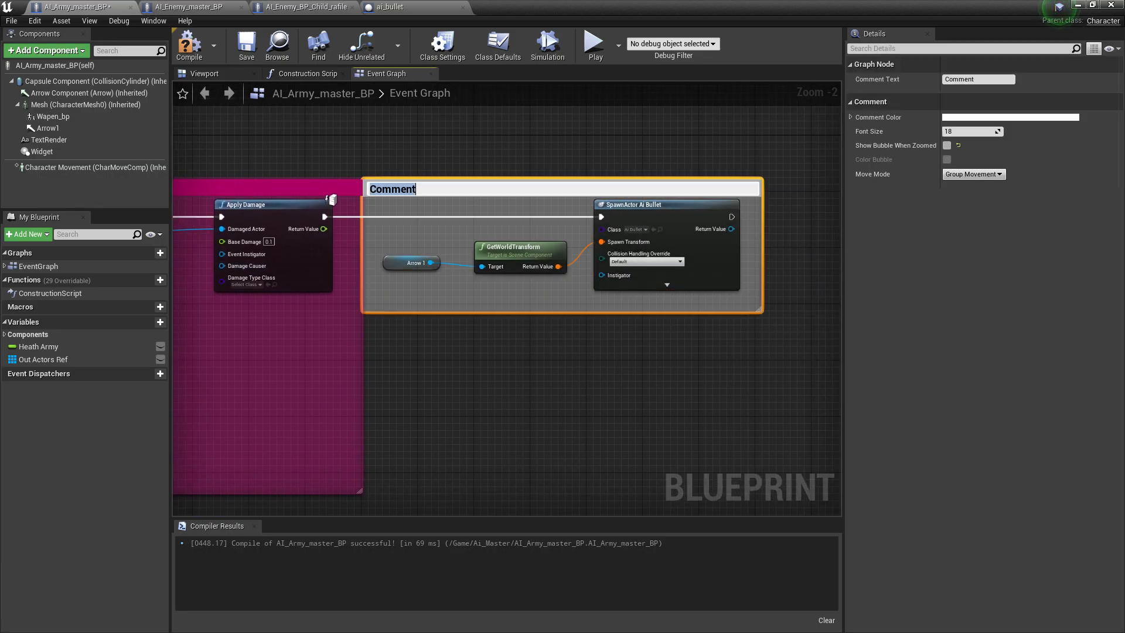
text(Show)
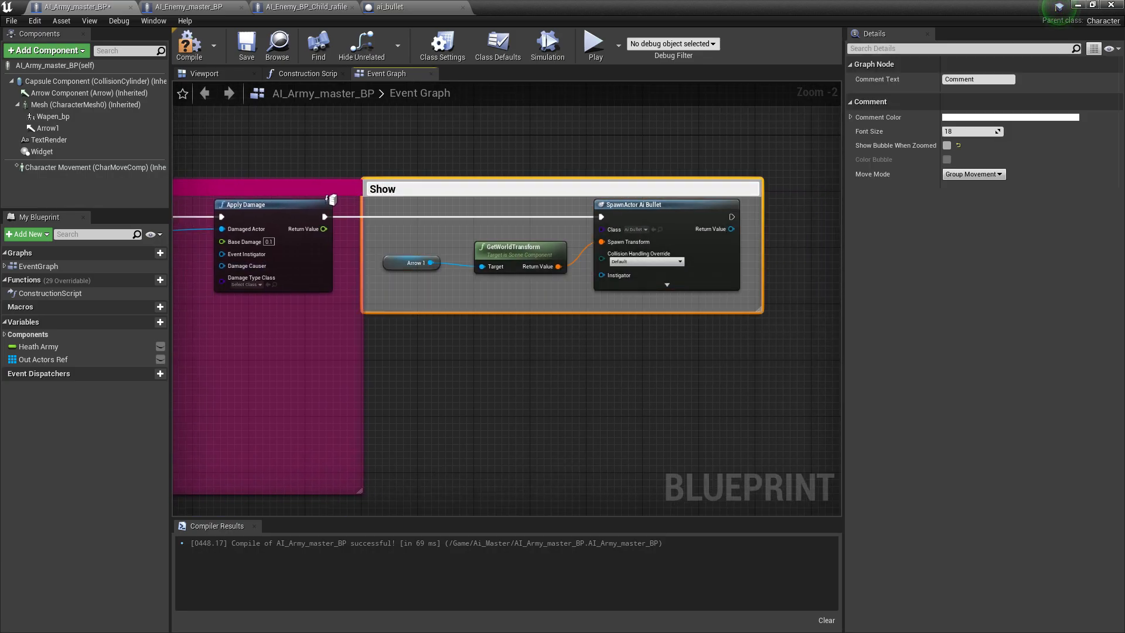
text(OF)
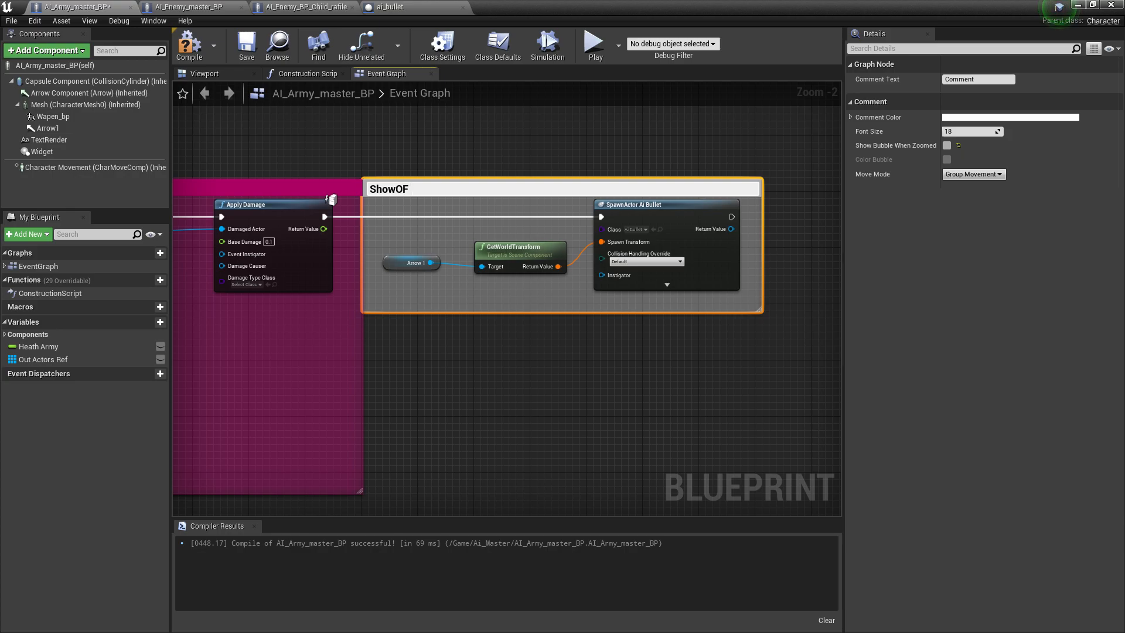
text(Bullet System)
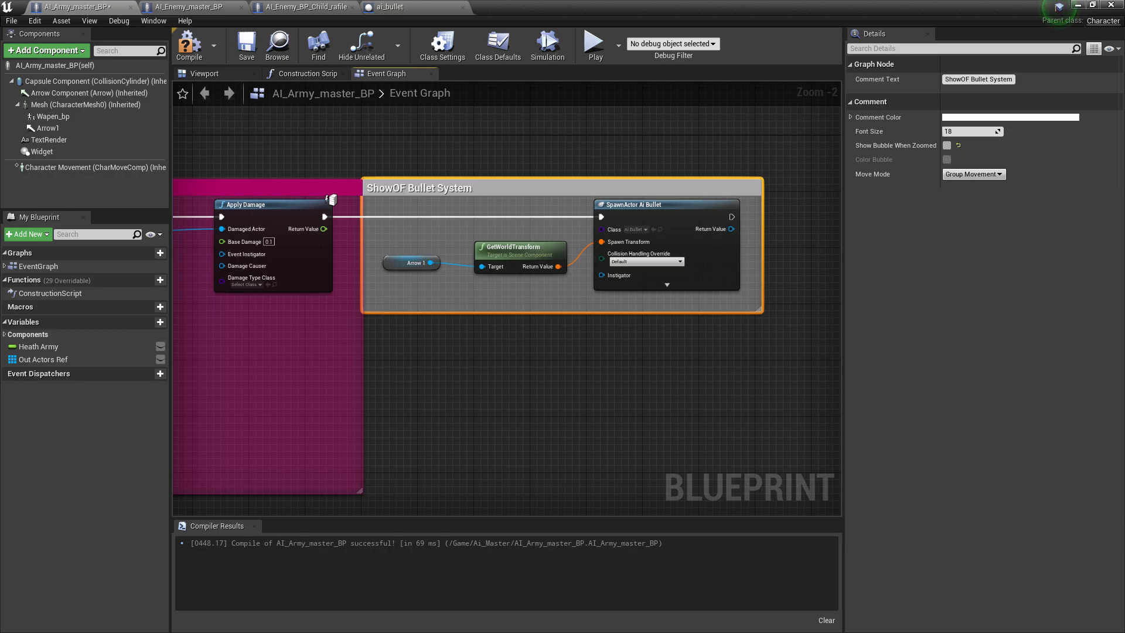
- Set the comment colour to magenta in the Color Picker and confirm
click(1010, 117)
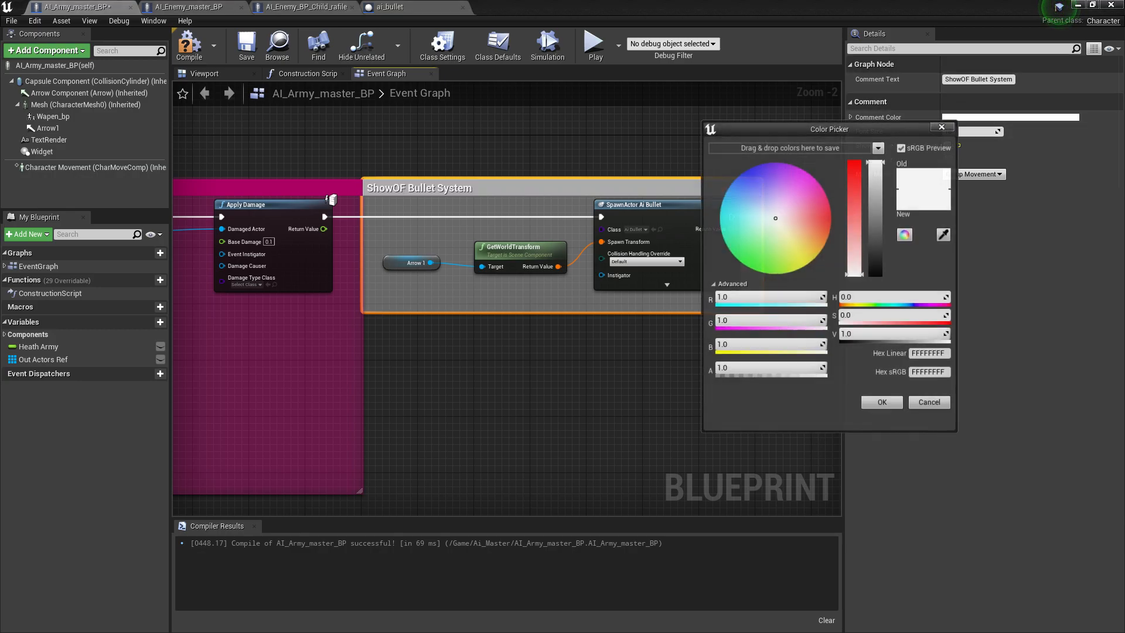
click(808, 173)
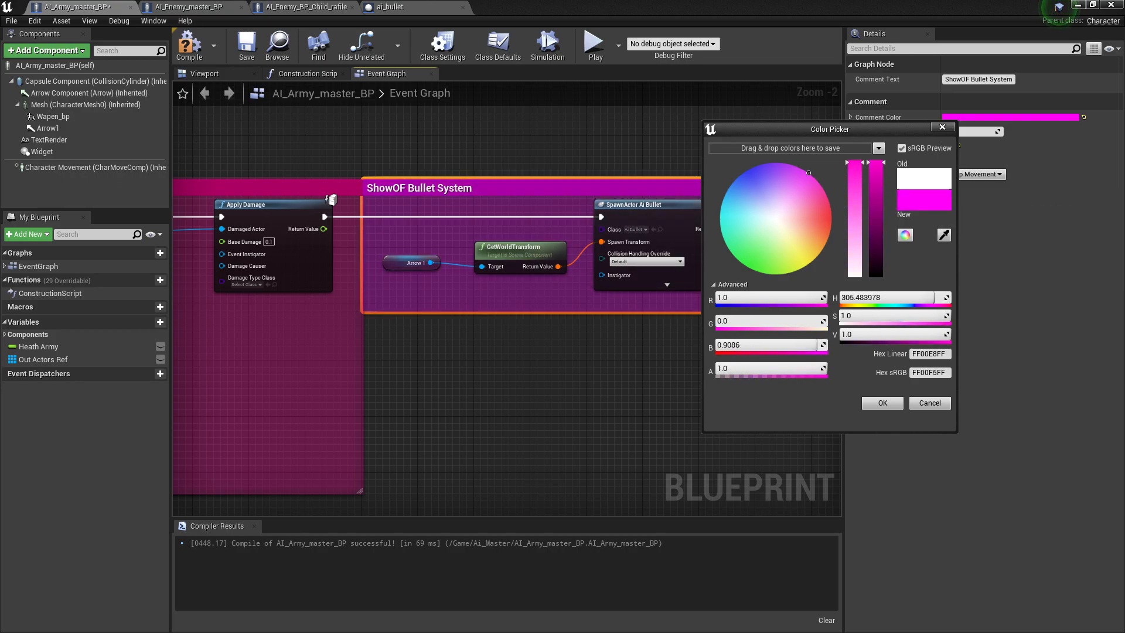
click(881, 402)
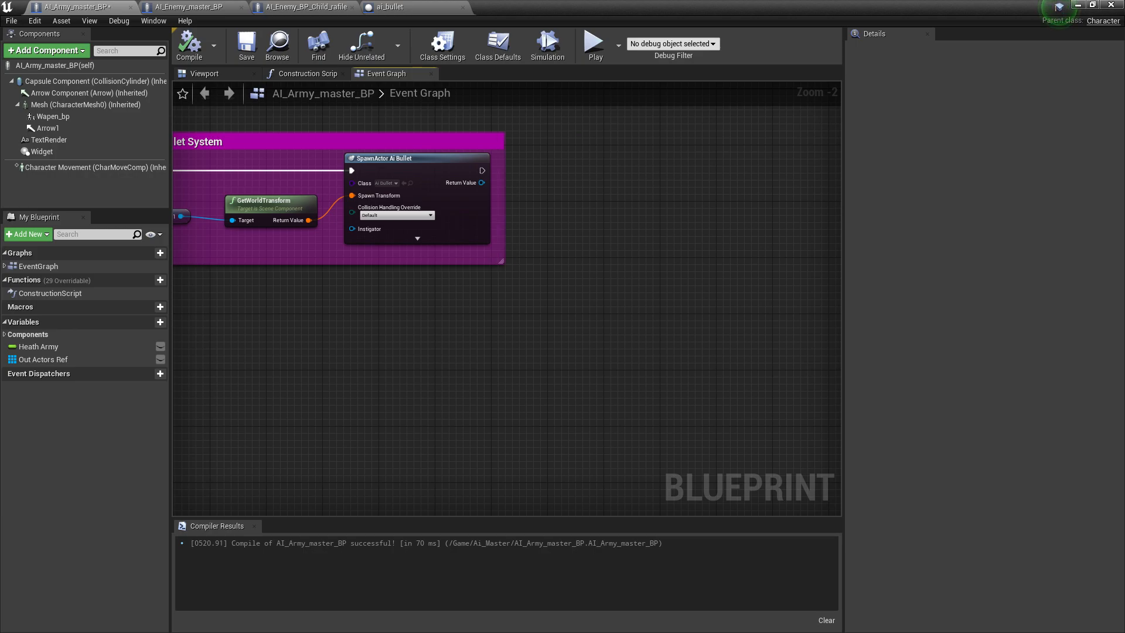
click(1102, 5)
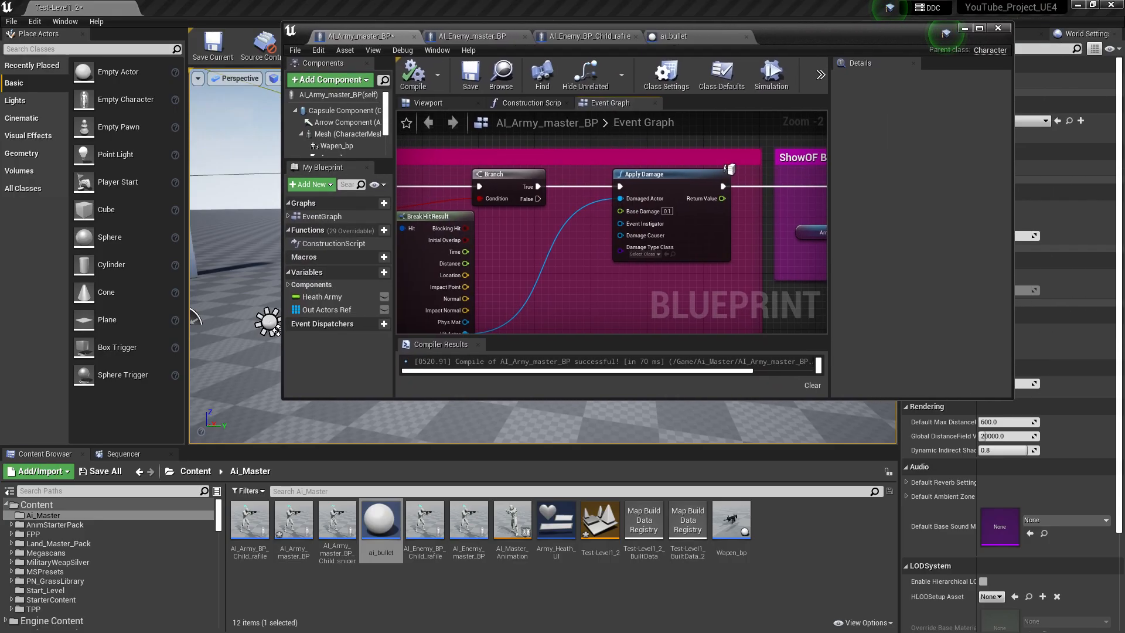
- Preview P_Knife_RibbonTrail_01 and the wood and metal impact particle systems, then close the previews
click(57, 562)
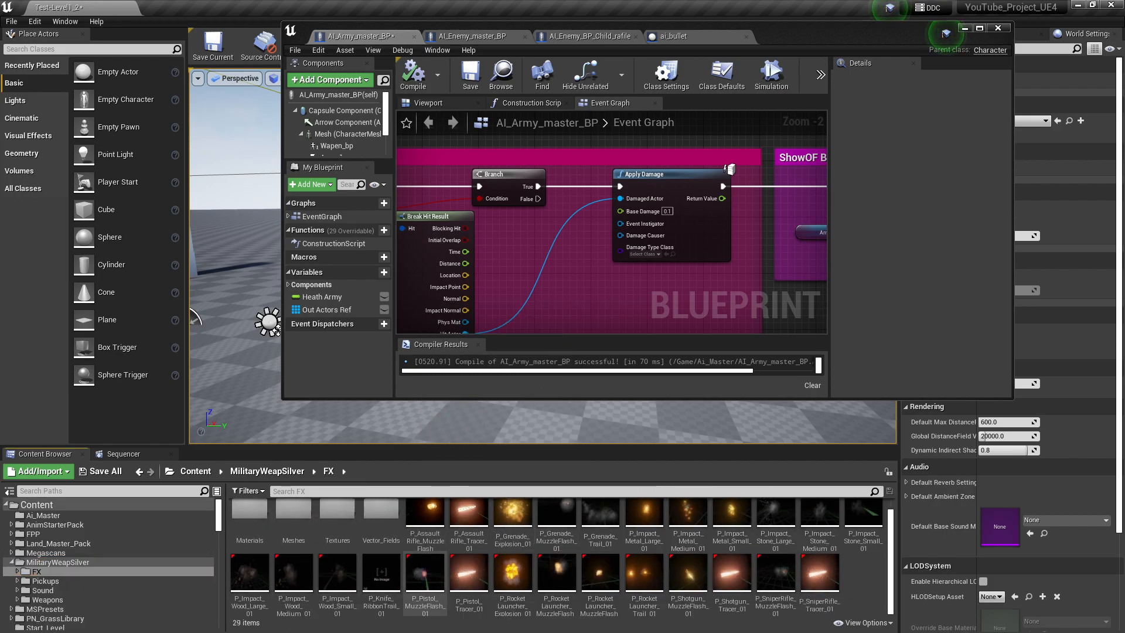
mouse_move(337, 574)
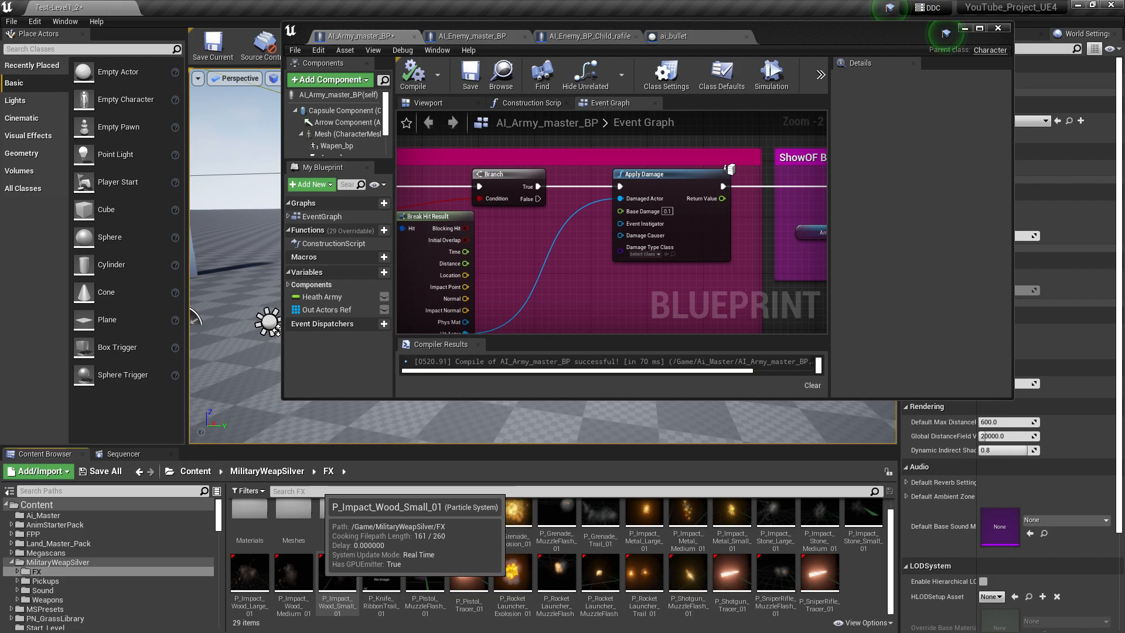
mouse_move(249, 581)
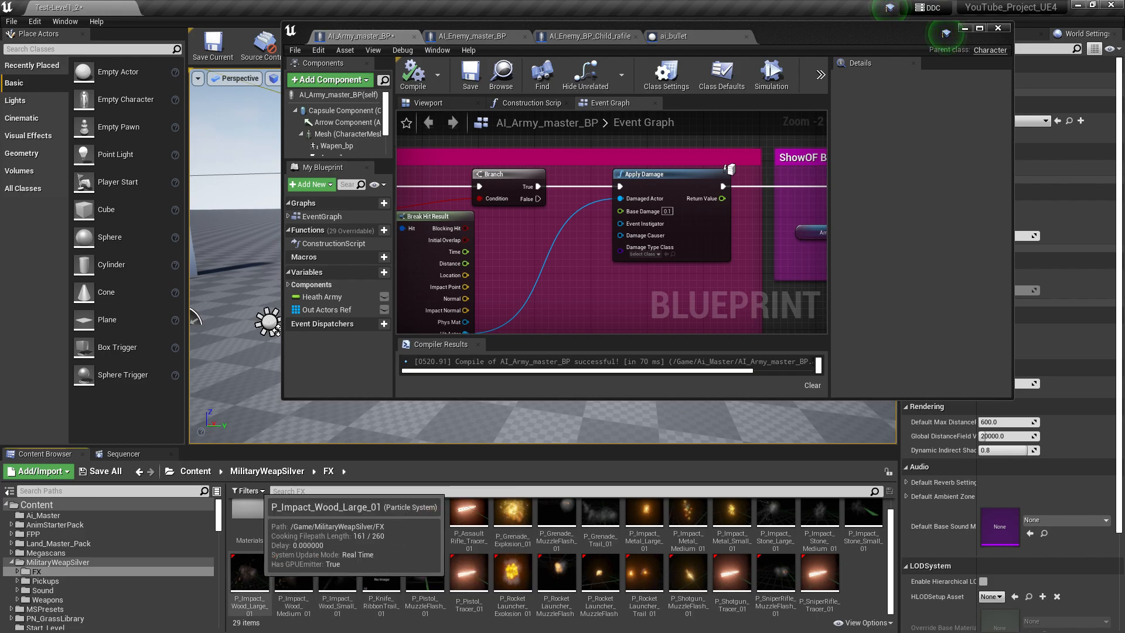
mouse_move(381, 574)
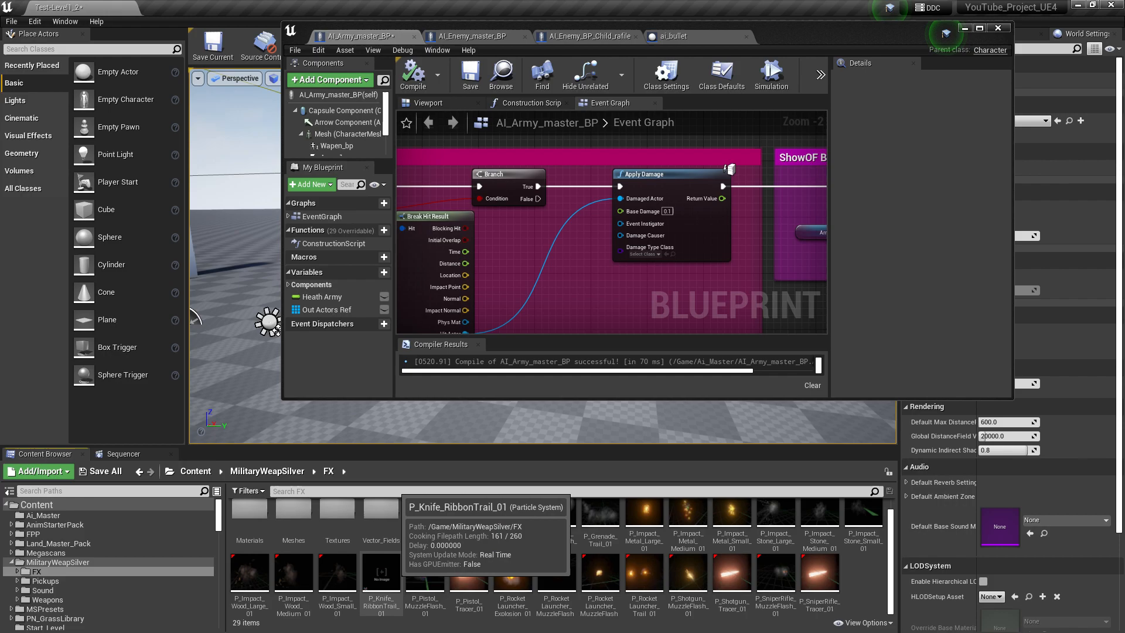
double_click(380, 574)
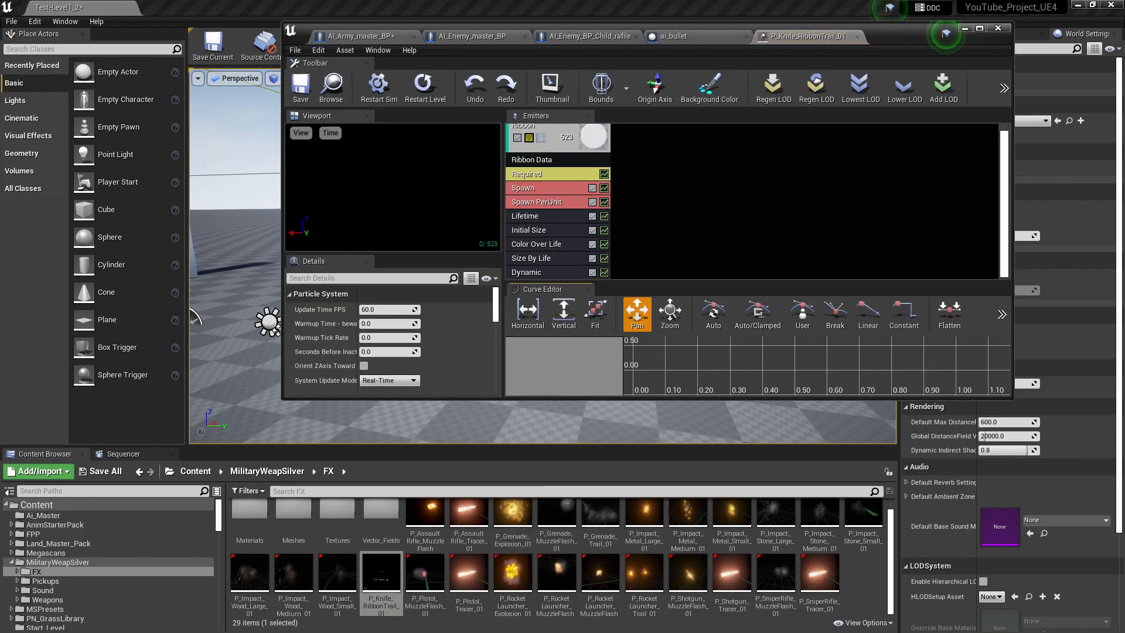
double_click(336, 574)
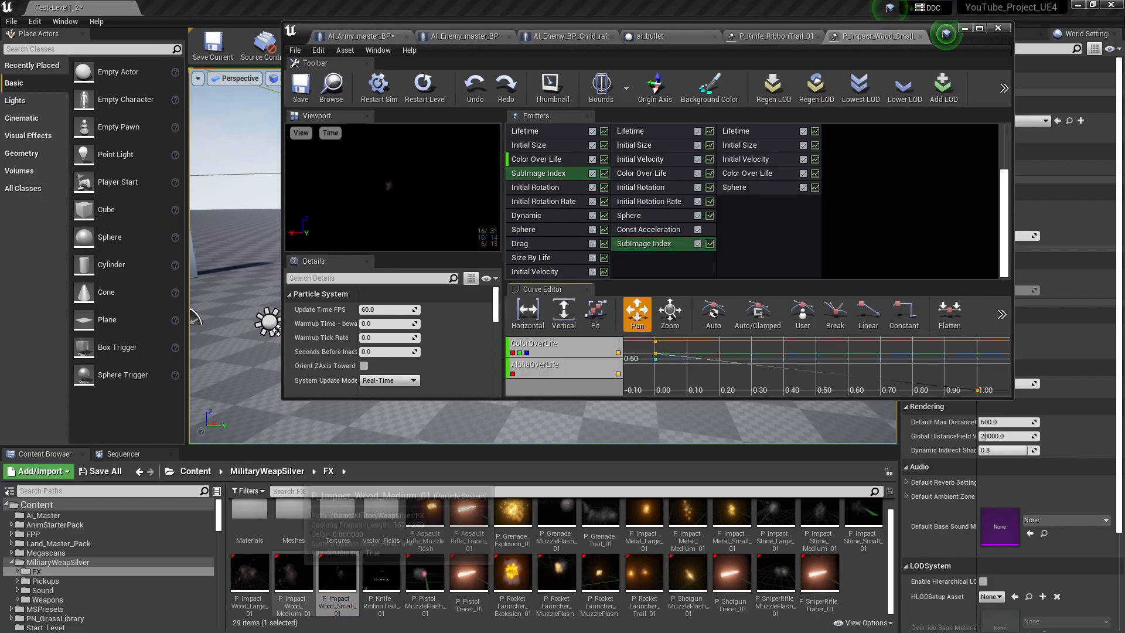
click(293, 574)
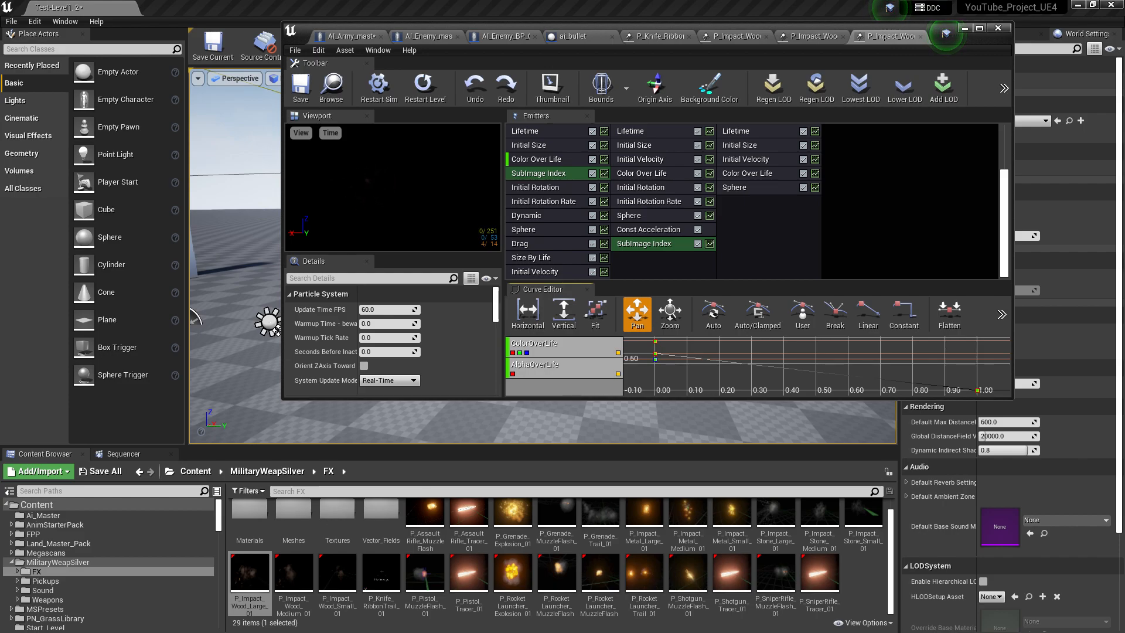
mouse_move(249, 571)
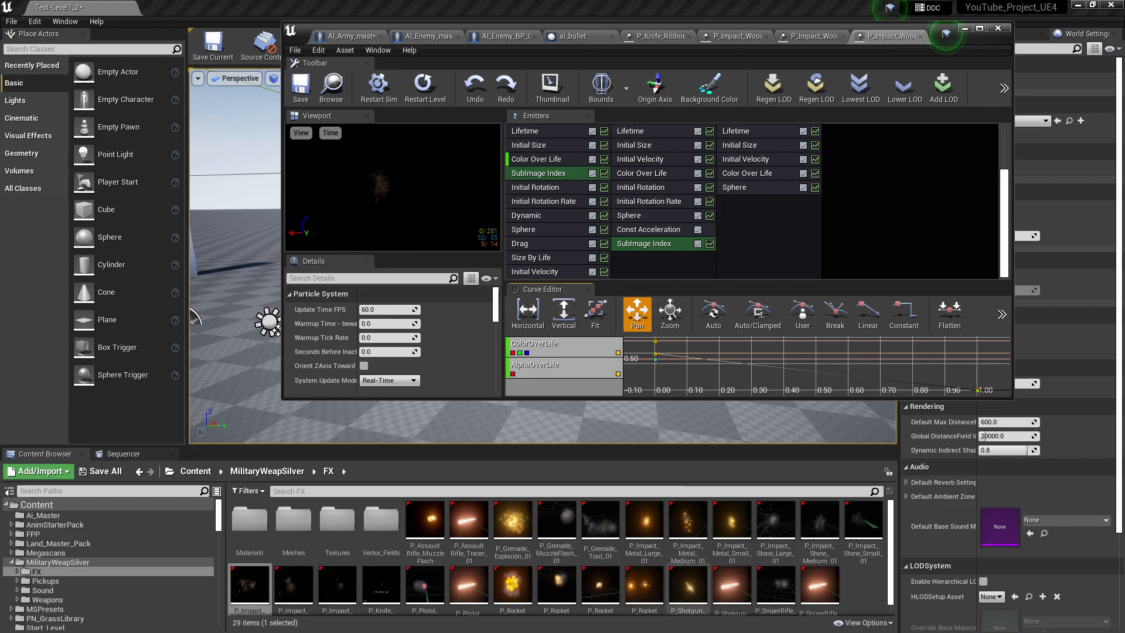
click(643, 519)
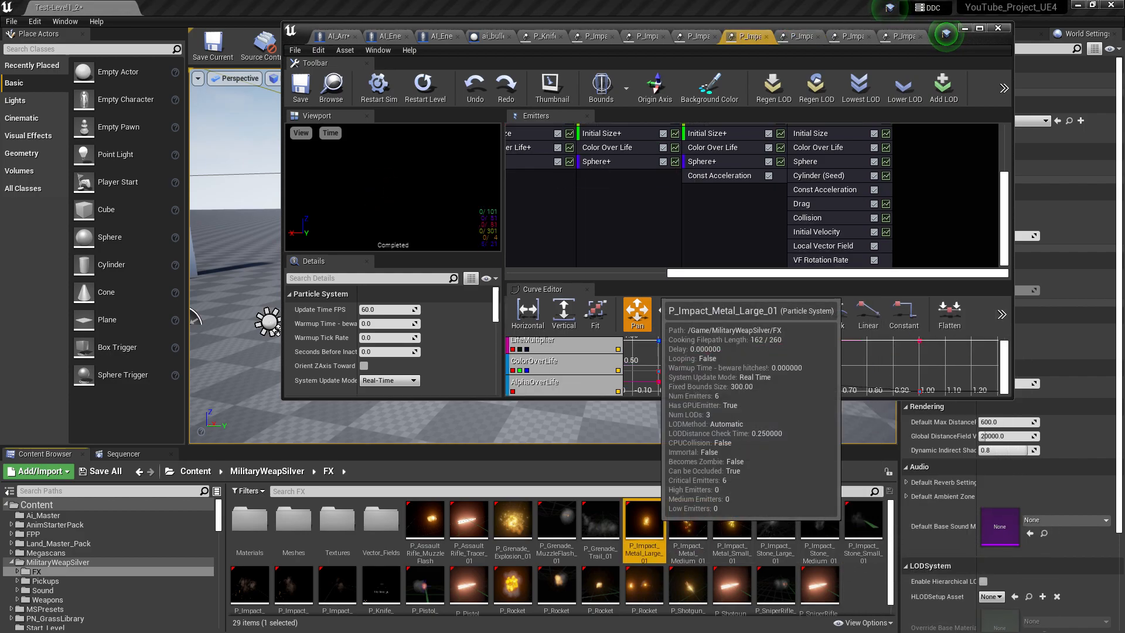
click(441, 36)
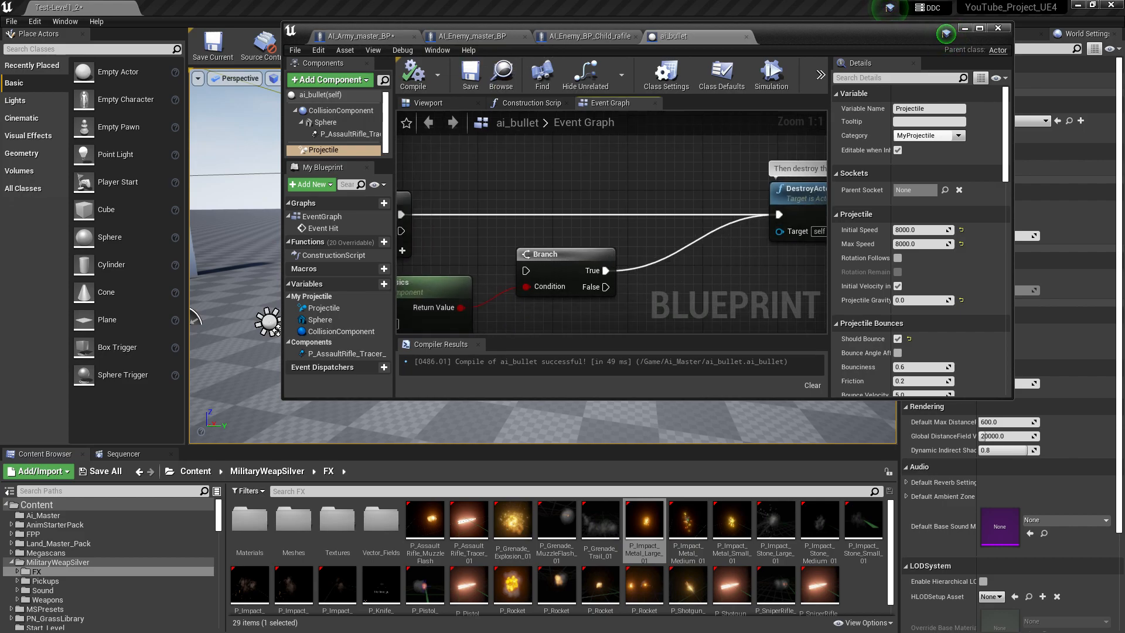
- Add a P_Impact_Metal_Large_01 particle component after SpawnActor Ai Bullet and split its Relative Transform
click(365, 36)
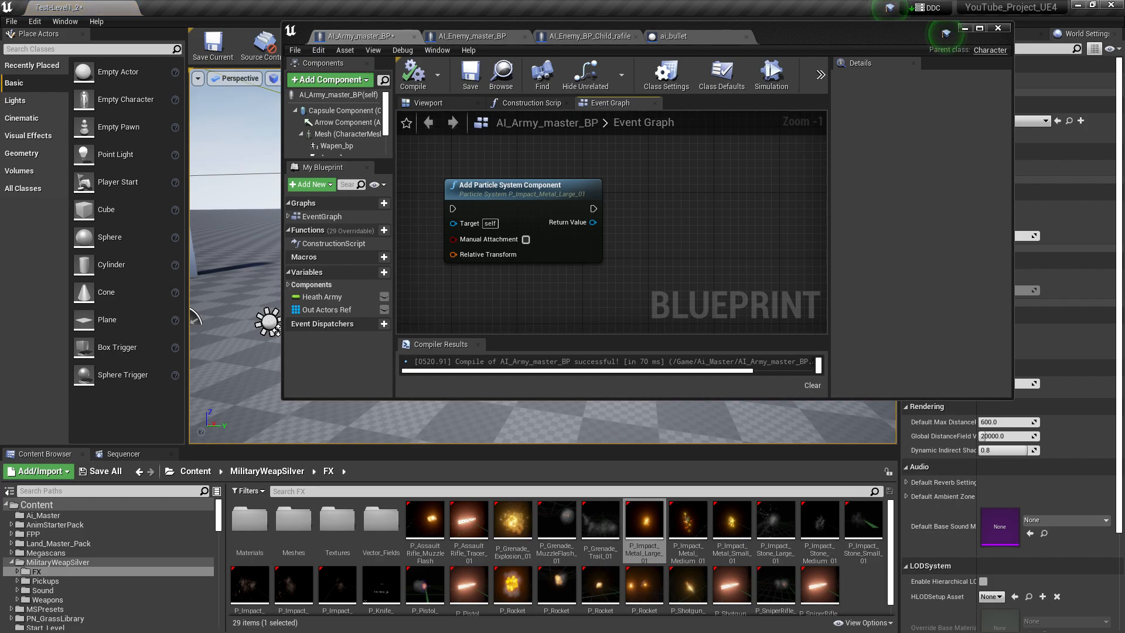
click(980, 28)
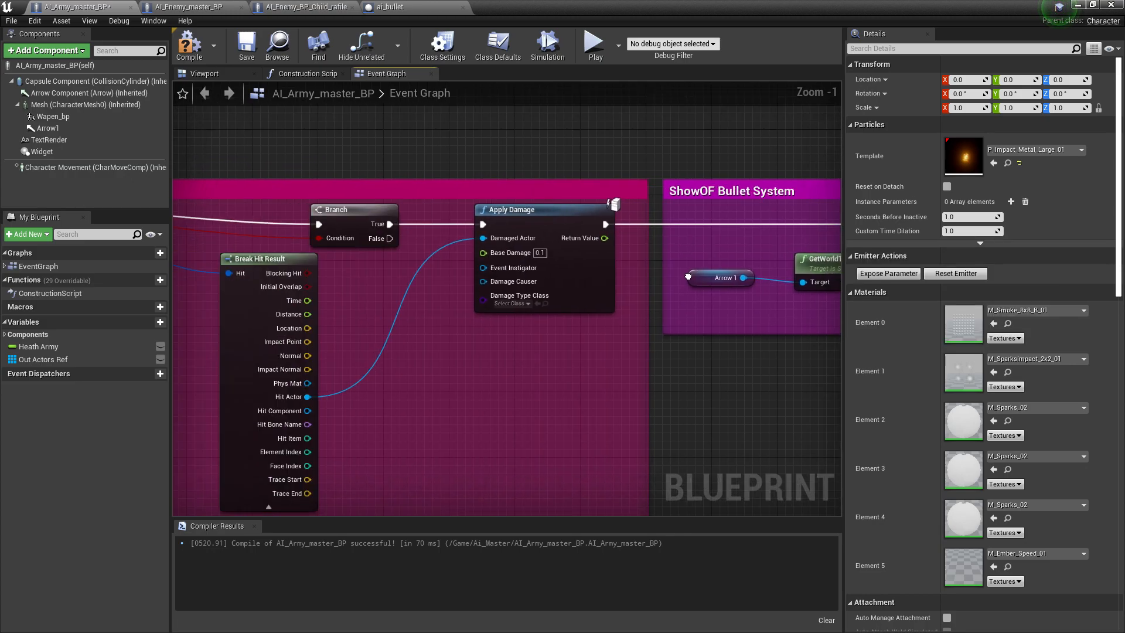
scroll(down, 3)
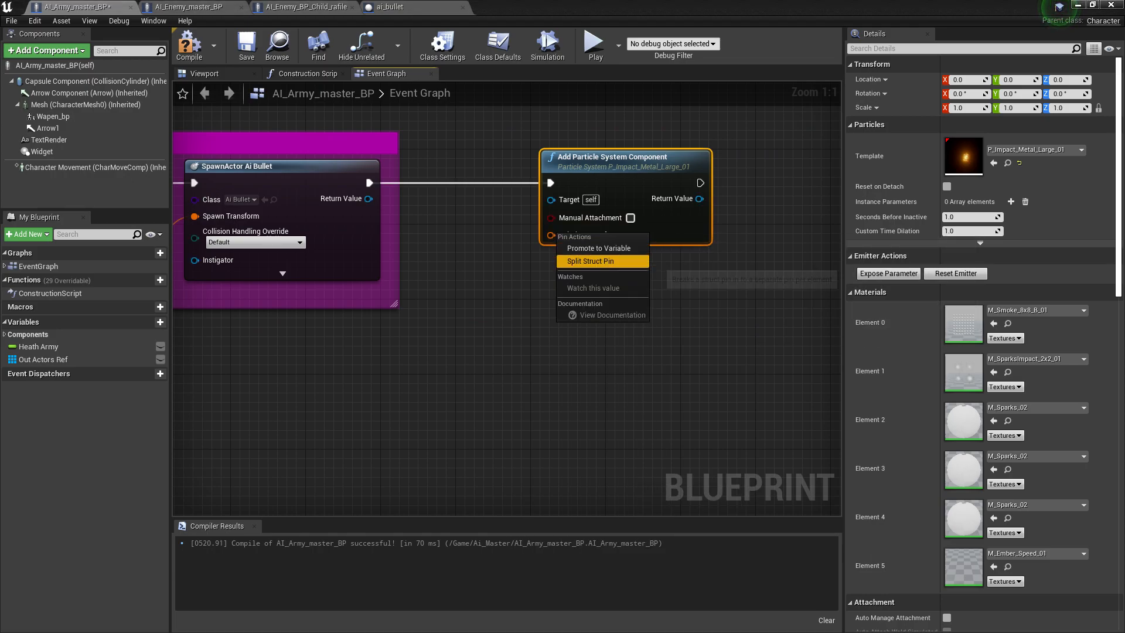
click(590, 261)
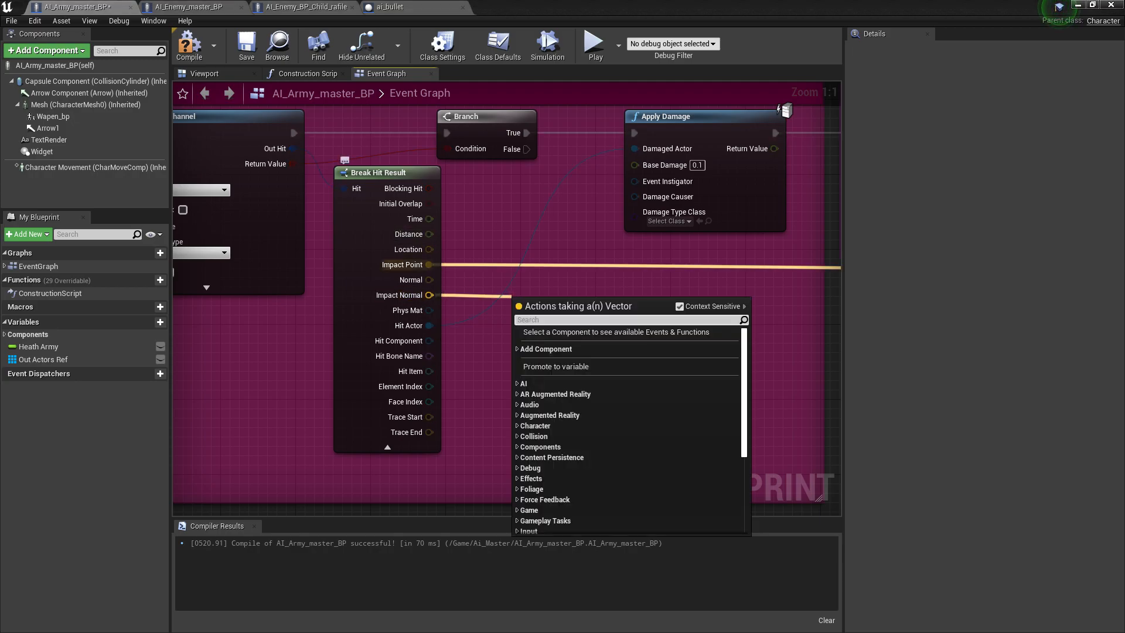
- Wire Impact Point to location and RotationFromXVector(Impact Normal) to rotation, then compile
text(get)
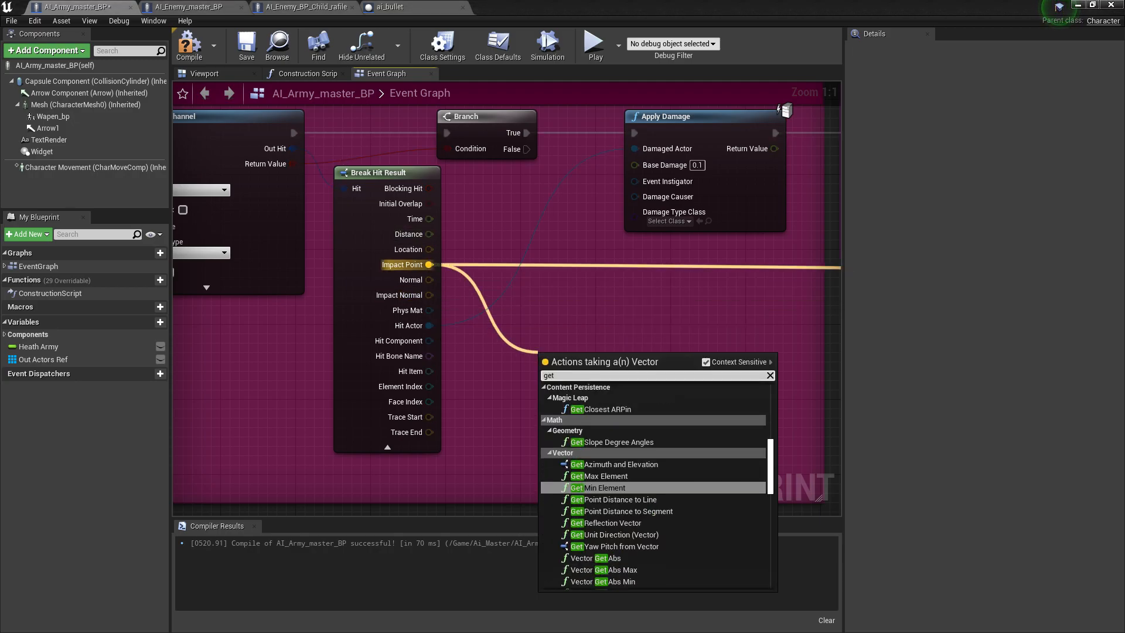
text(r)
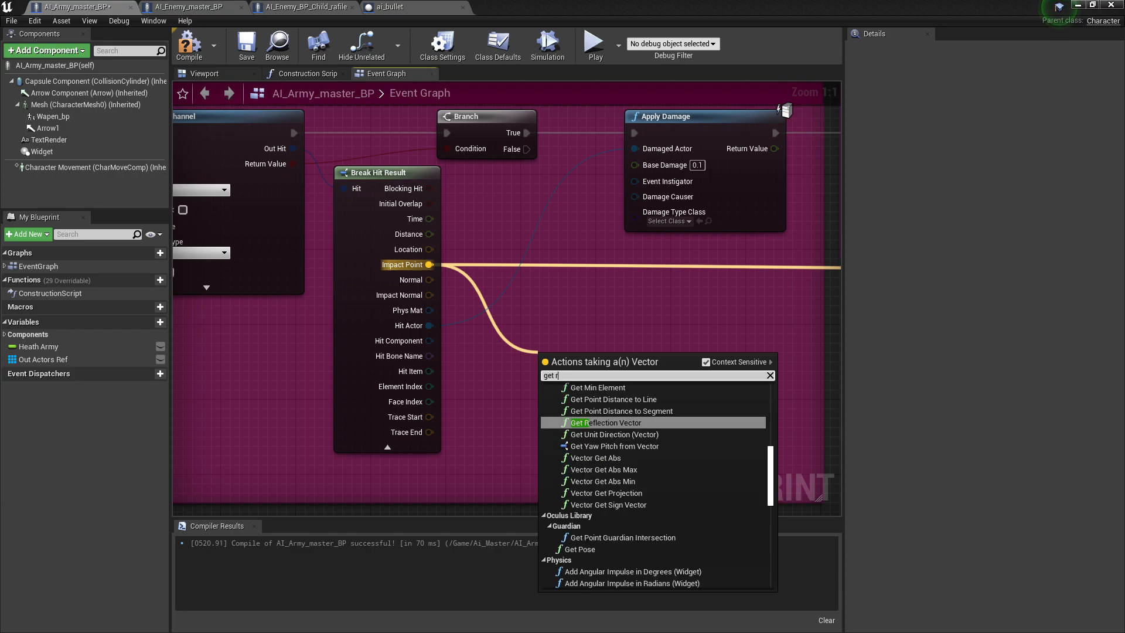
text(f)
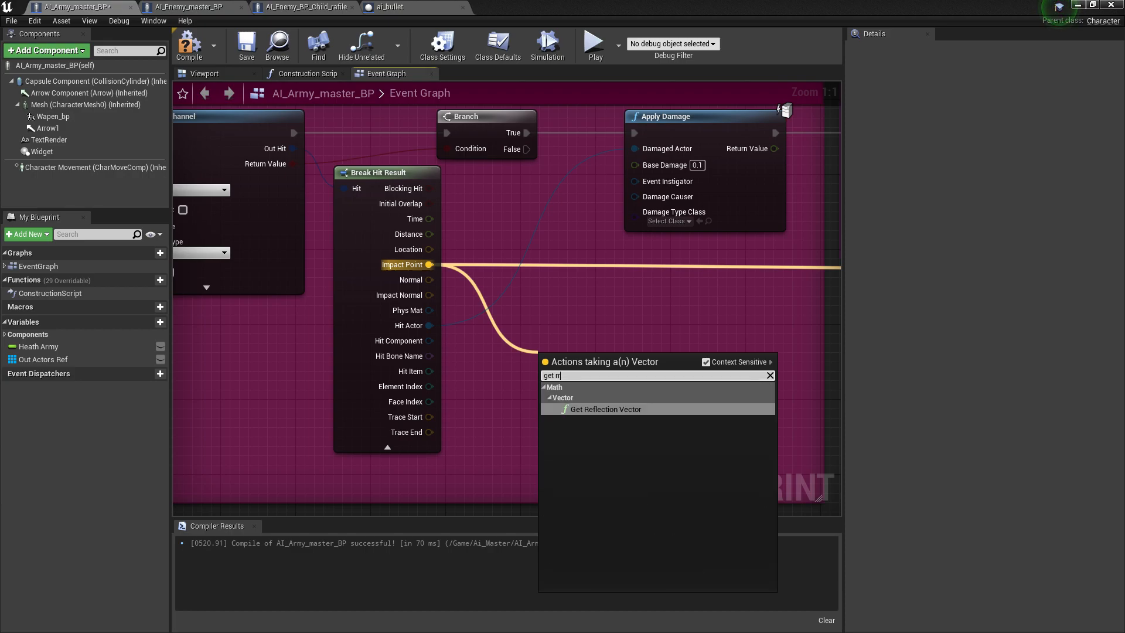
text(oat)
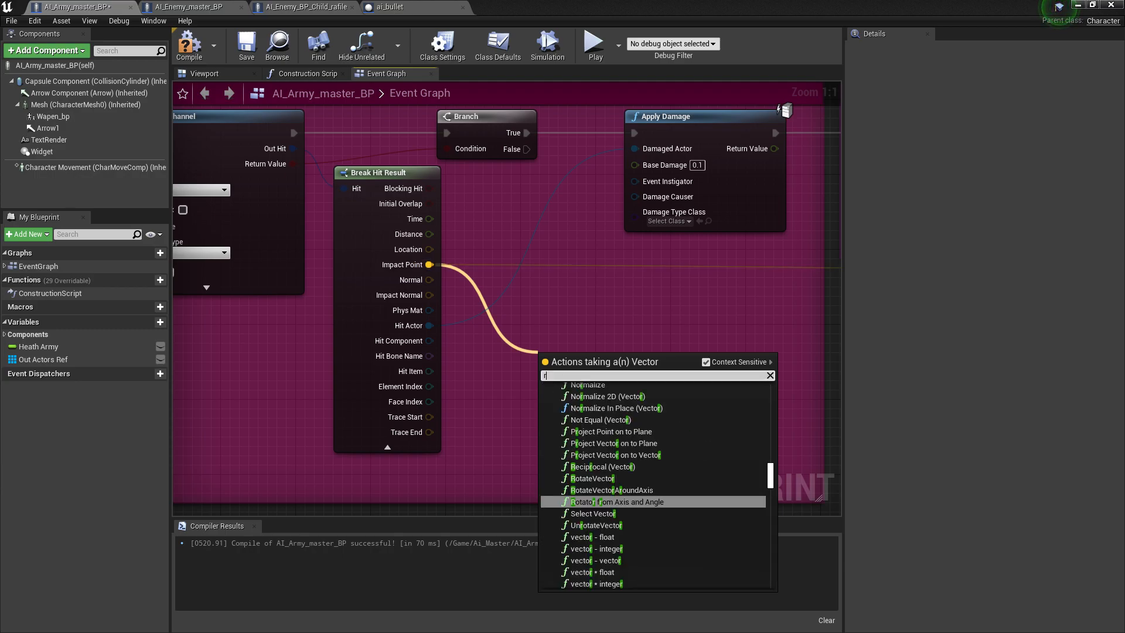
text(ota)
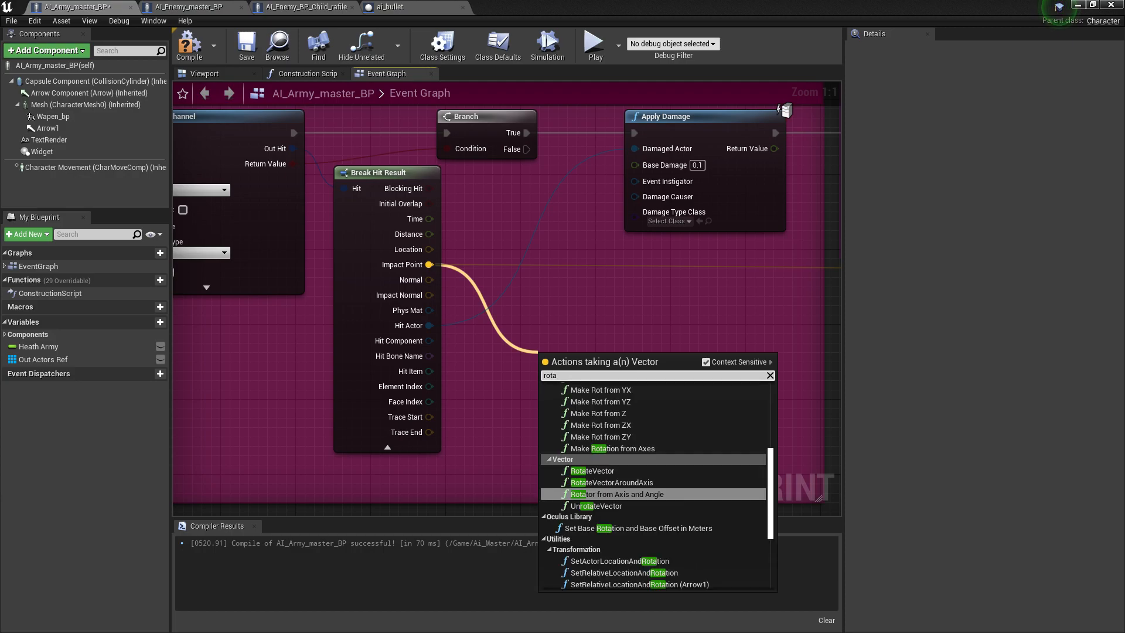
mouse_move(592, 470)
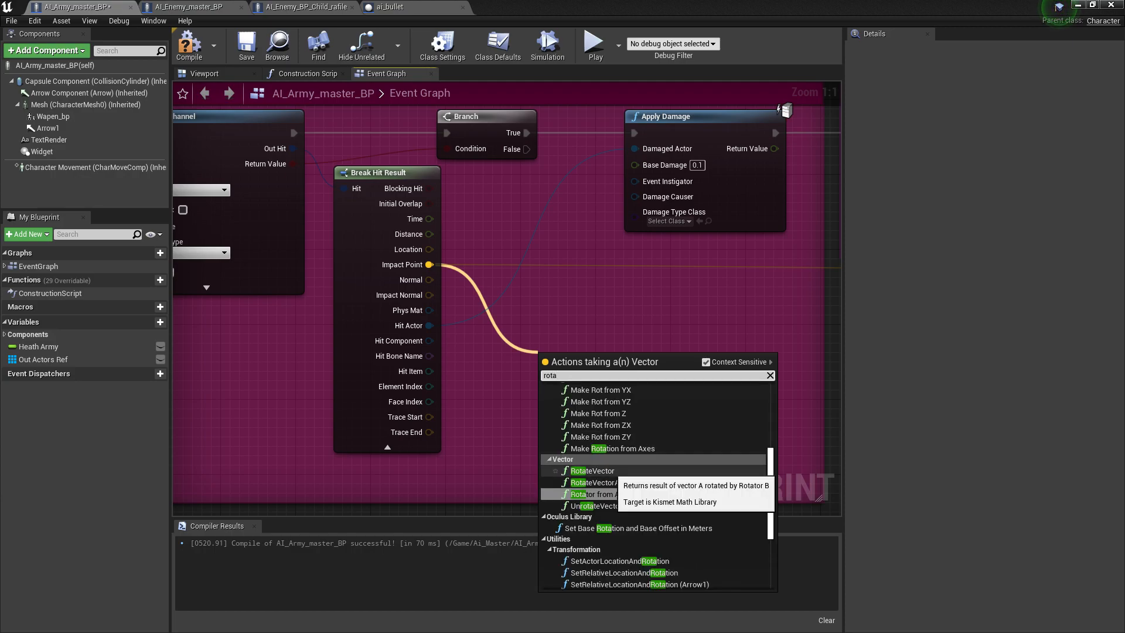
mouse_move(619, 493)
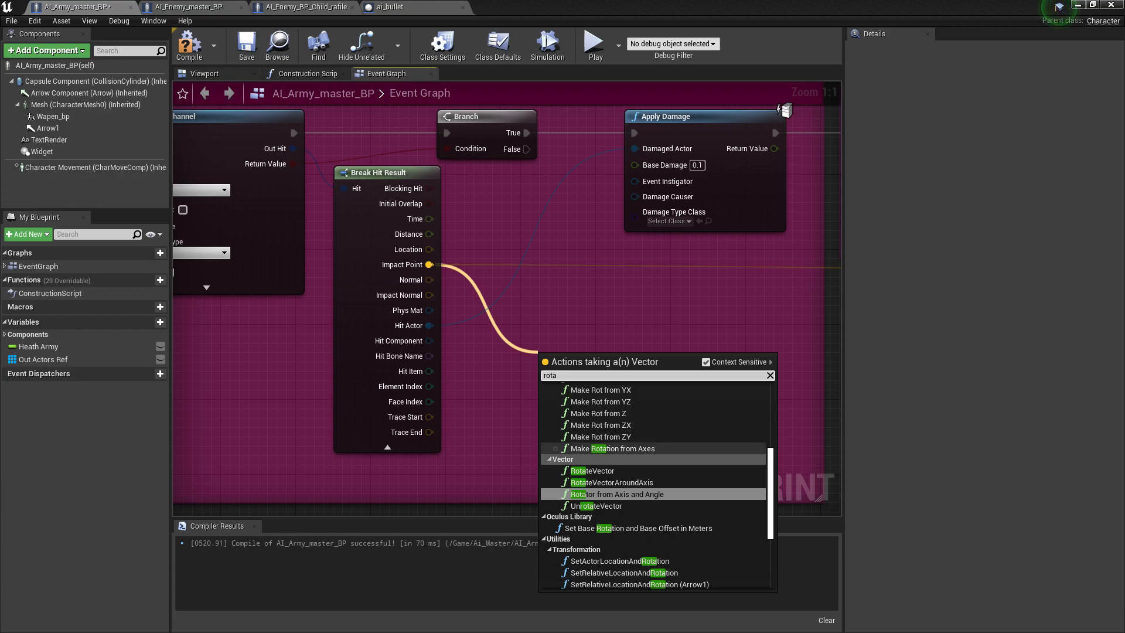
scroll(up, 3)
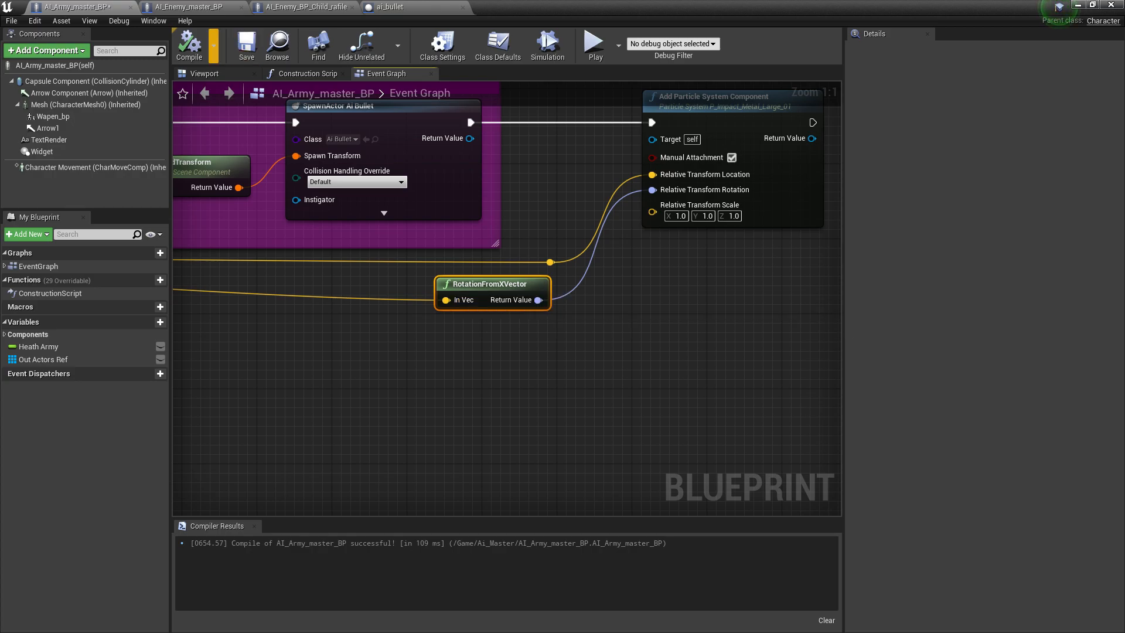
click(188, 44)
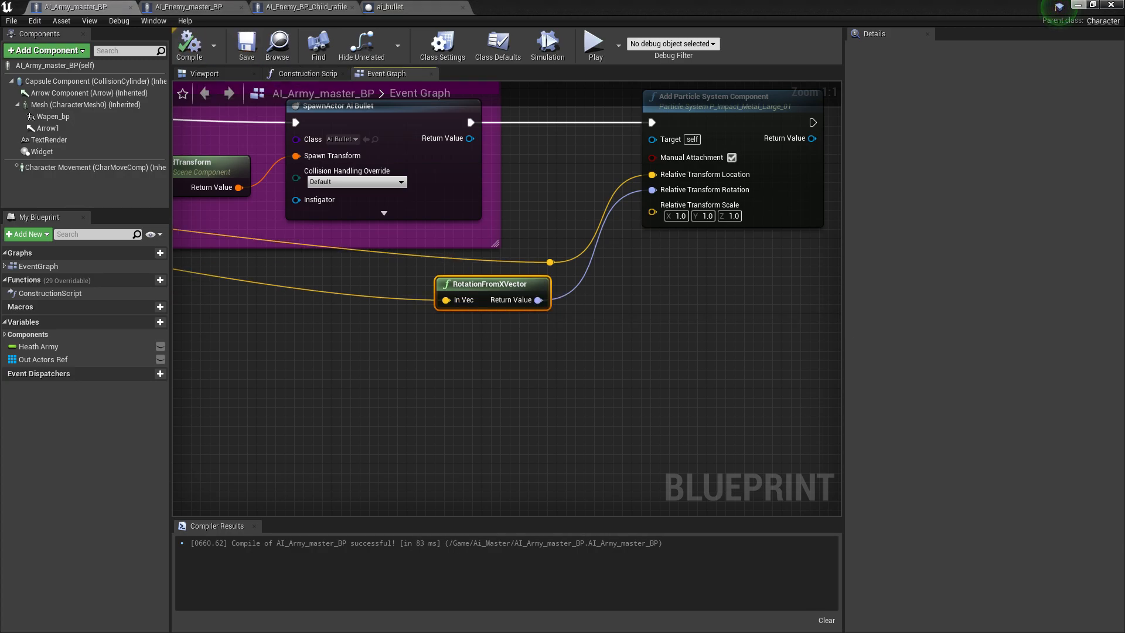
- Save and recompile AI_Army_master_BP, then return to the level editor
click(10, 621)
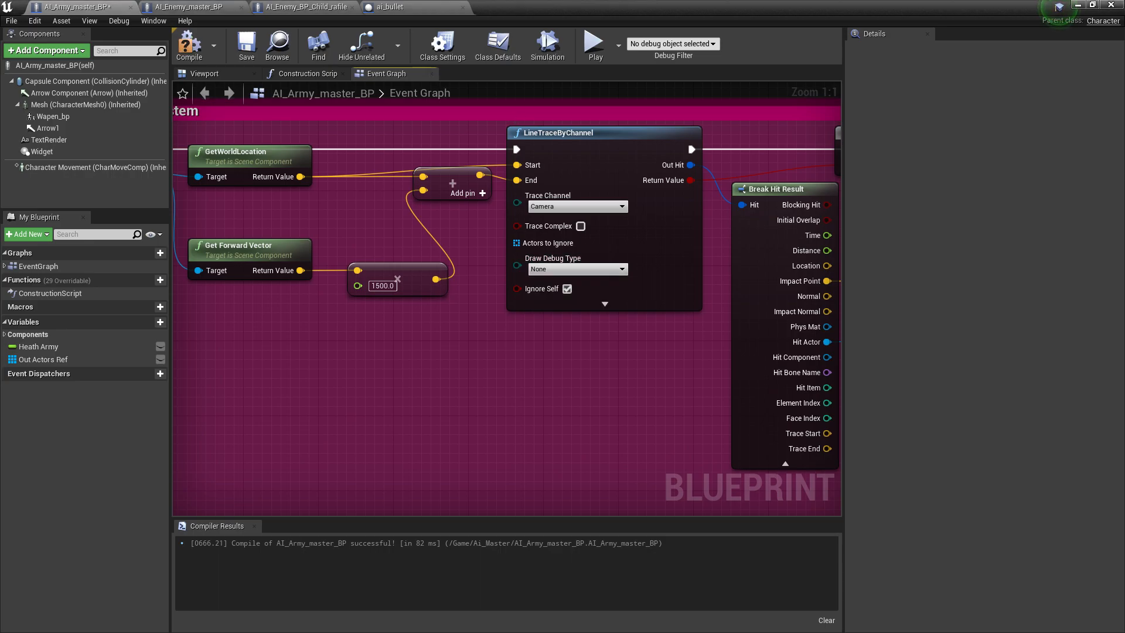
click(189, 43)
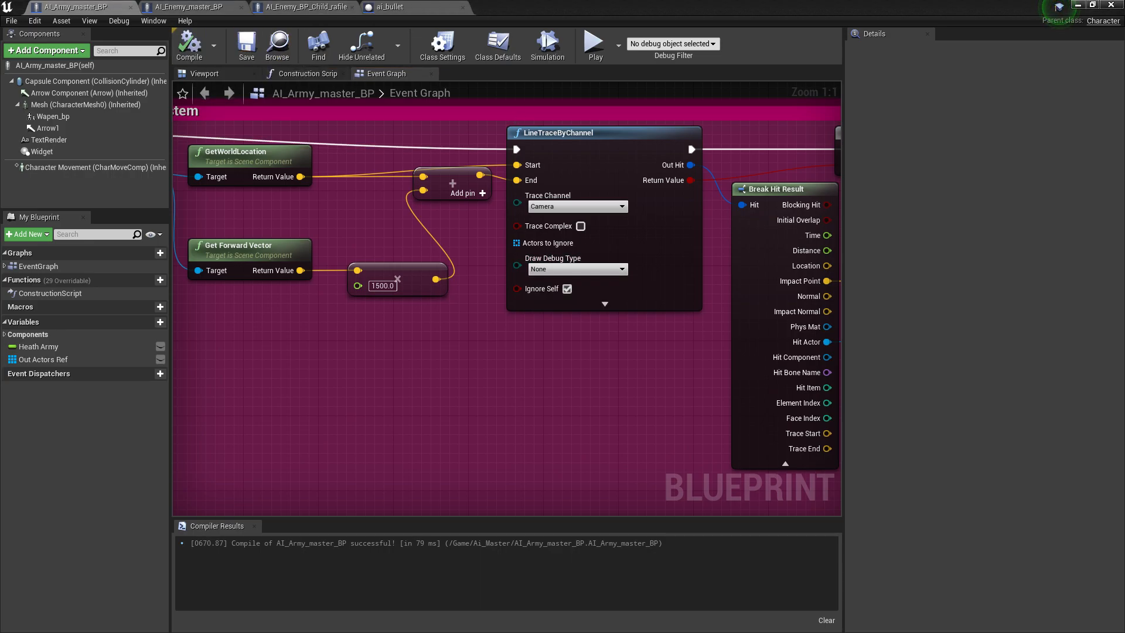
click(192, 7)
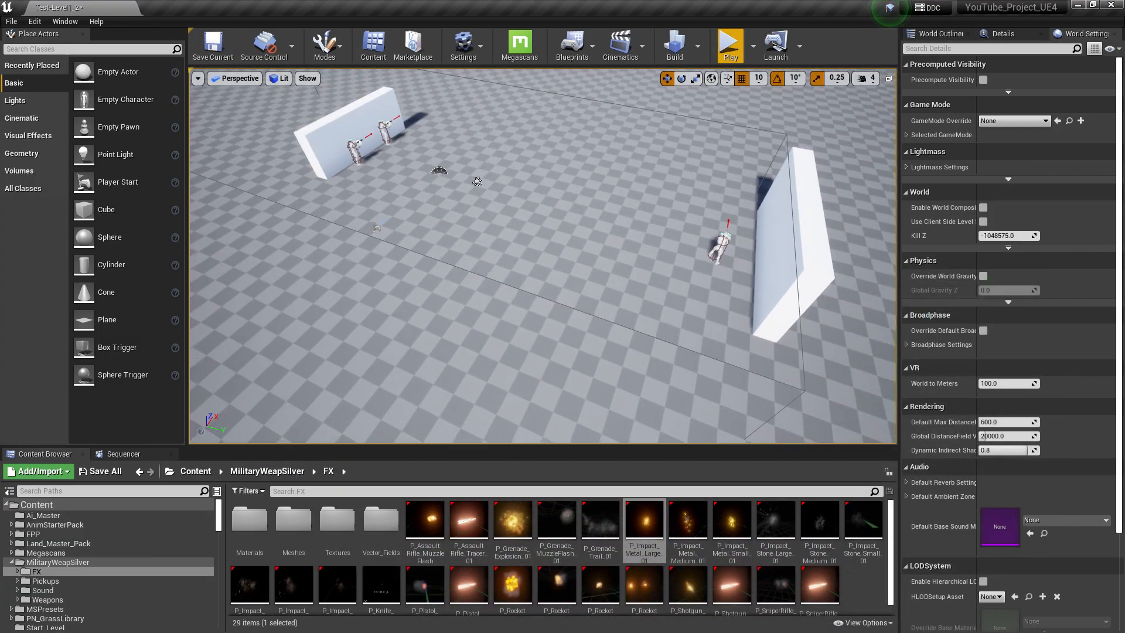
- Change the particle component's Template to P_Impact_Metal_Small_01 and compile AI_Army_master_BP
click(728, 45)
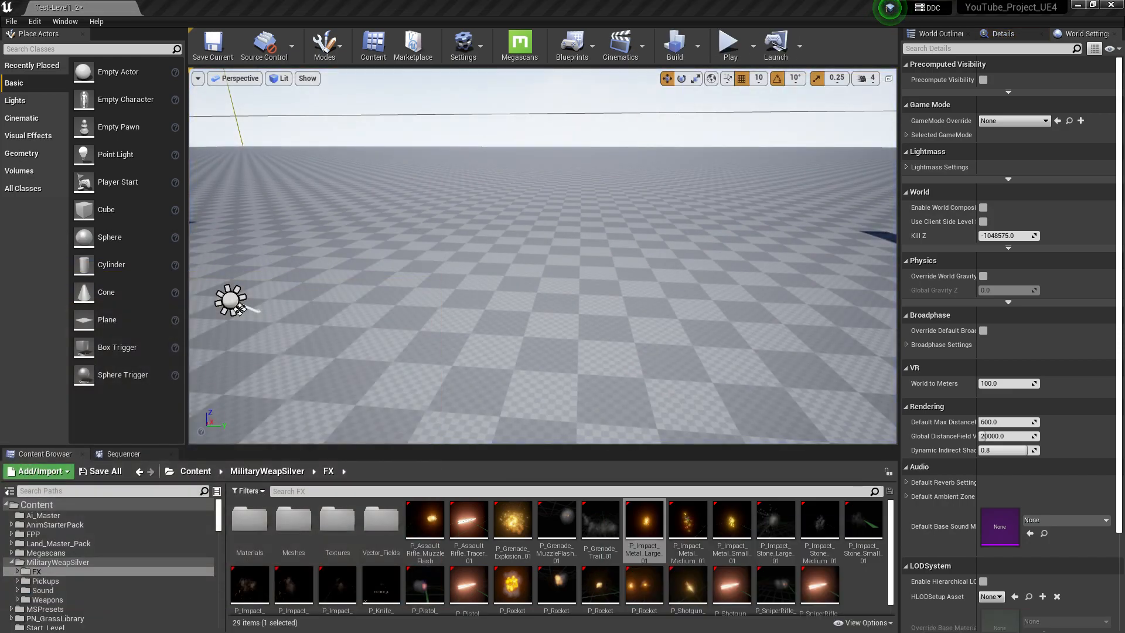
click(190, 6)
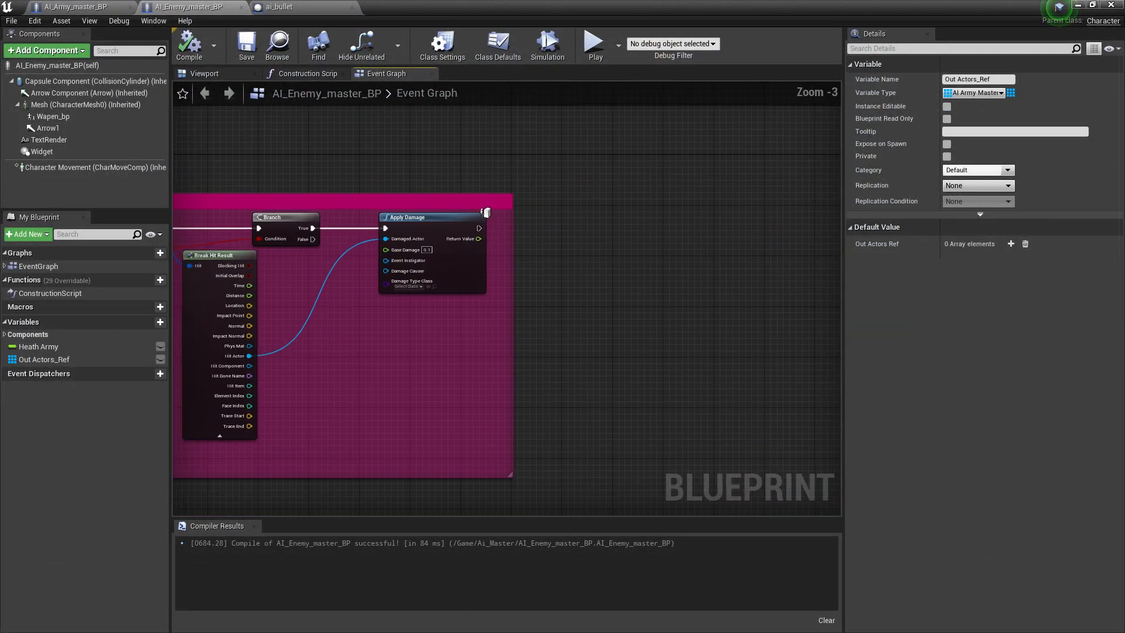
click(71, 6)
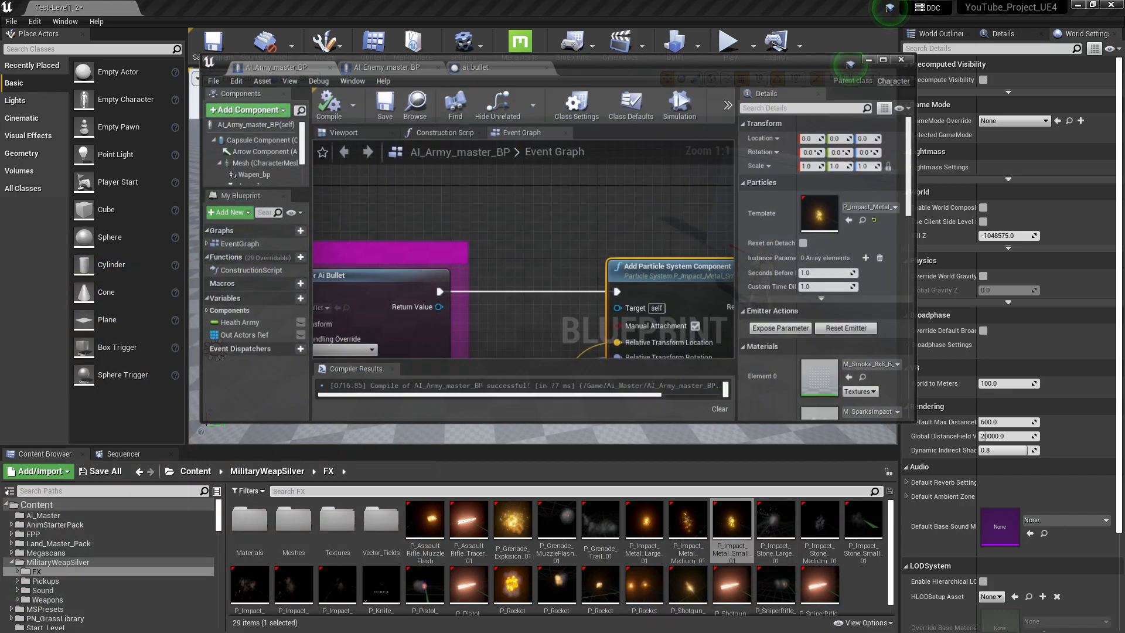
- Play-test firing and set SpawnActor collision handling to Try To Adjust Location, Don't Spawn If Still Colliding
click(884, 60)
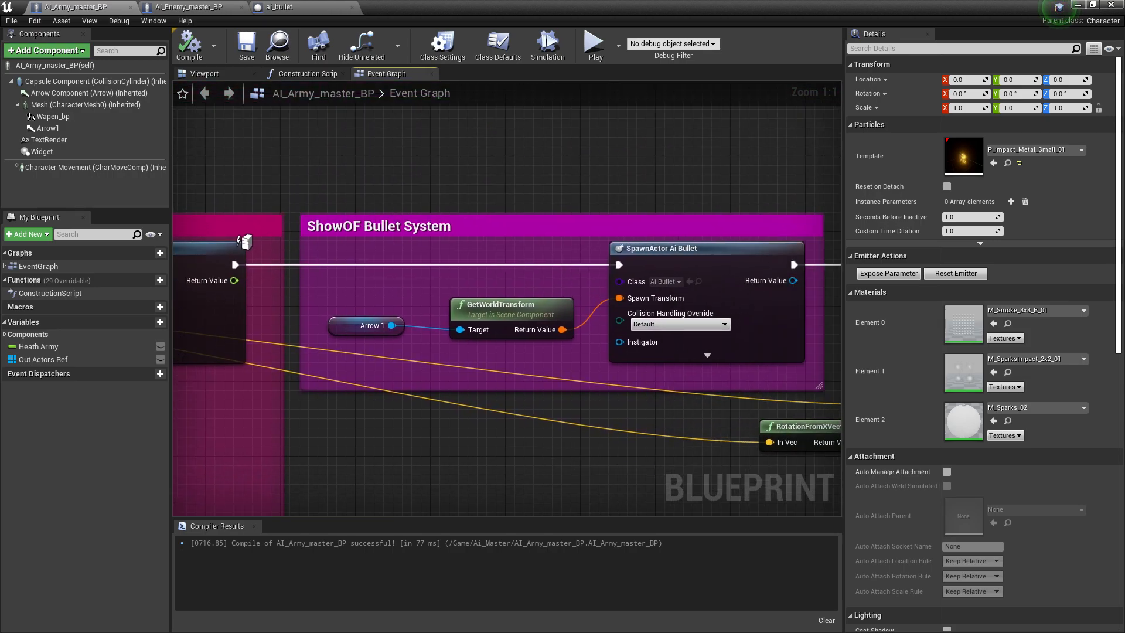
click(723, 323)
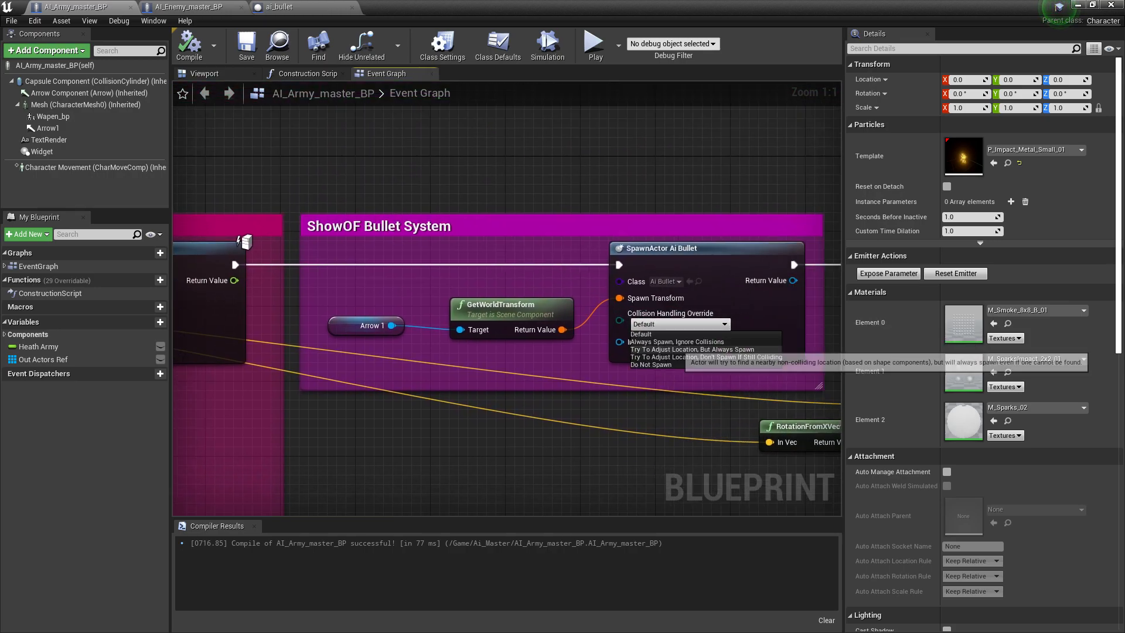
click(703, 357)
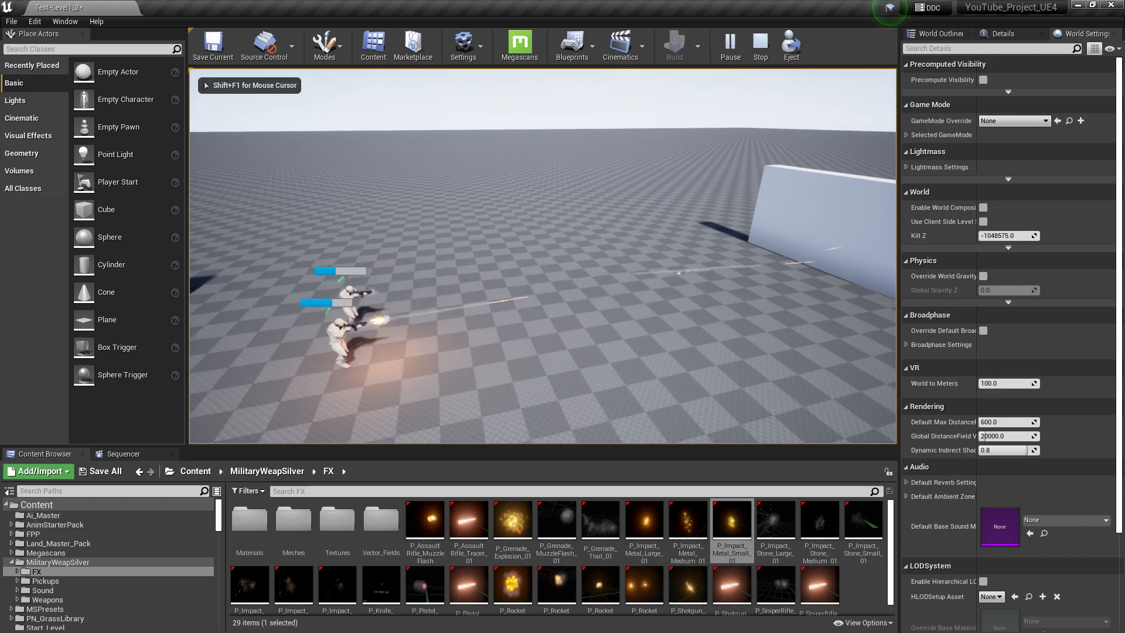
click(11, 620)
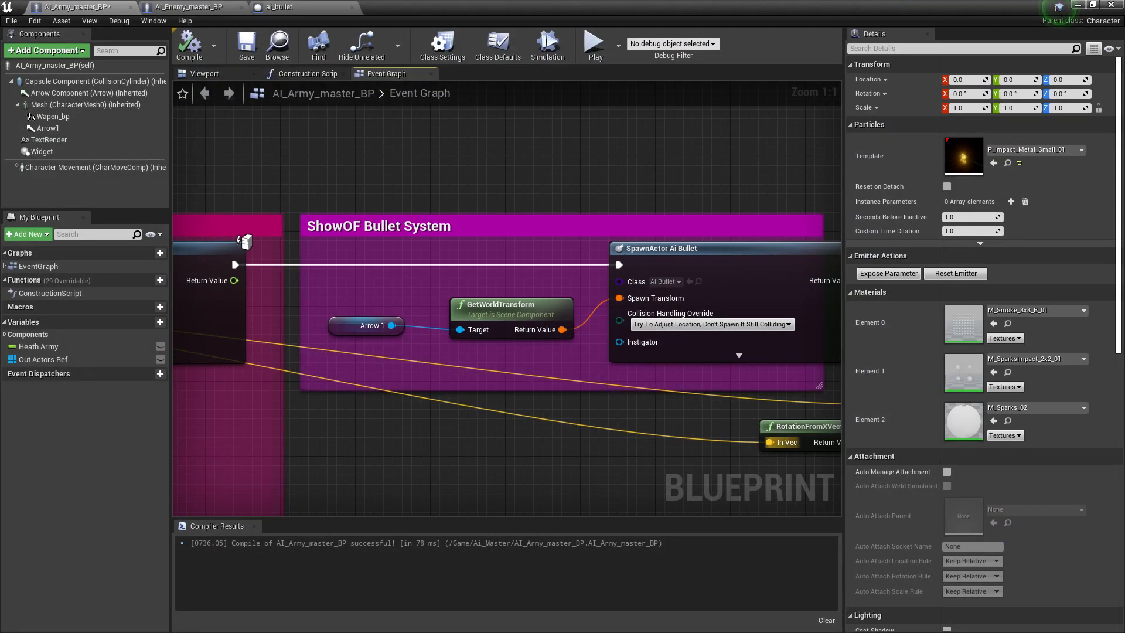
mouse_move(710, 323)
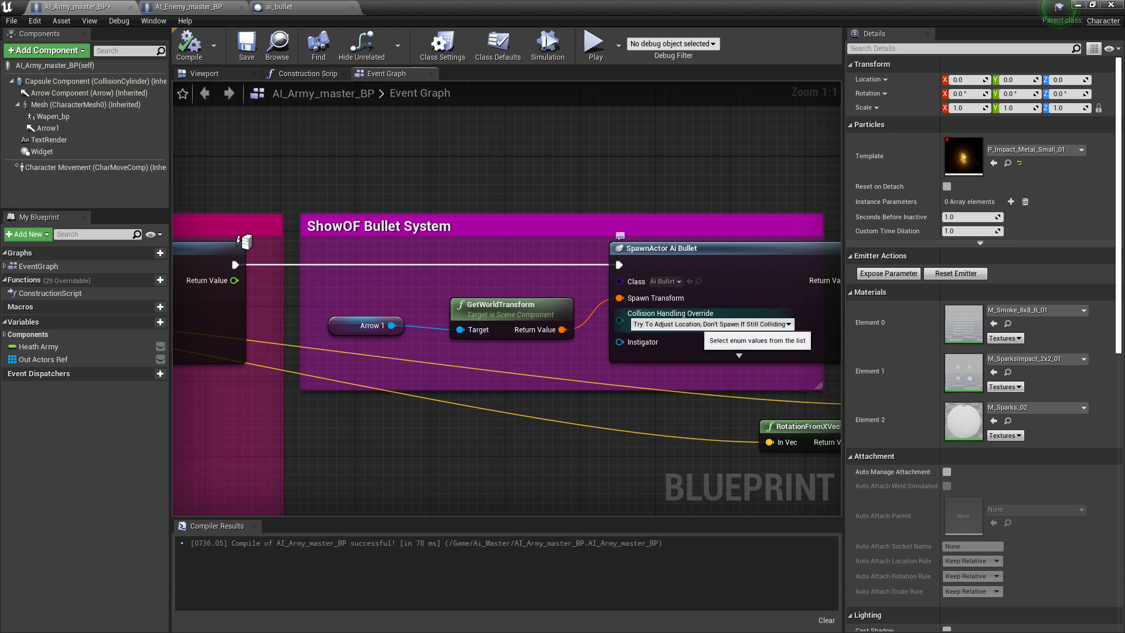
click(710, 324)
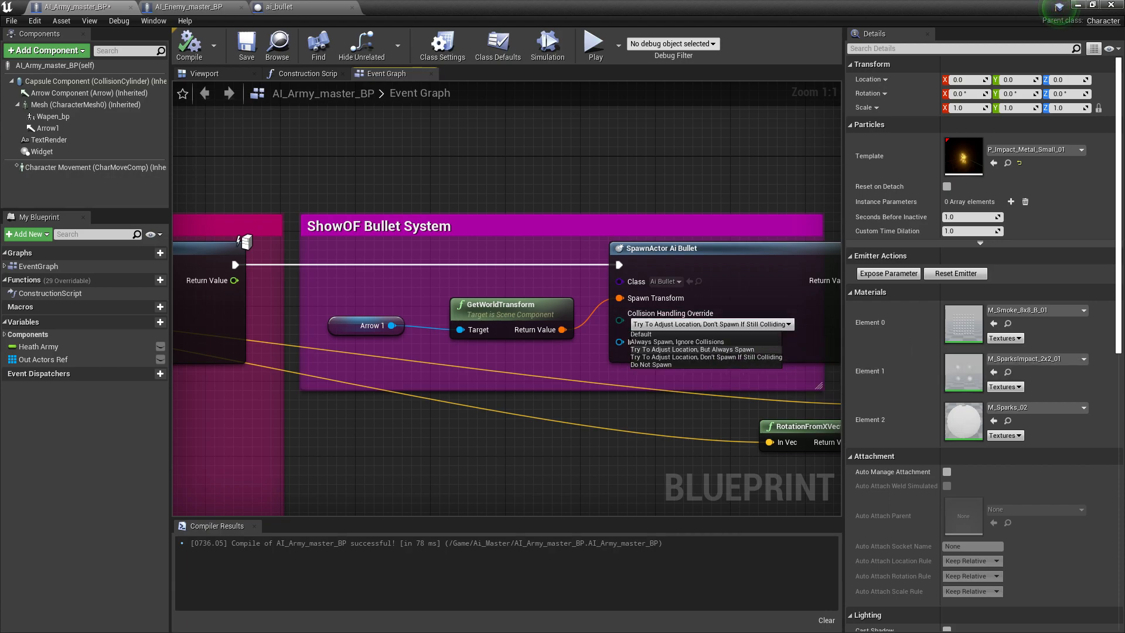
mouse_move(706, 357)
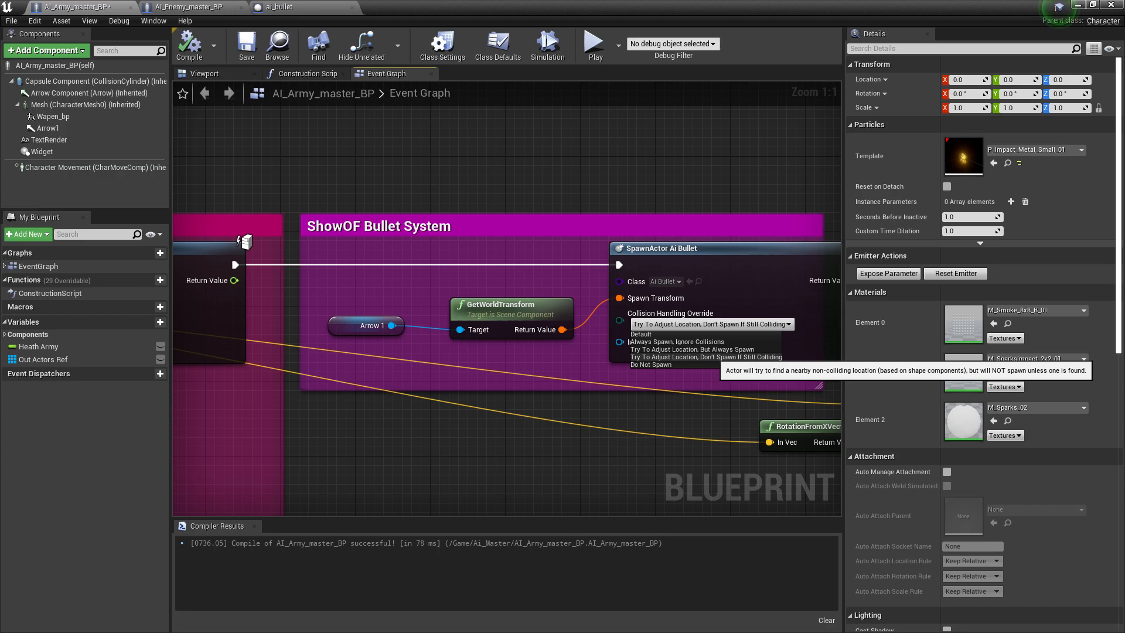